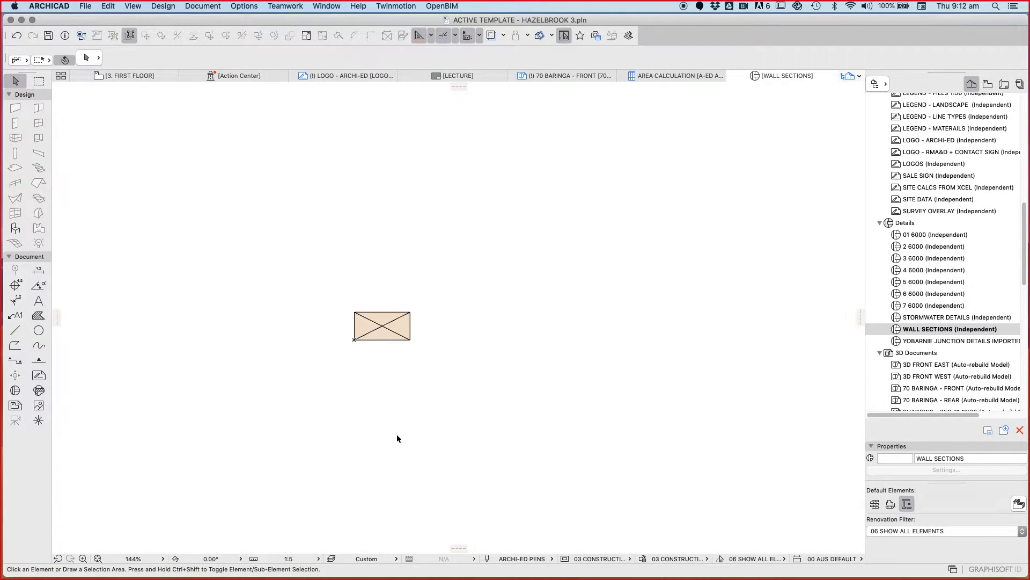
mouse_move(375, 434)
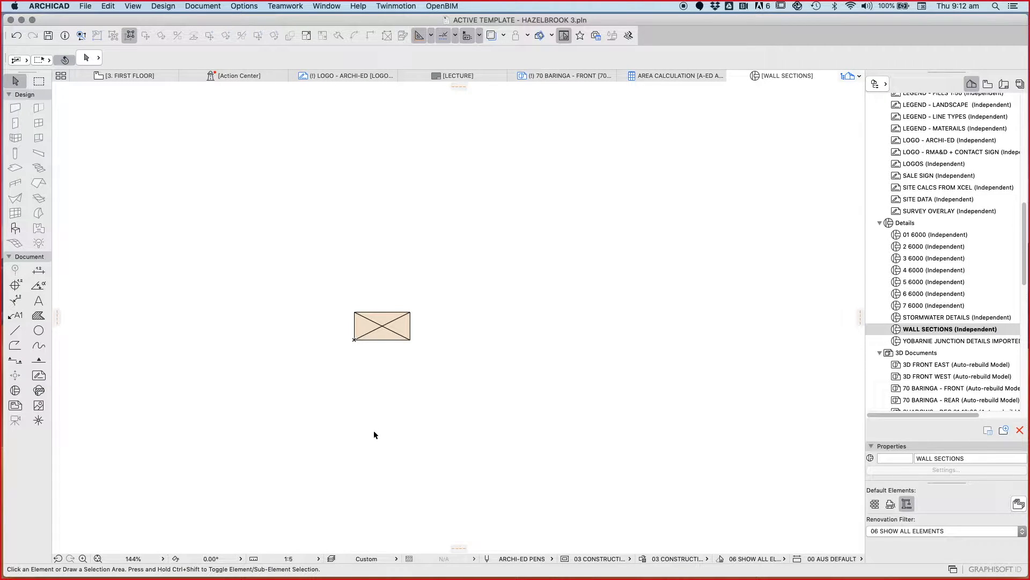
mouse_move(381, 445)
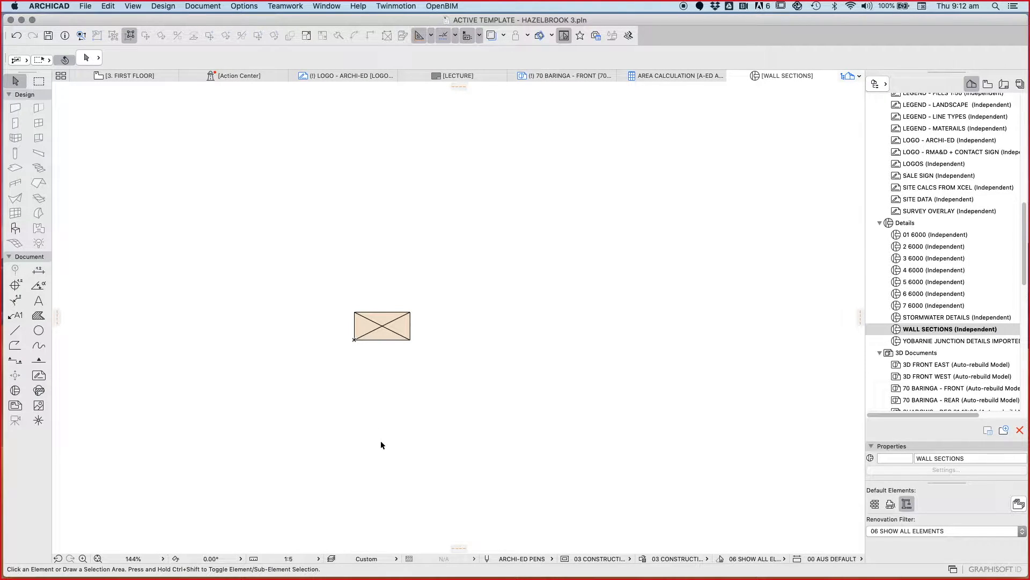
mouse_move(351, 407)
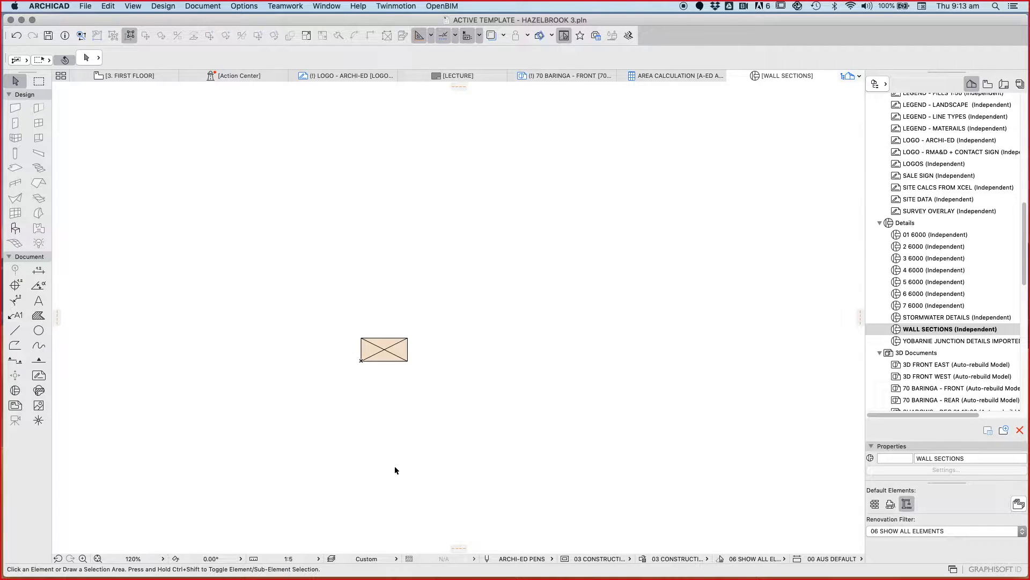
mouse_move(375, 460)
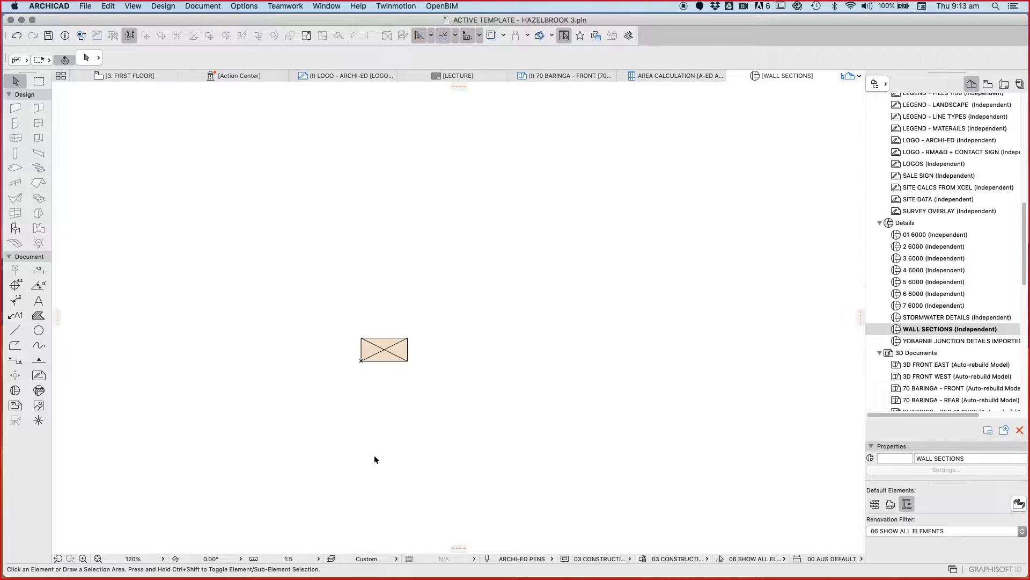
mouse_move(389, 436)
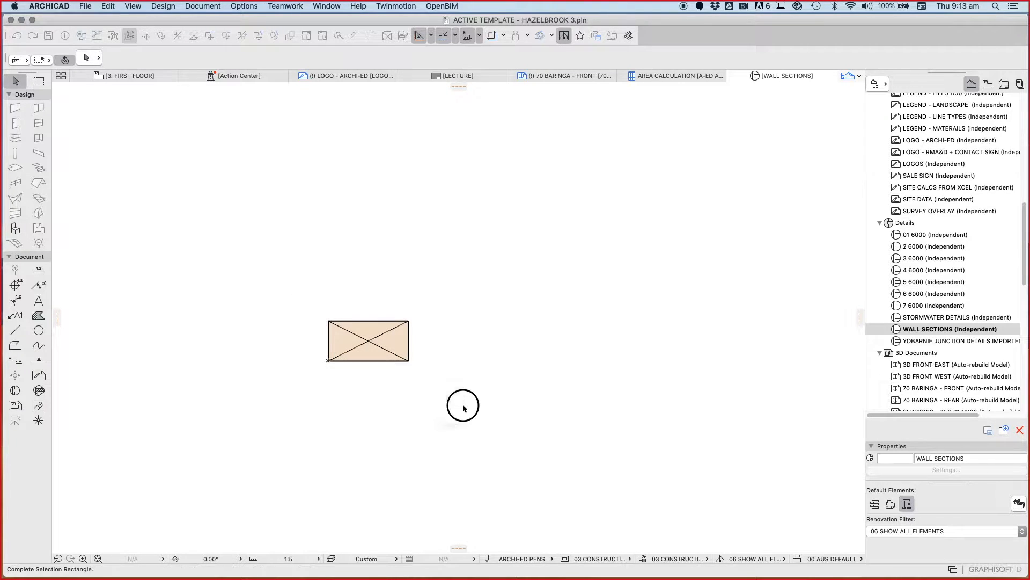
Step: Delete the crossed rectangle fill together with its diagonal lines, leaving the detail empty
click(367, 340)
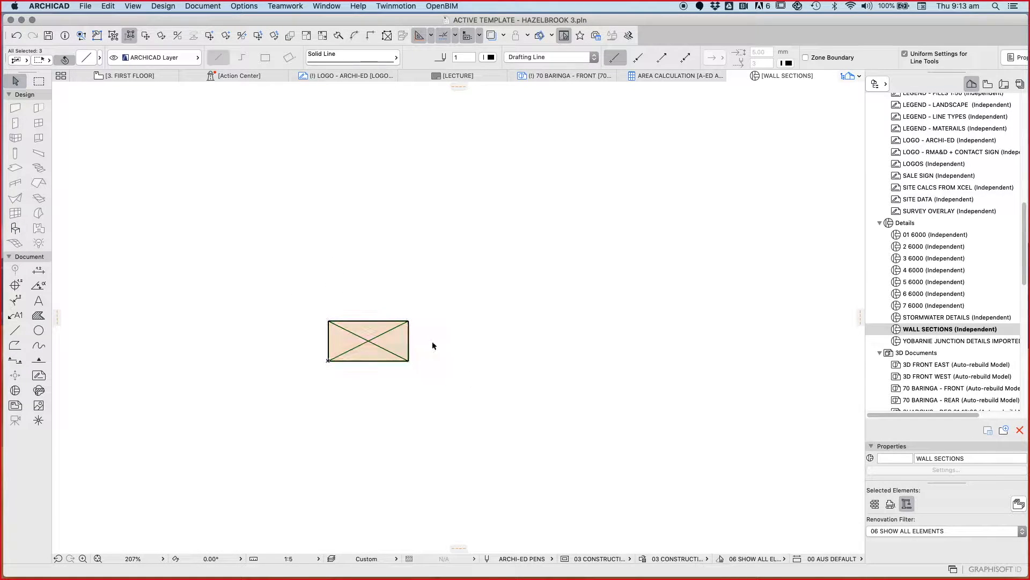
click(367, 340)
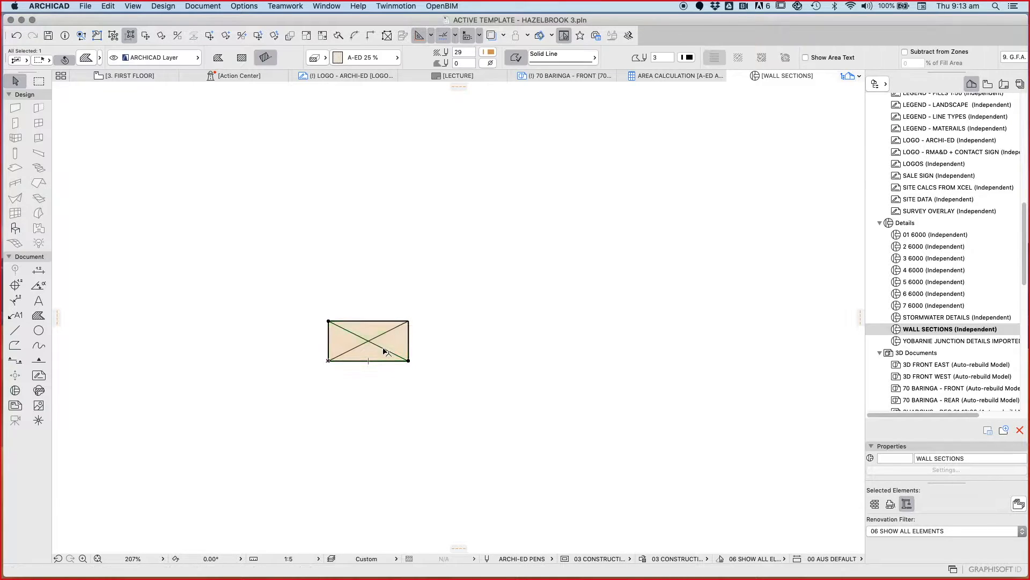
click(277, 272)
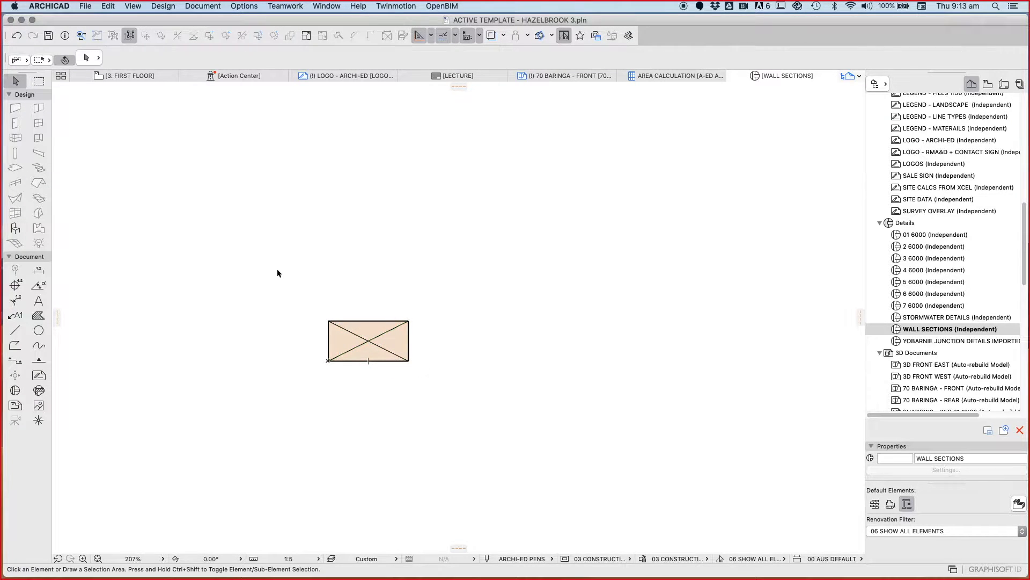
click(367, 340)
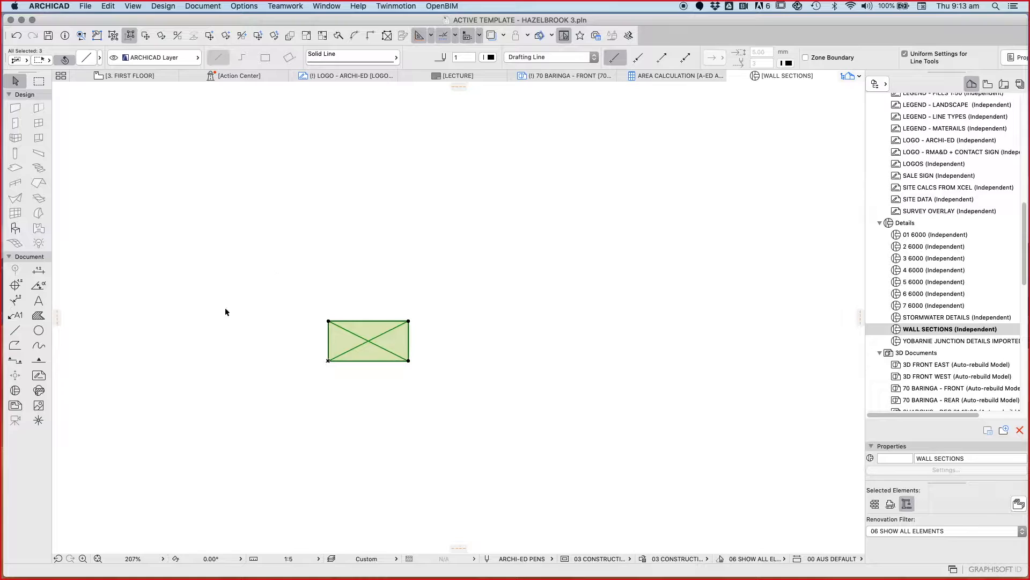
click(39, 314)
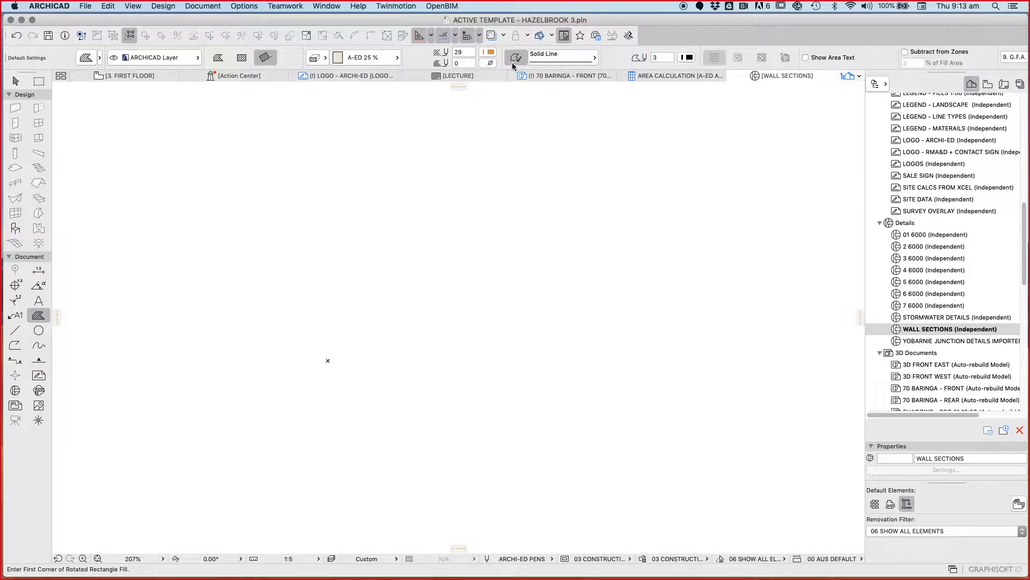
Step: Start a rotated rectangle fill from the lower-left corner with a base length of 90
click(490, 53)
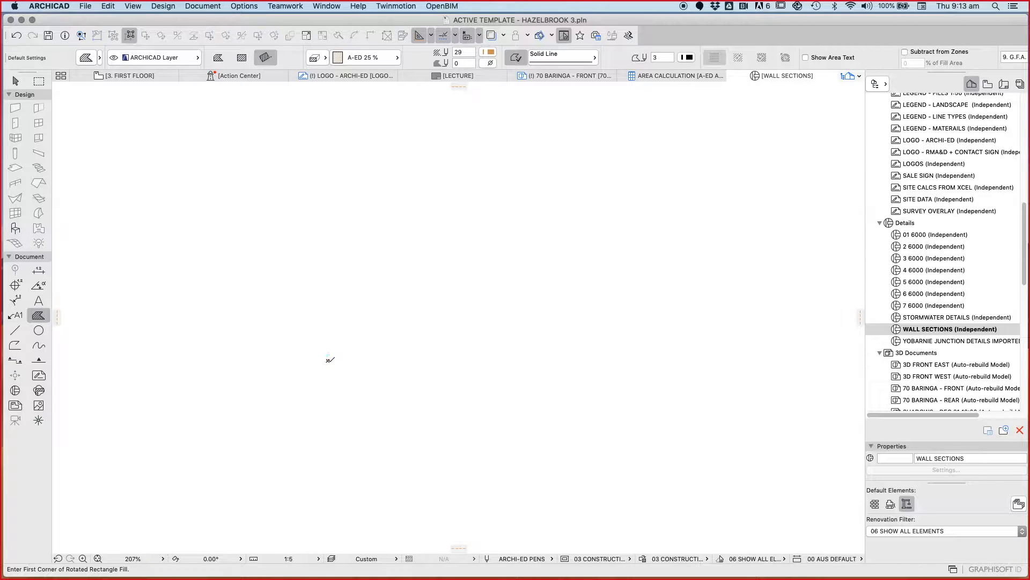
click(327, 361)
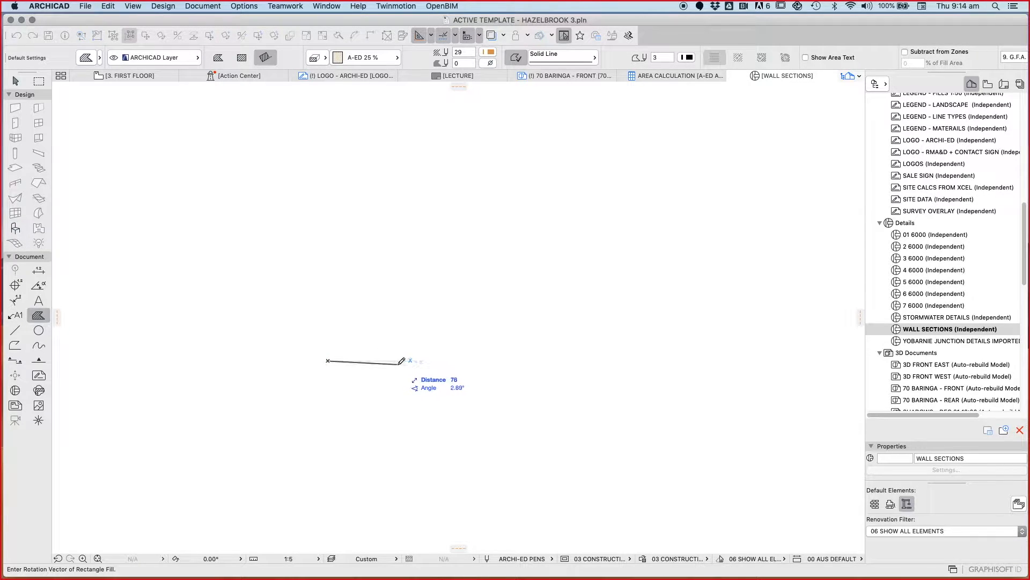
mouse_move(412, 359)
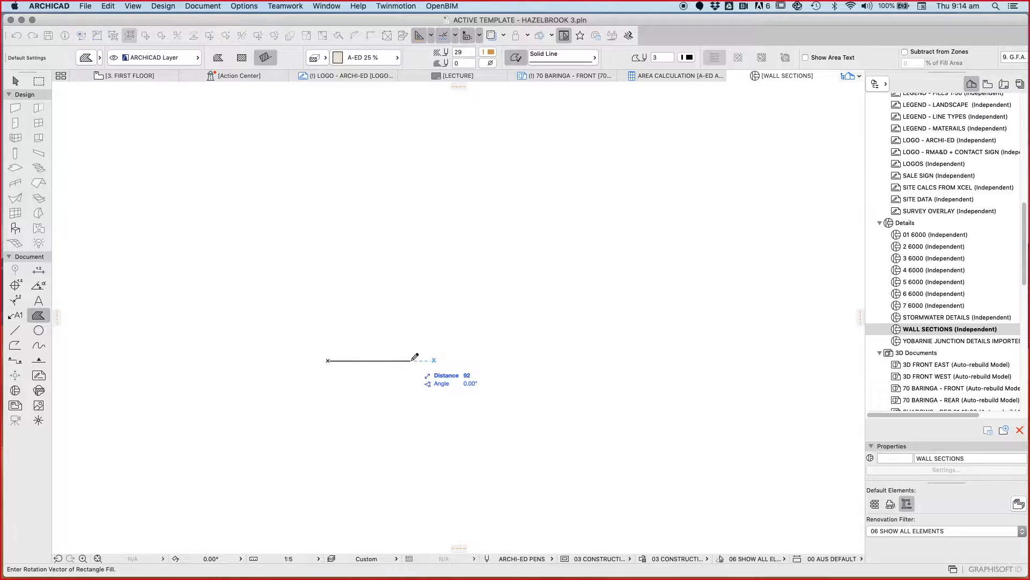
mouse_move(403, 358)
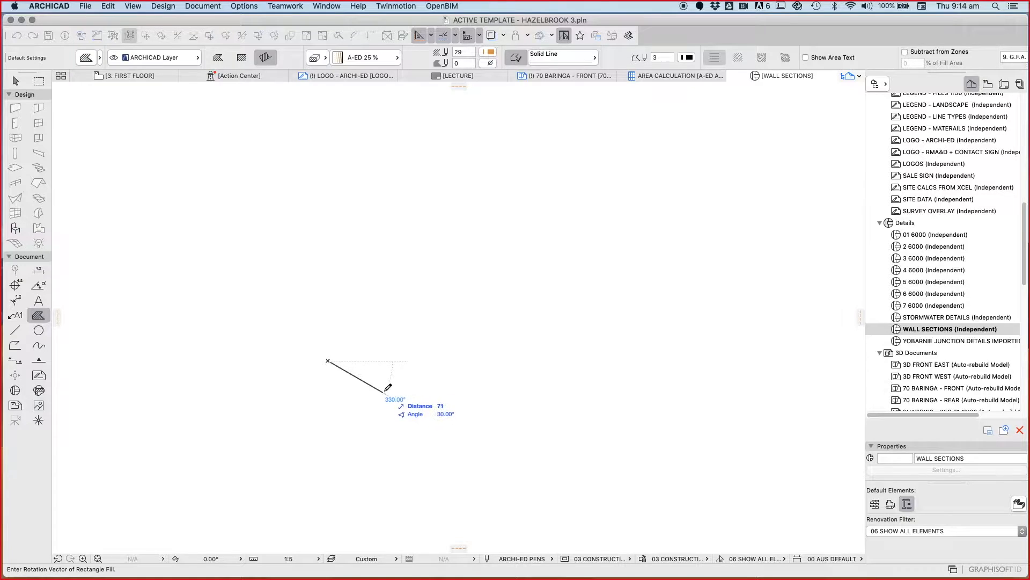
mouse_move(388, 350)
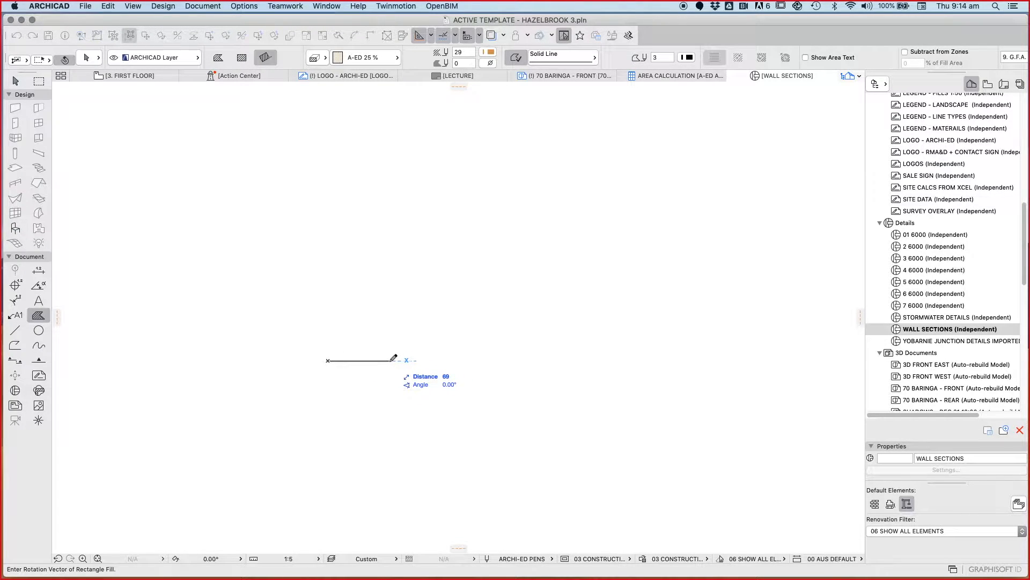
text(90)
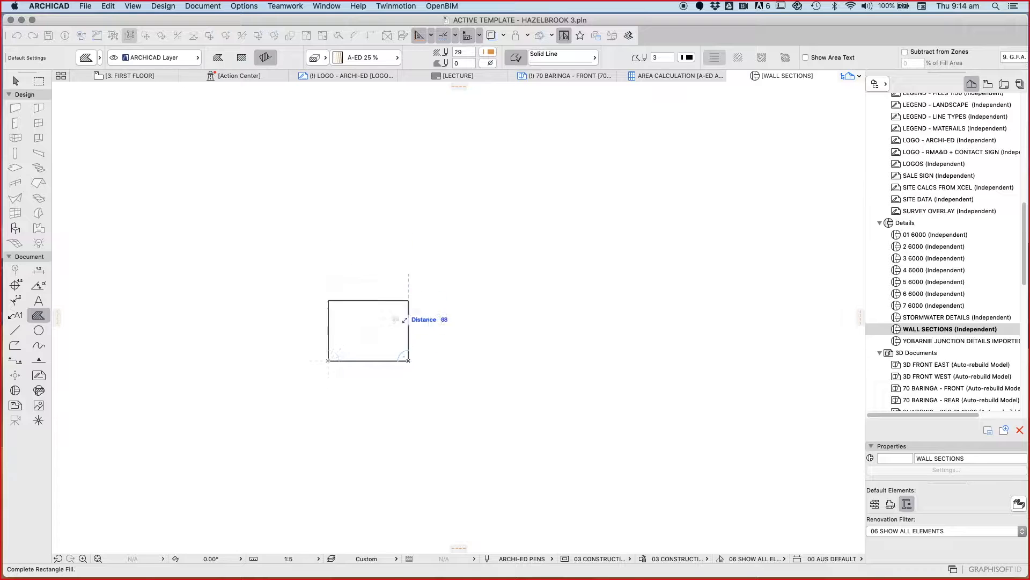
mouse_move(408, 329)
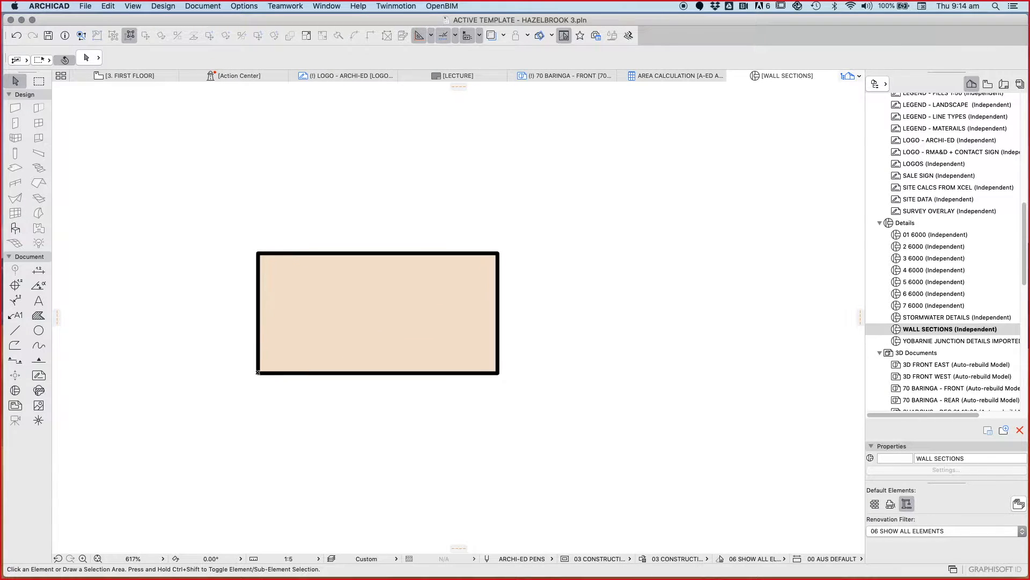
click(377, 312)
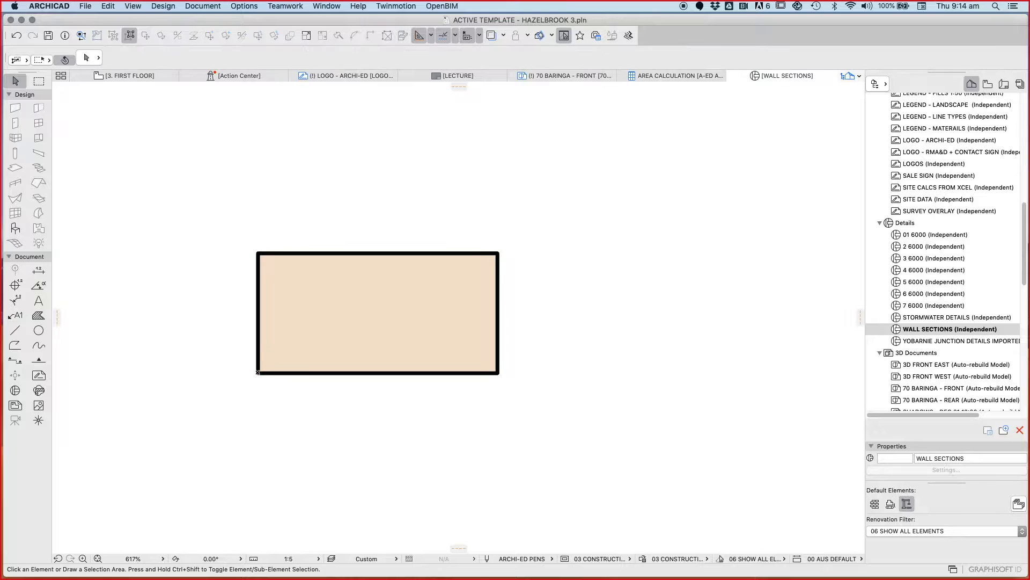
click(378, 312)
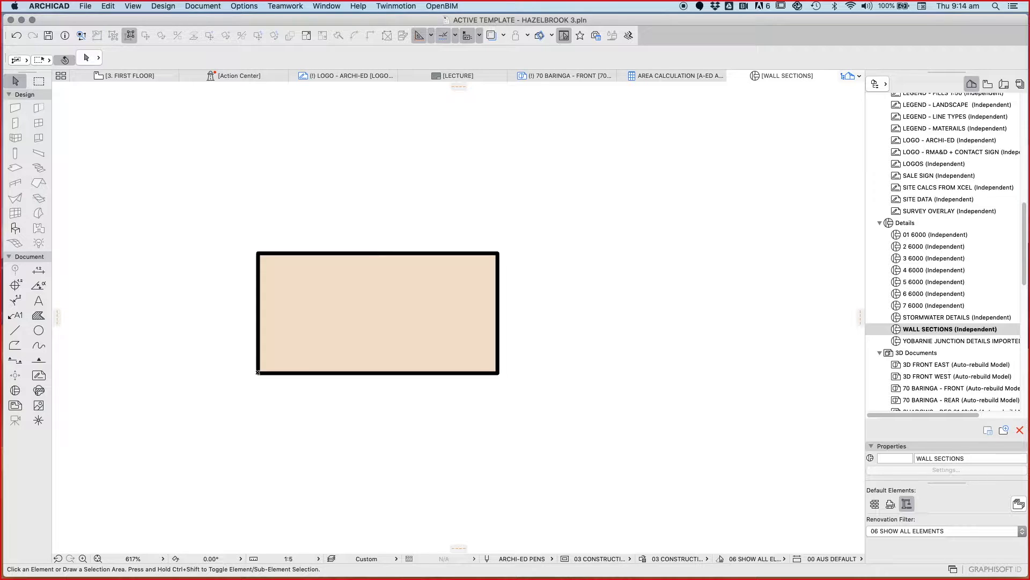
scroll(down, 3)
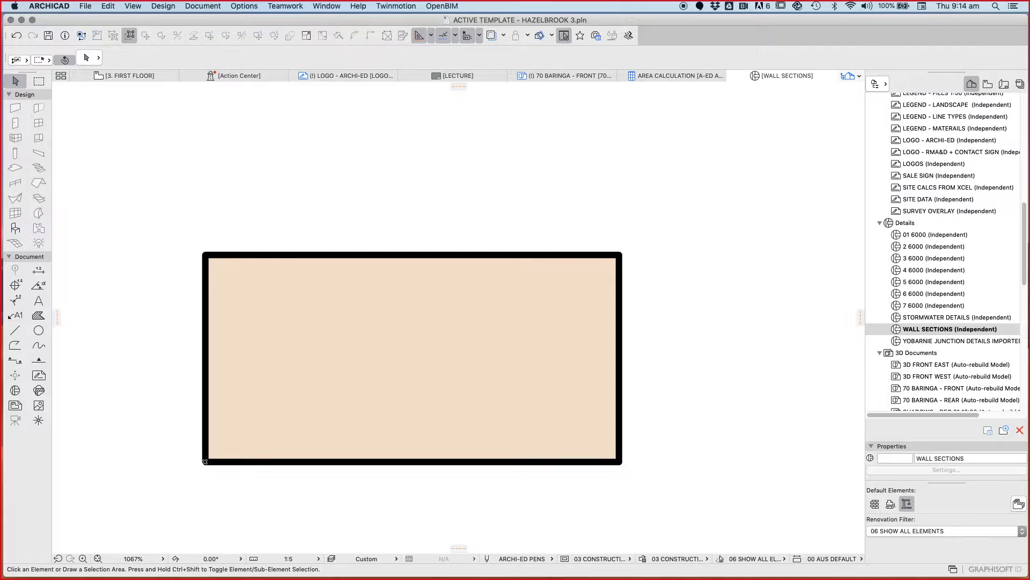
scroll(down, 3)
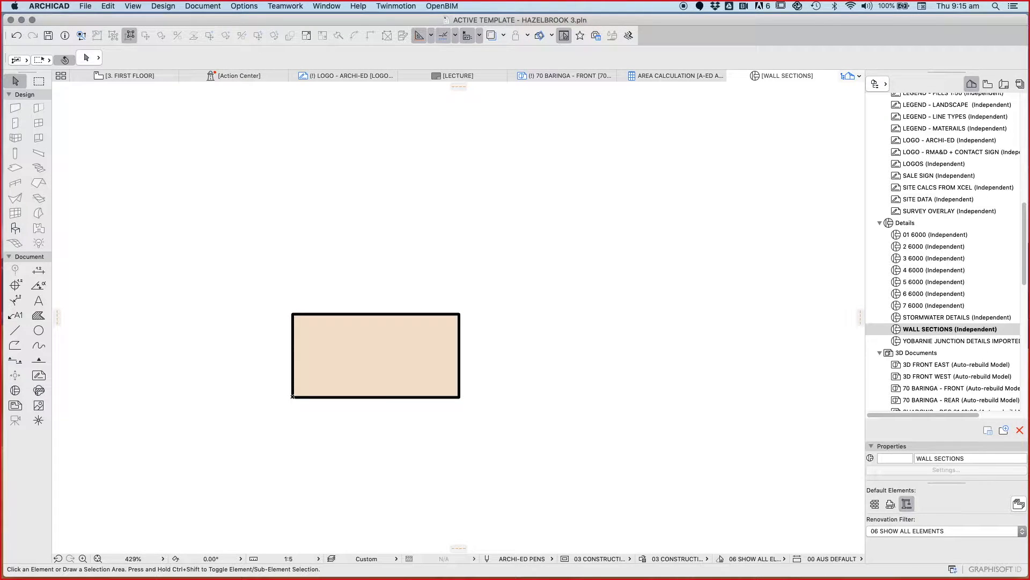
click(14, 329)
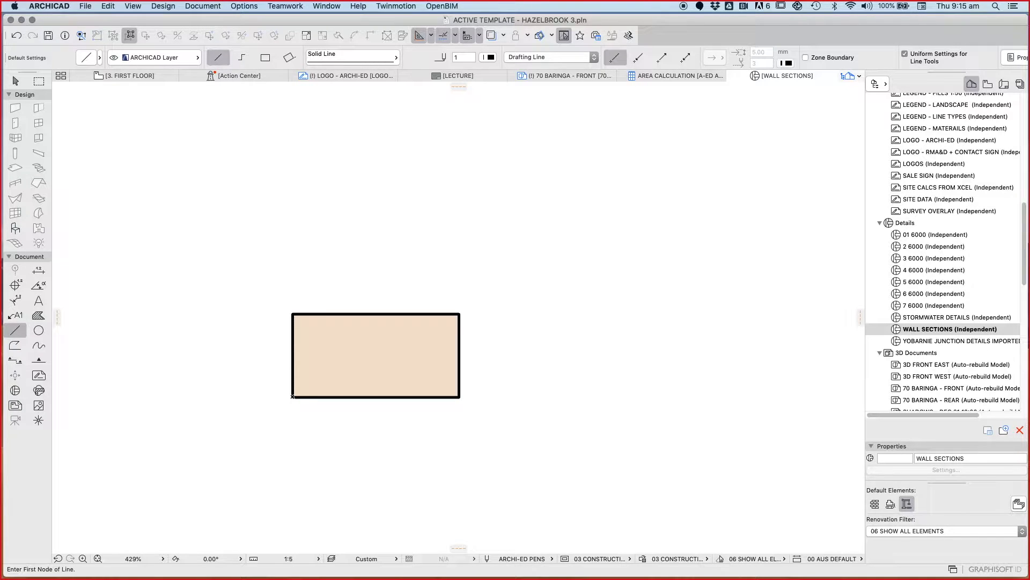
Step: Draw the two corner-to-corner diagonals across the tan rectangle fill
click(293, 395)
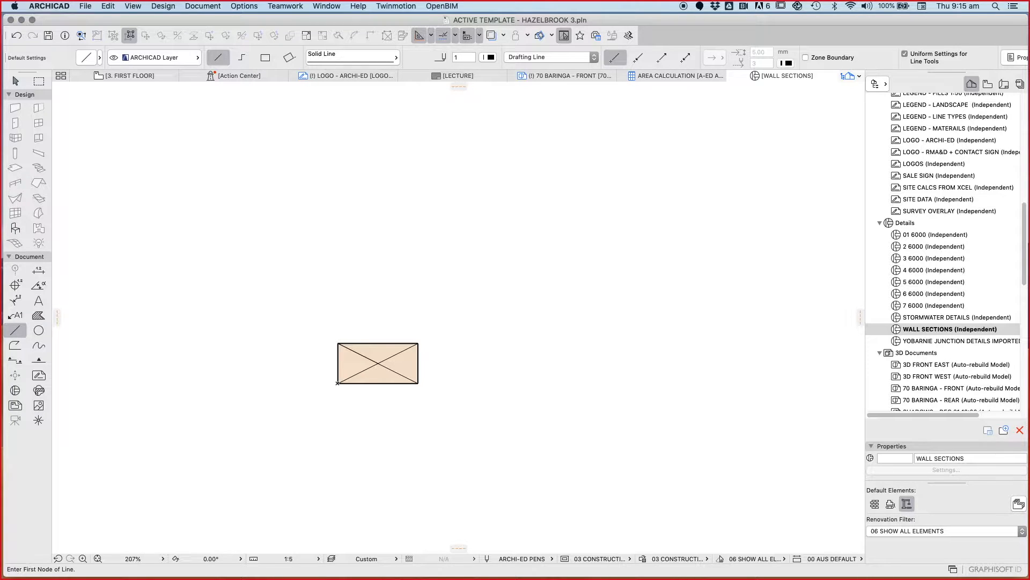
click(14, 80)
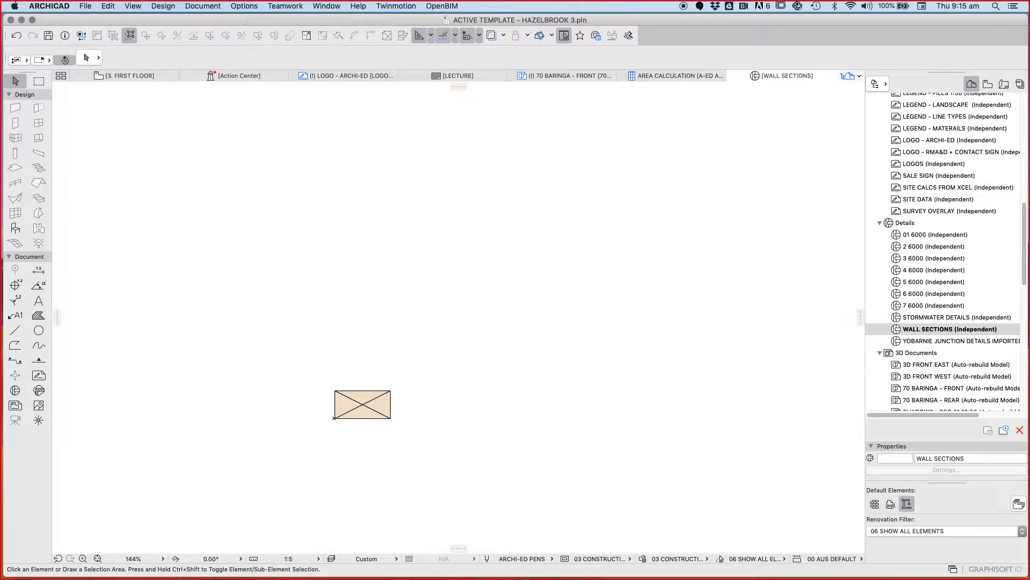
Step: Stretch the crossed rectangle fill upward into a tall vertical timber stud
click(362, 405)
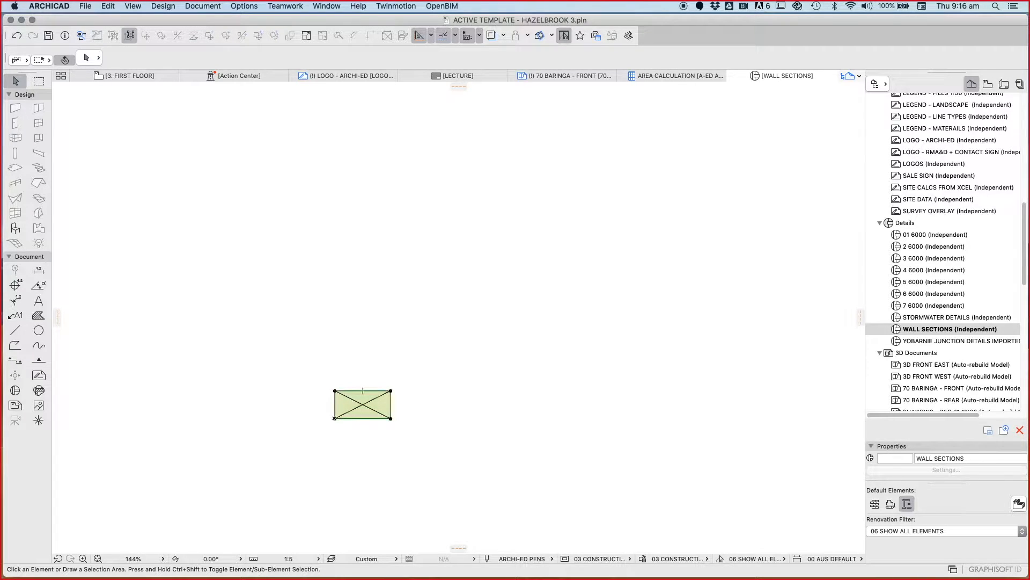
click(361, 404)
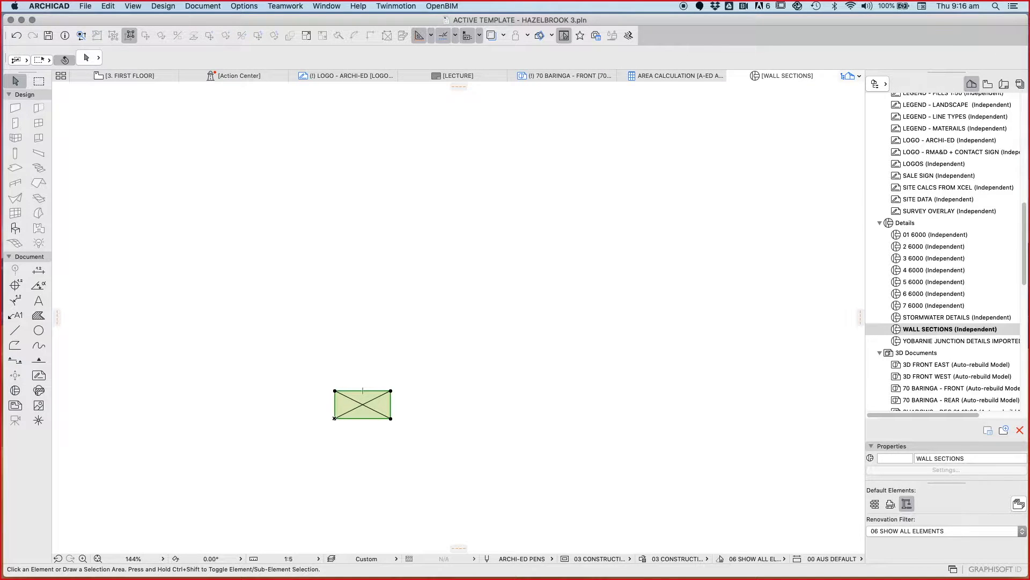
click(362, 404)
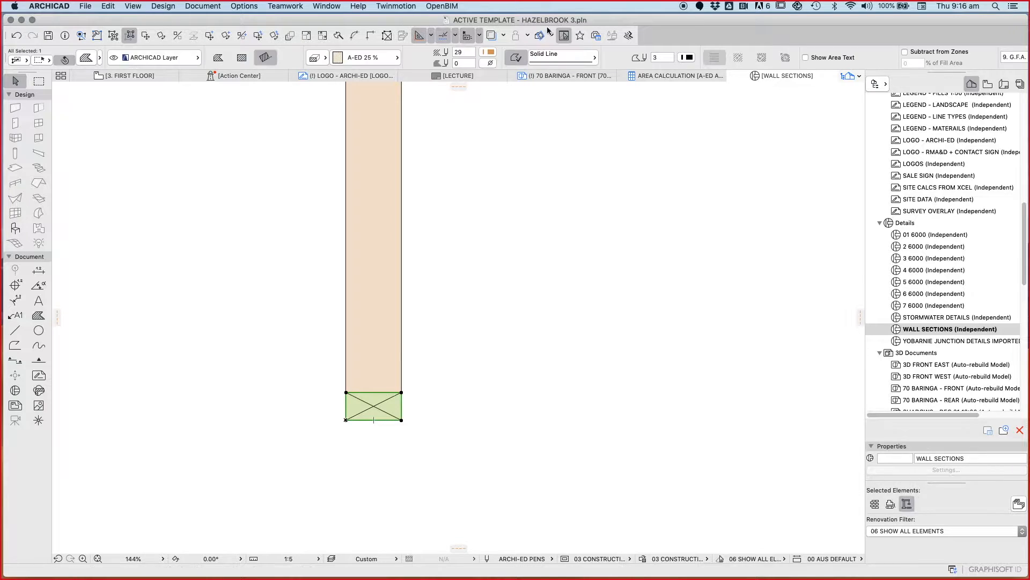
Step: Lower the stud fill's contour pen weight in the Info Box so its outline is thinner
click(393, 57)
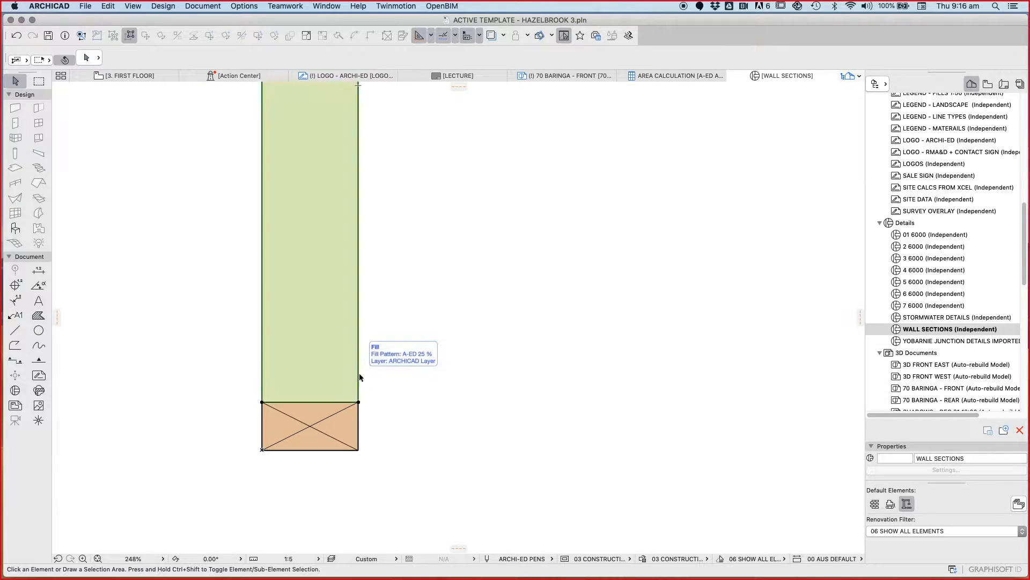
click(309, 263)
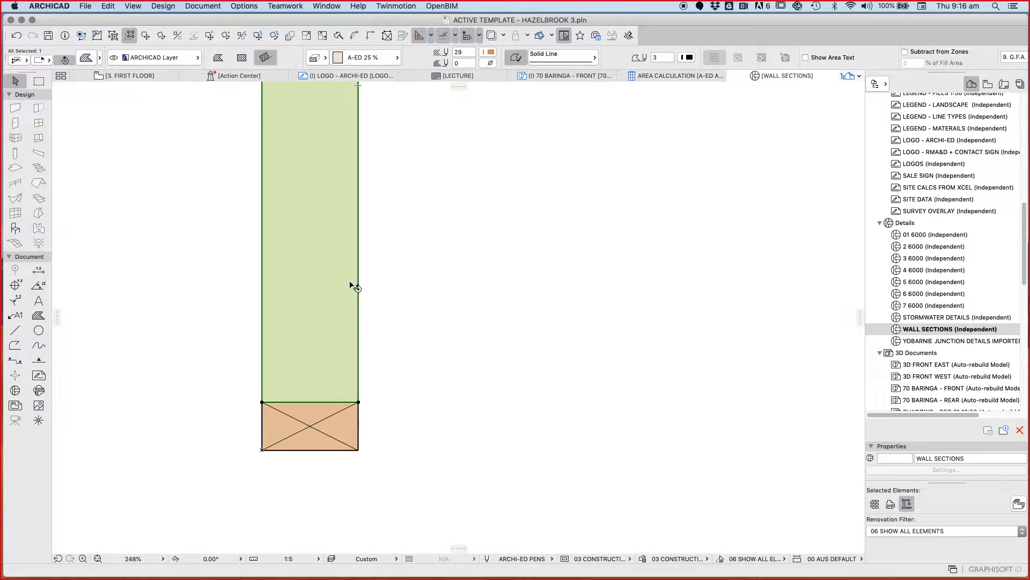
mouse_move(349, 356)
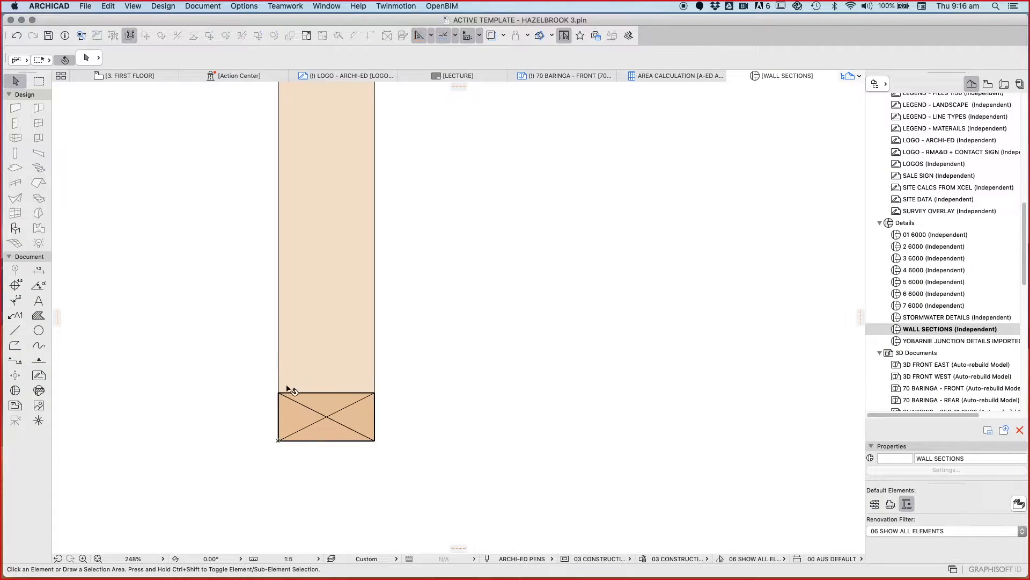
scroll(up, 3)
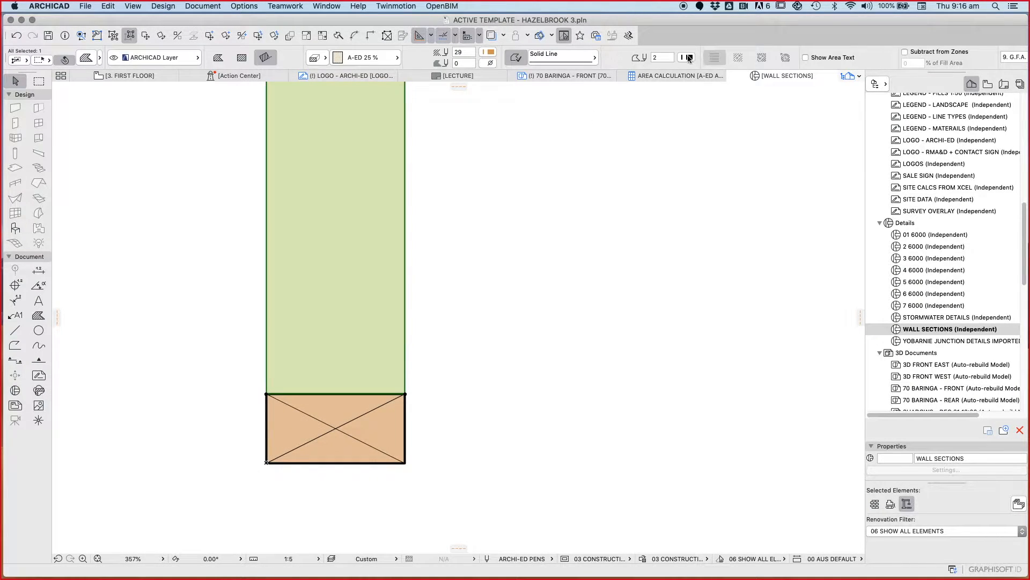
click(688, 57)
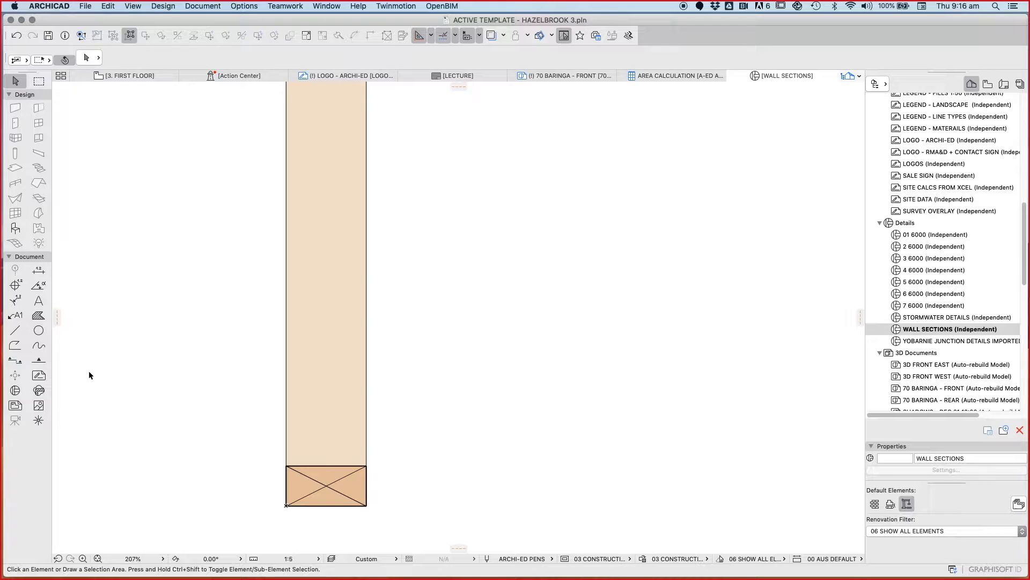
mouse_move(291, 416)
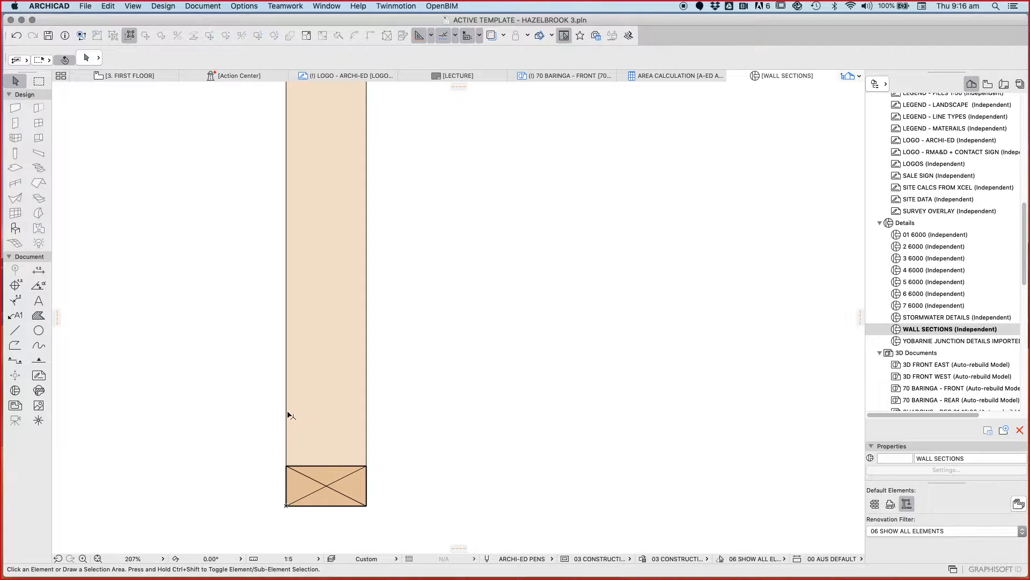
click(325, 263)
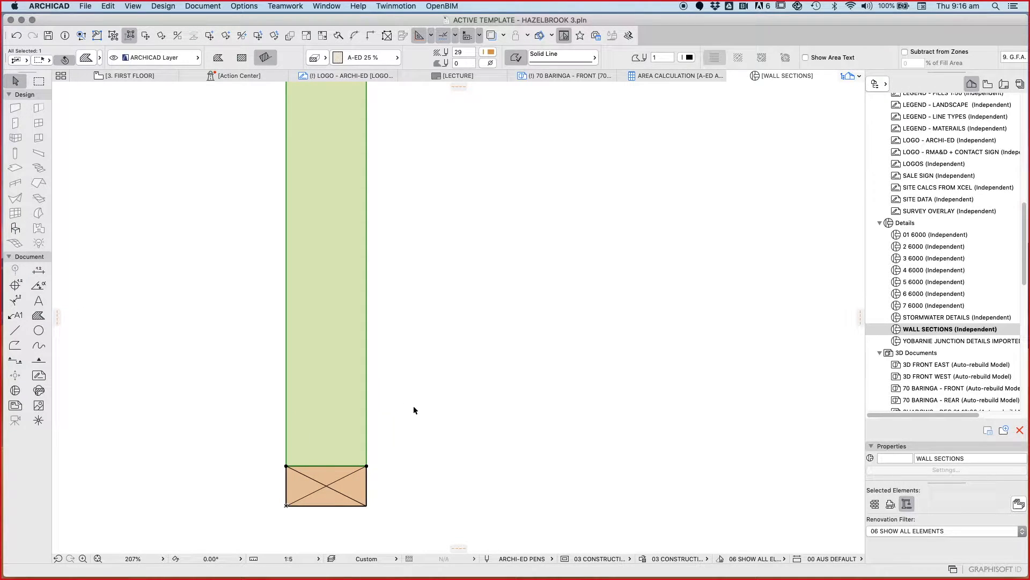
click(113, 481)
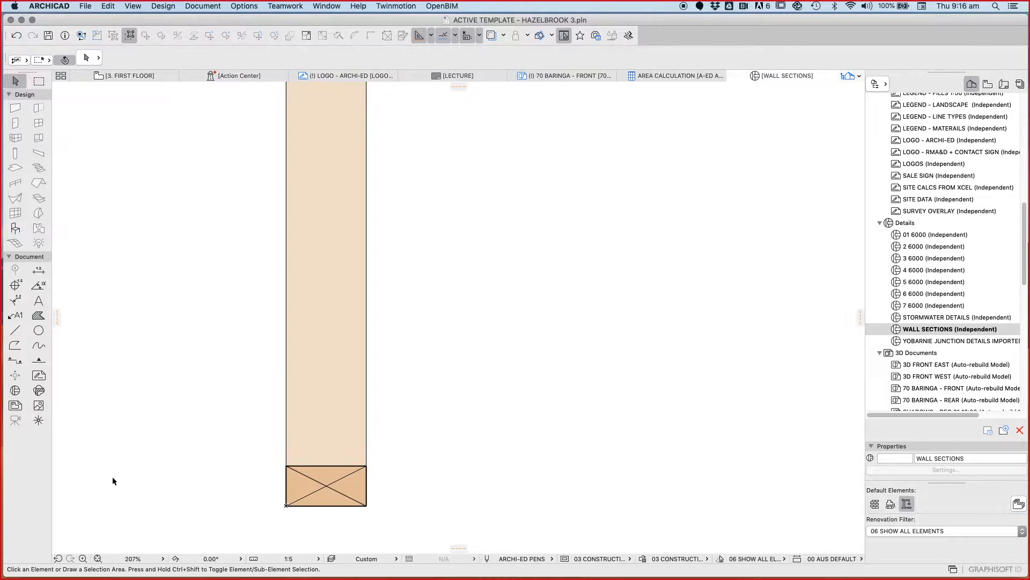
mouse_move(84, 83)
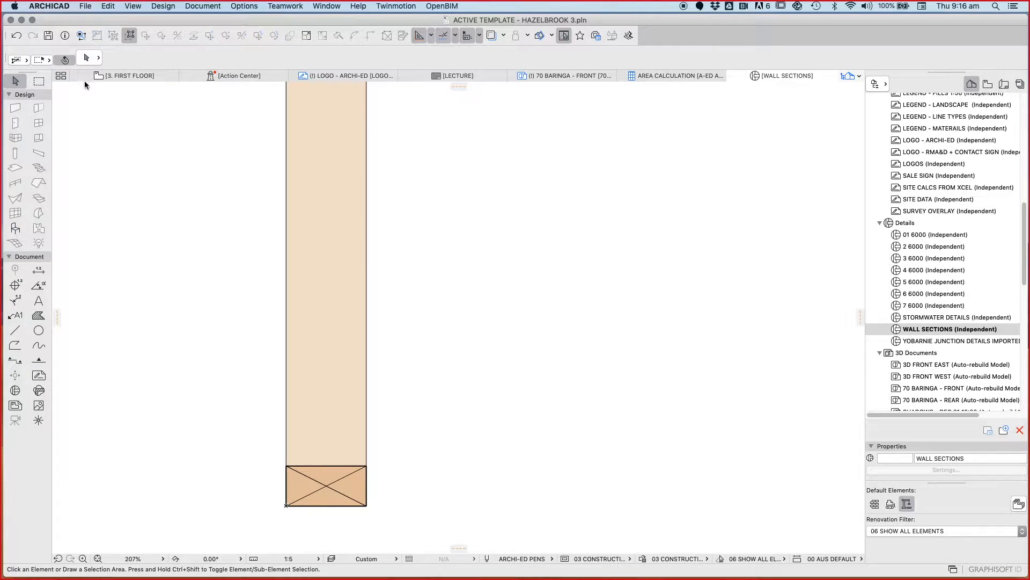
click(15, 227)
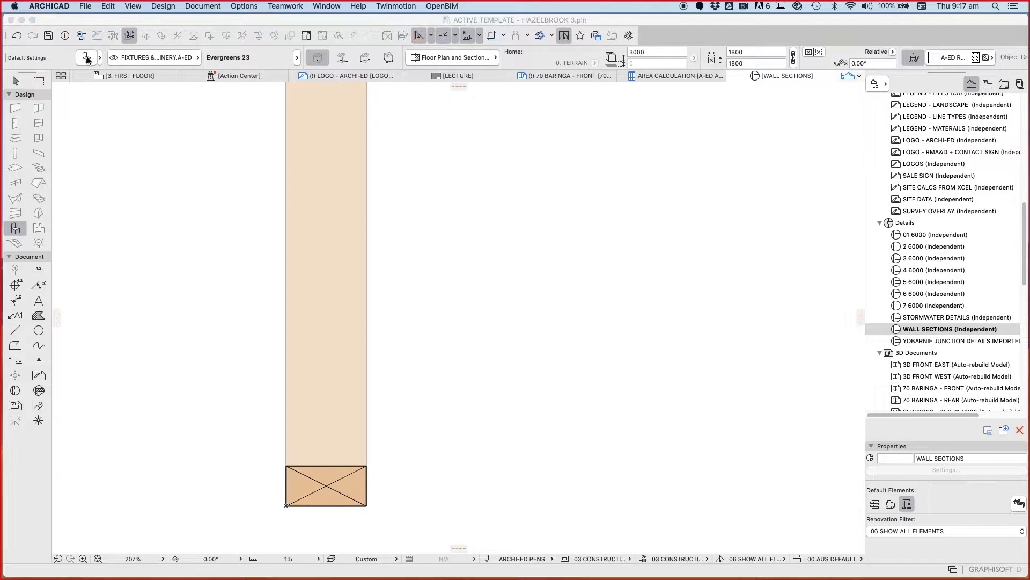
Step: Search 'ins' in Object Default Settings and place a Fiber Insulation 23 batt beside the stud
click(86, 57)
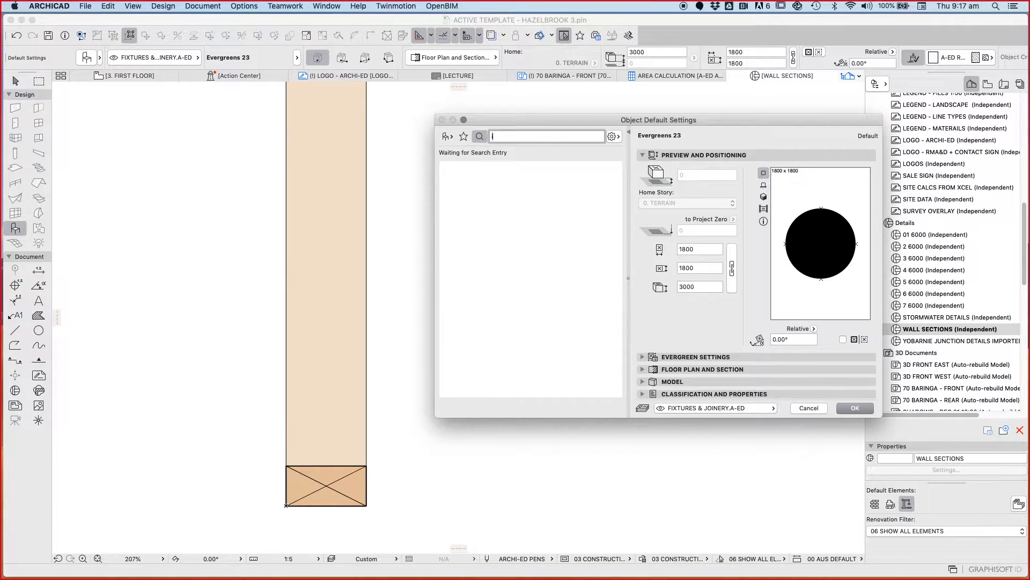
text(insul)
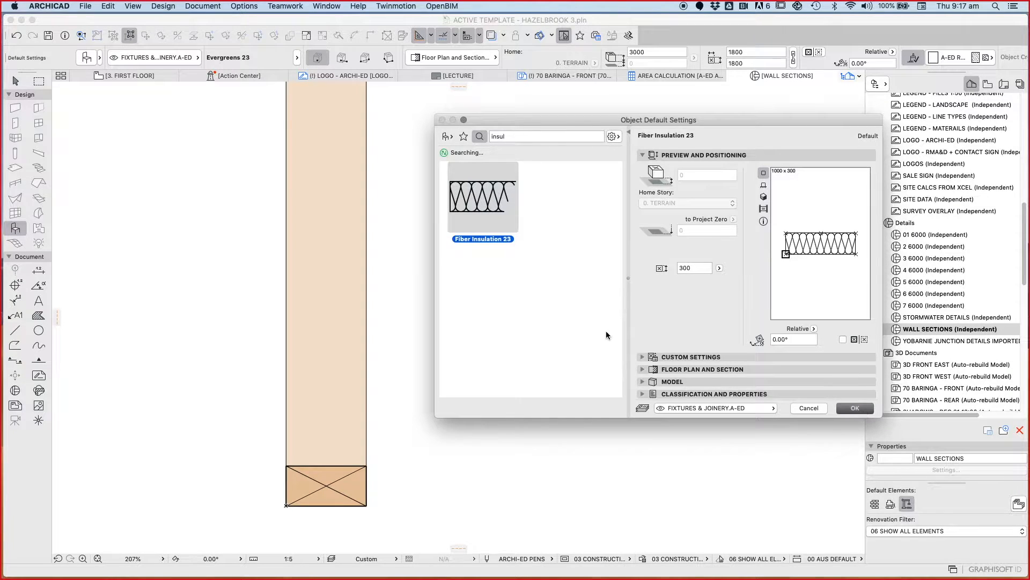
click(854, 408)
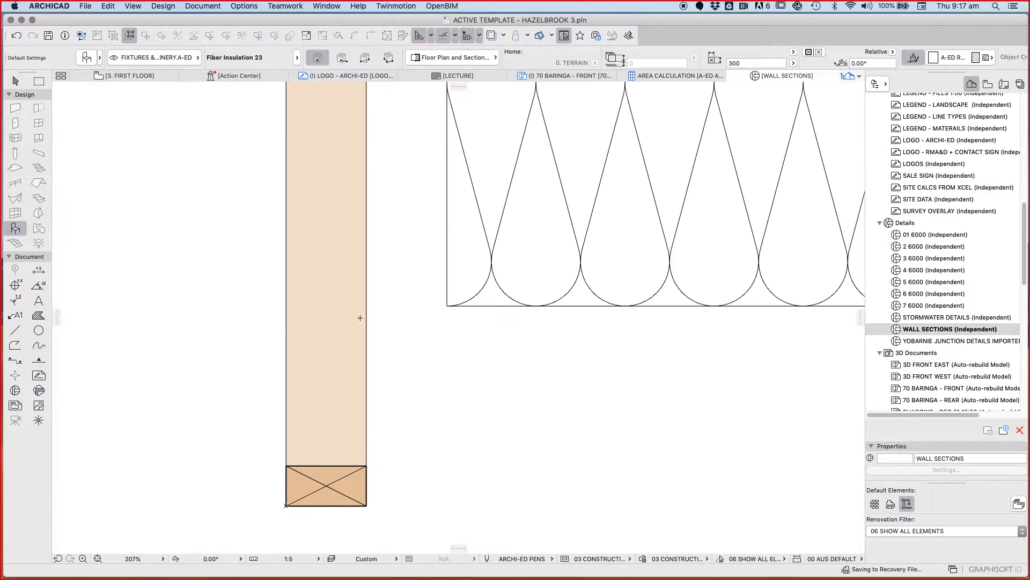
scroll(down, 3)
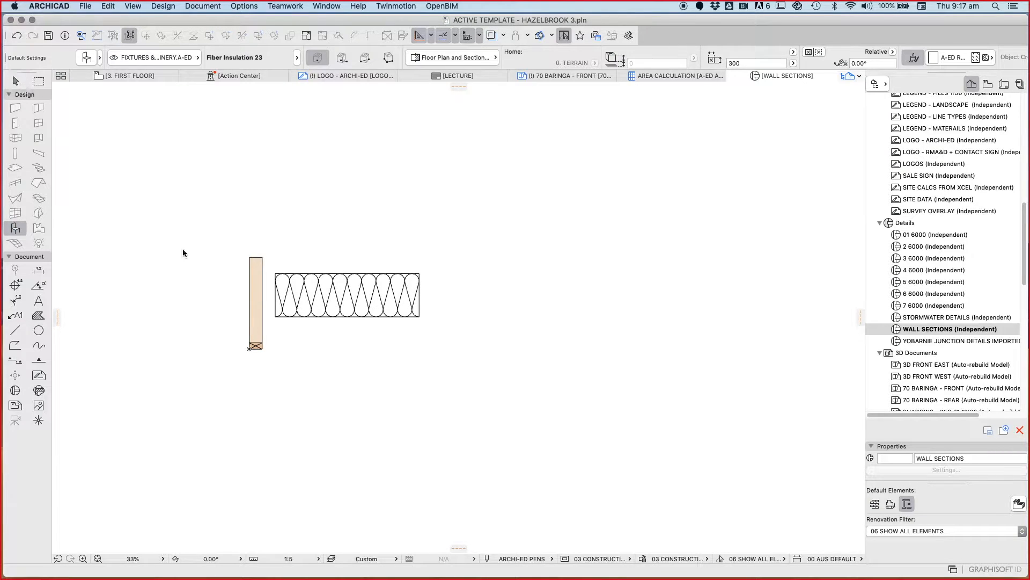
click(346, 295)
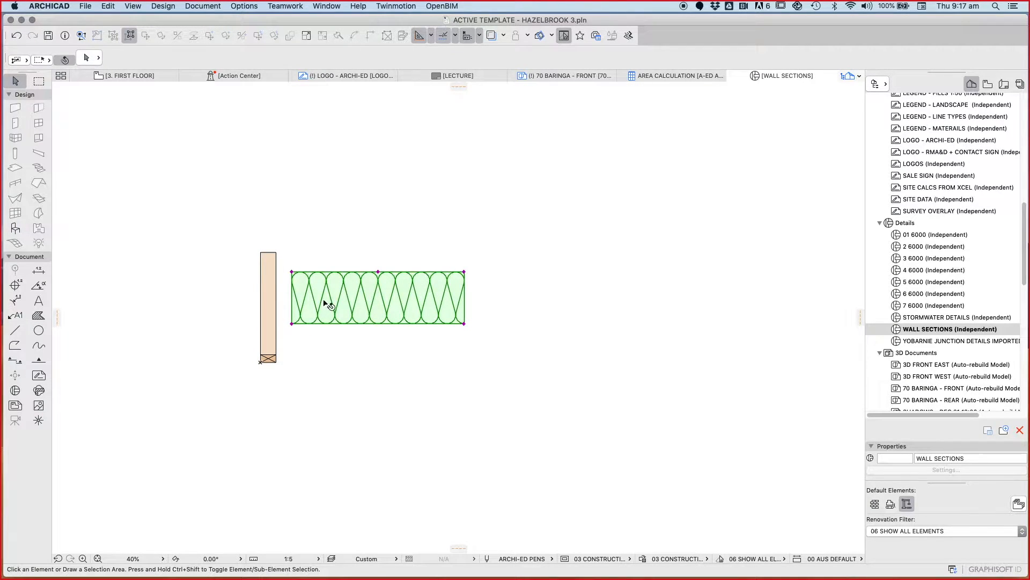
click(329, 303)
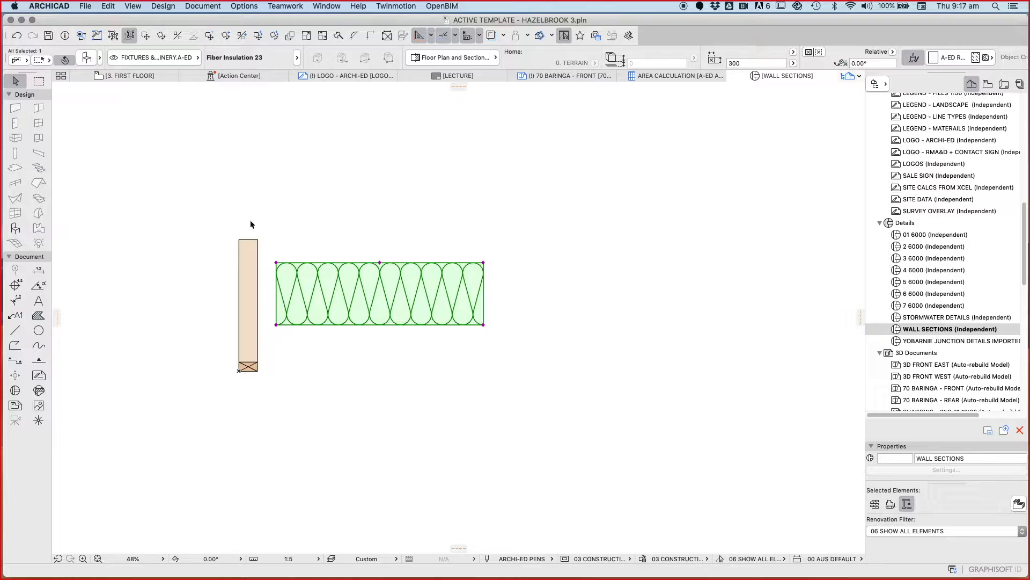
mouse_move(254, 194)
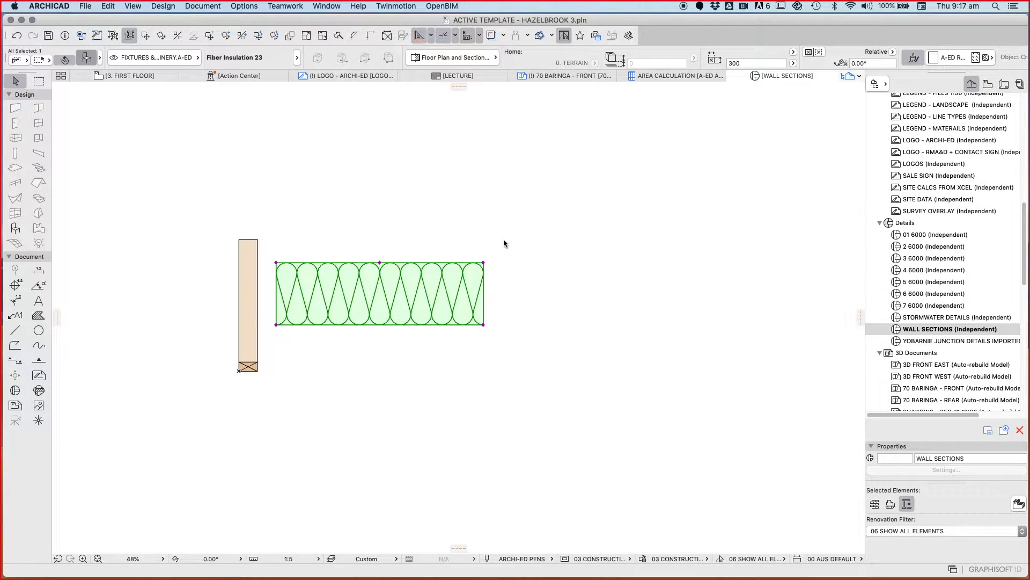
Step: Untick the contour in the insulation's settings so its boxed outline disappears
double_click(379, 292)
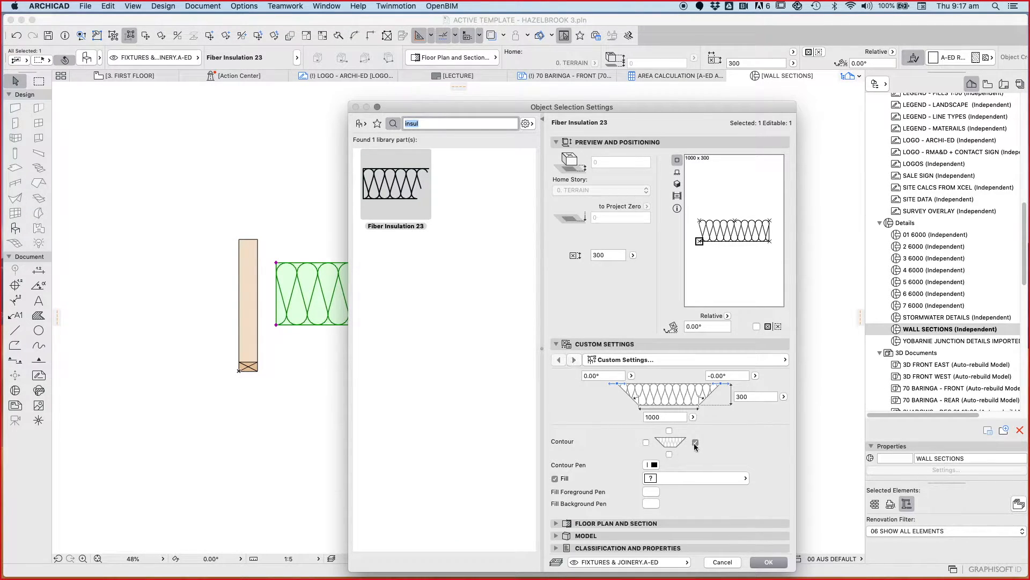
click(767, 561)
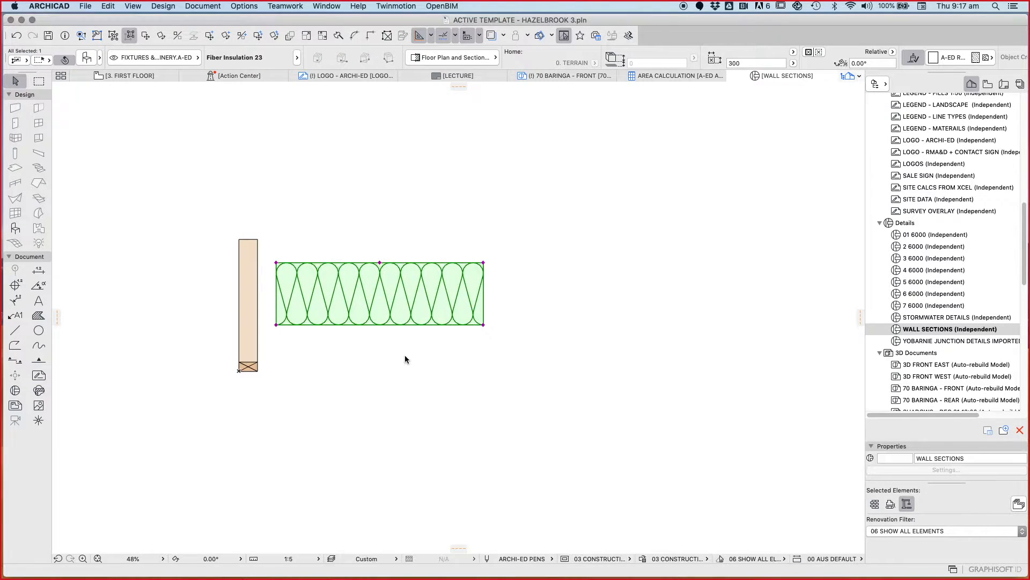
click(348, 233)
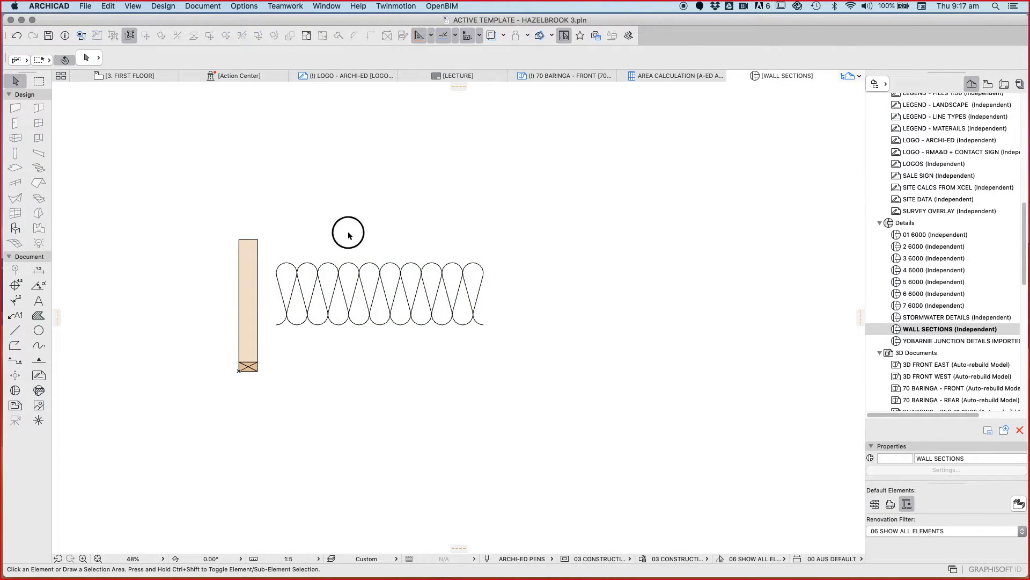
click(379, 292)
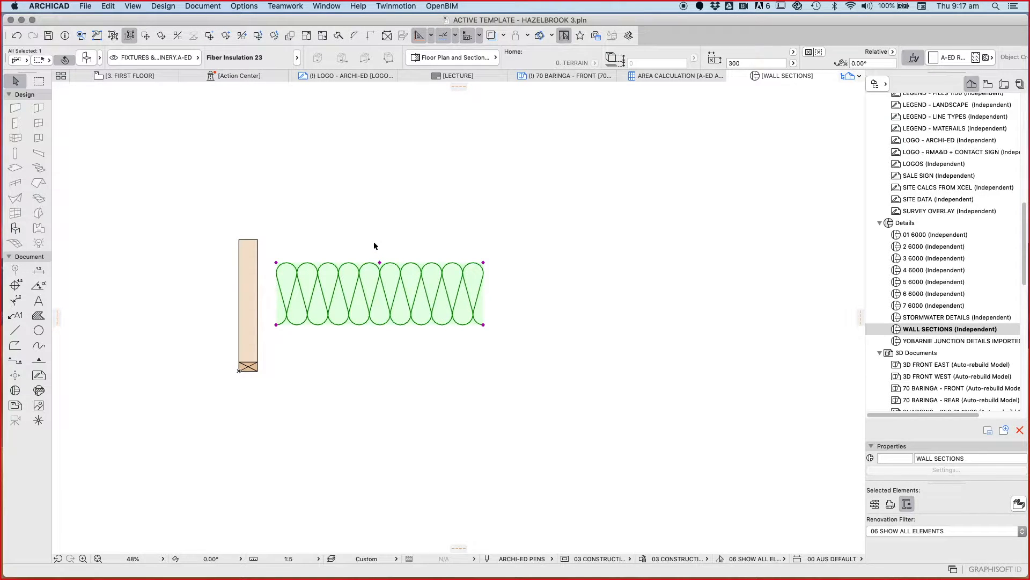
mouse_move(333, 245)
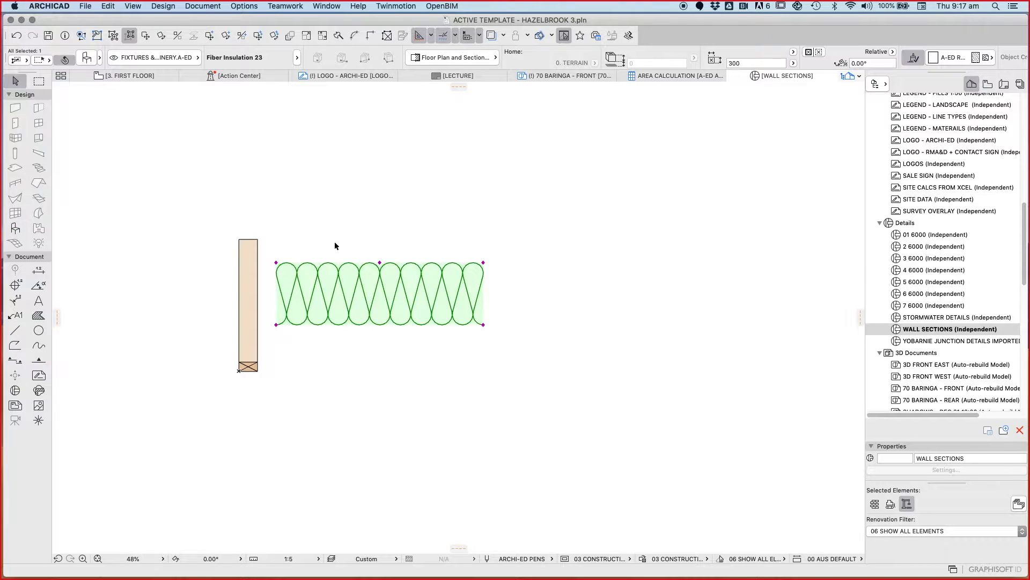
Step: Bring the insulation in front of the stud via Display Order and switch its fill off
right_click(375, 292)
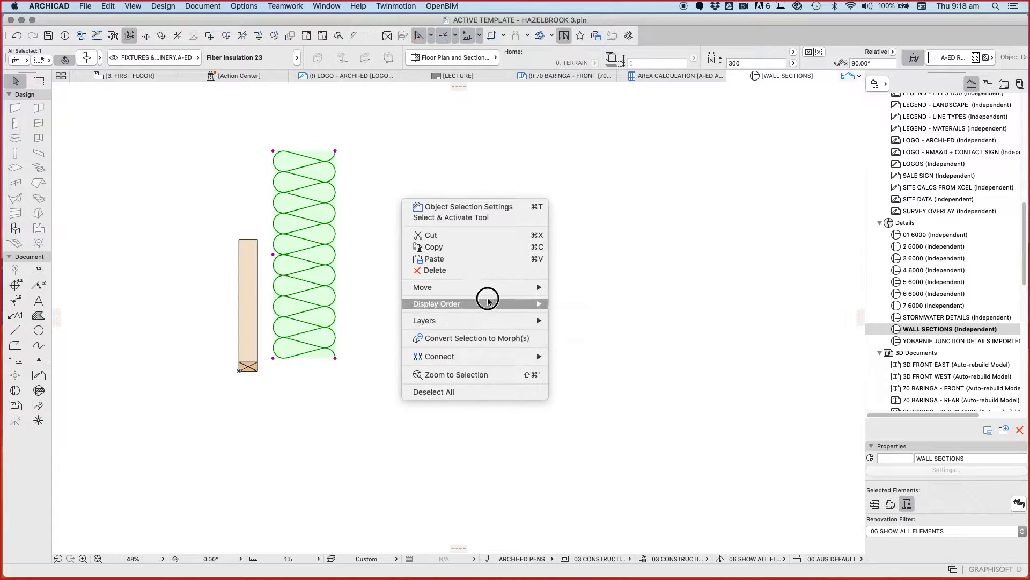
click(422, 288)
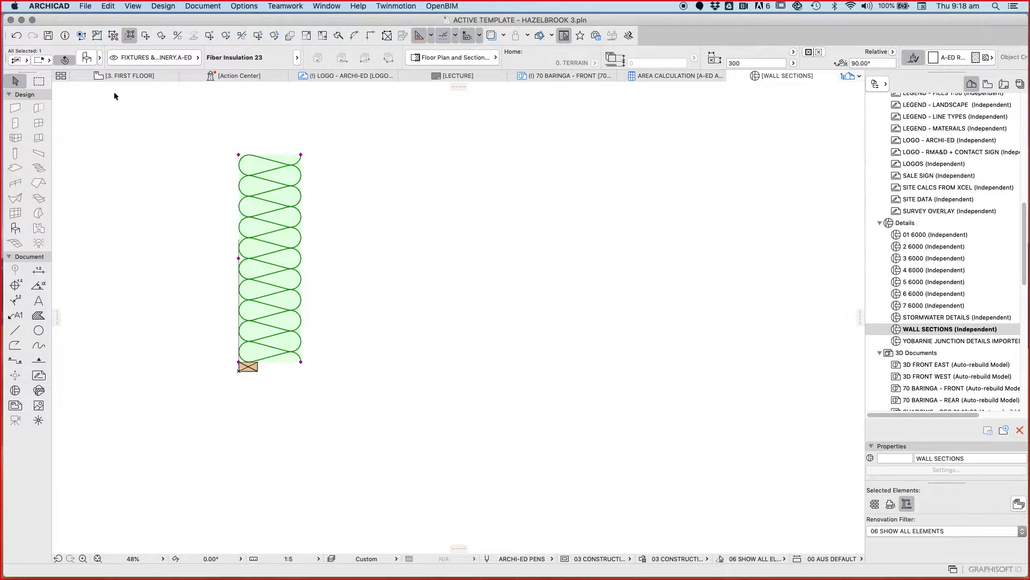
mouse_move(483, 271)
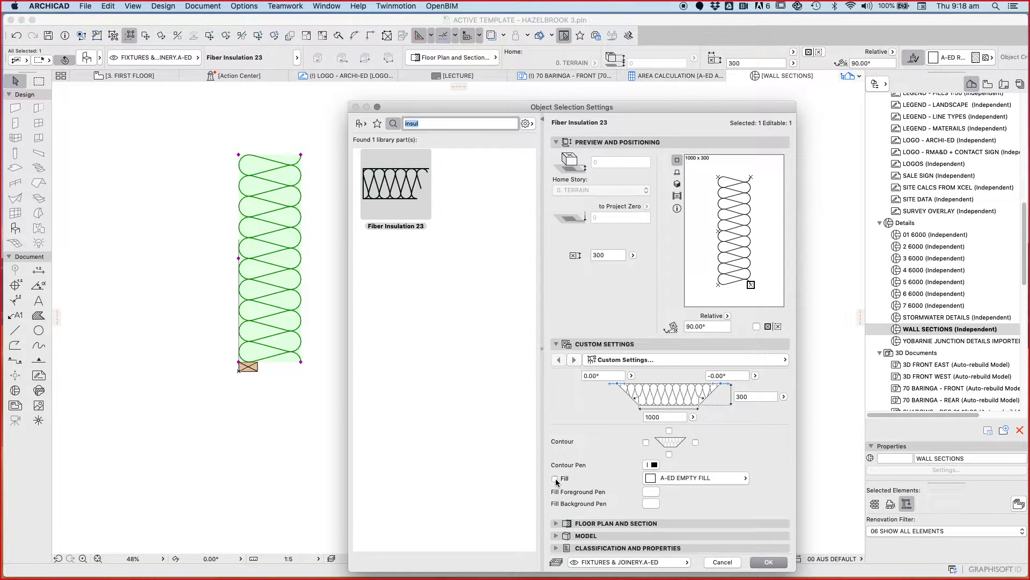
click(555, 477)
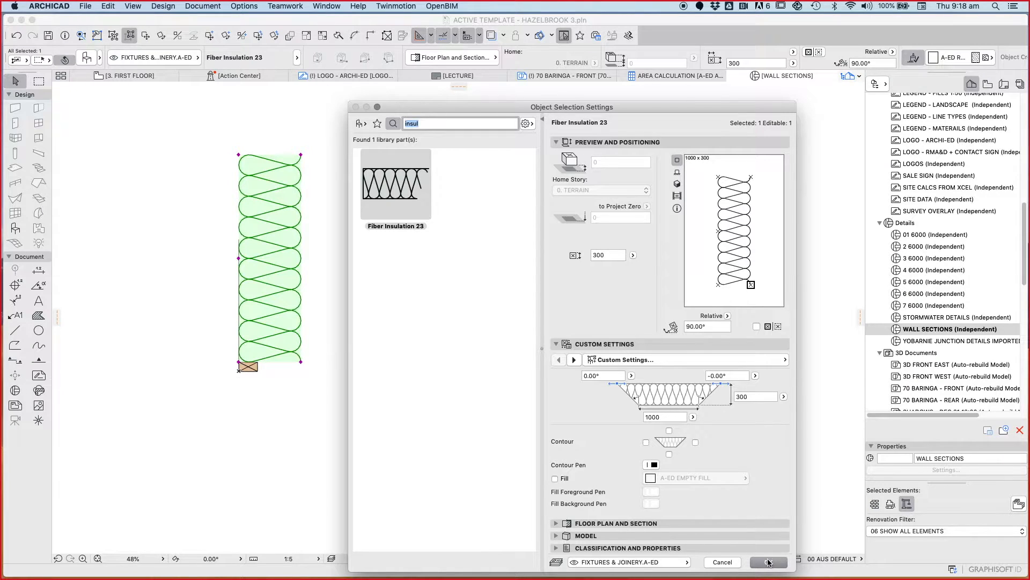
click(768, 561)
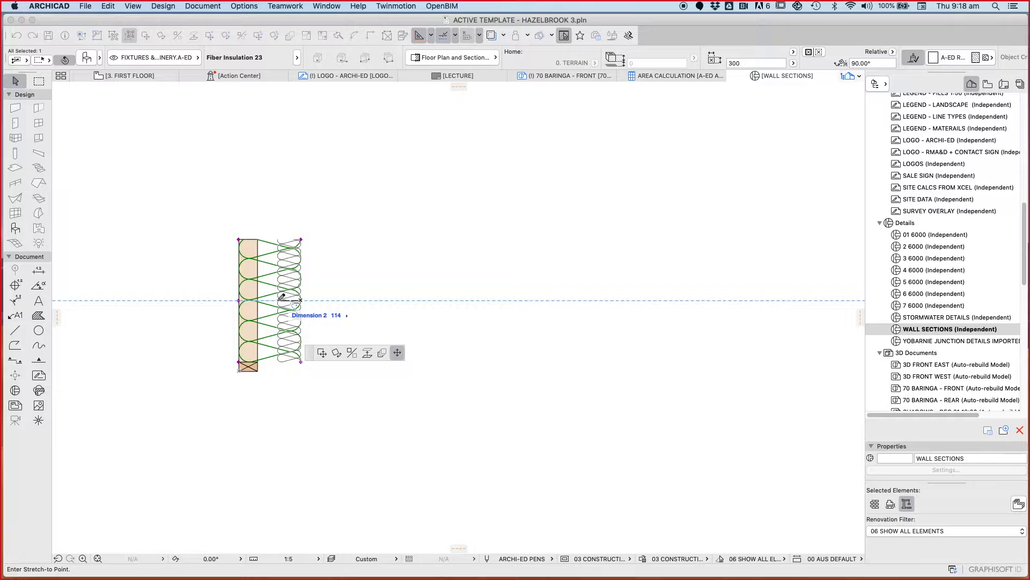
right_click(269, 296)
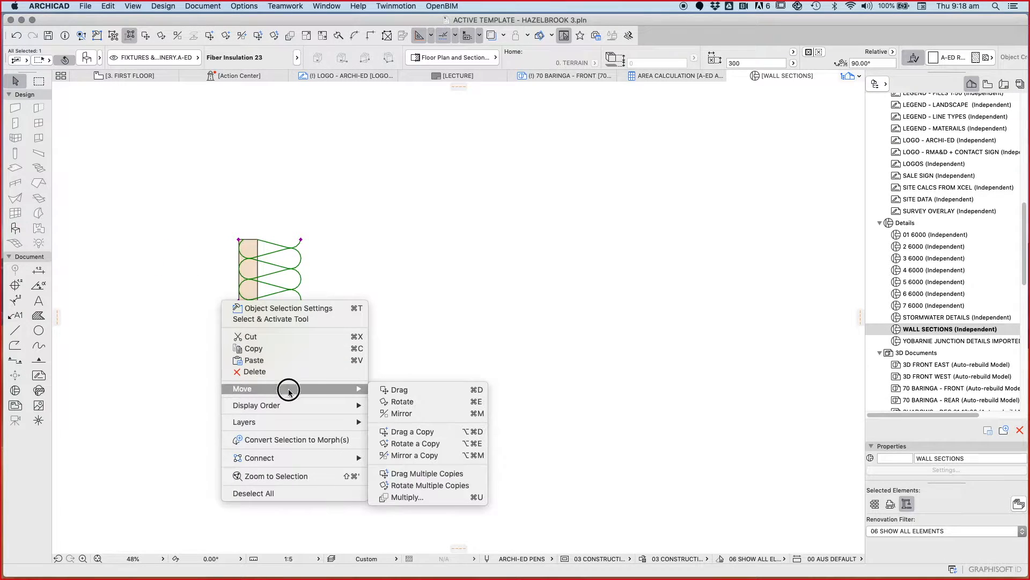
click(399, 389)
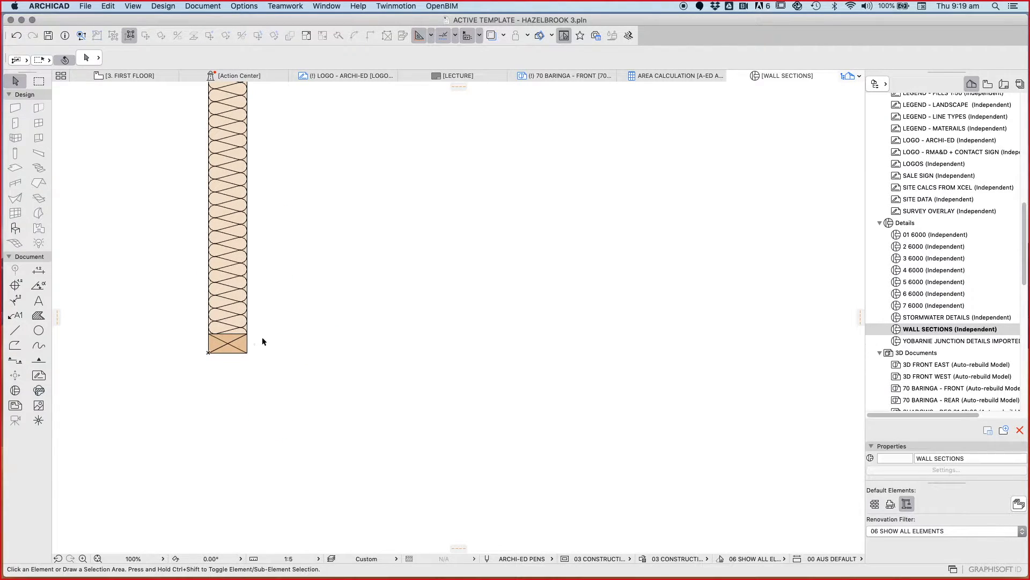
Step: Draw a large A-ED EARTH fill with a sandy yellow background pen below the wall
scroll(down, 3)
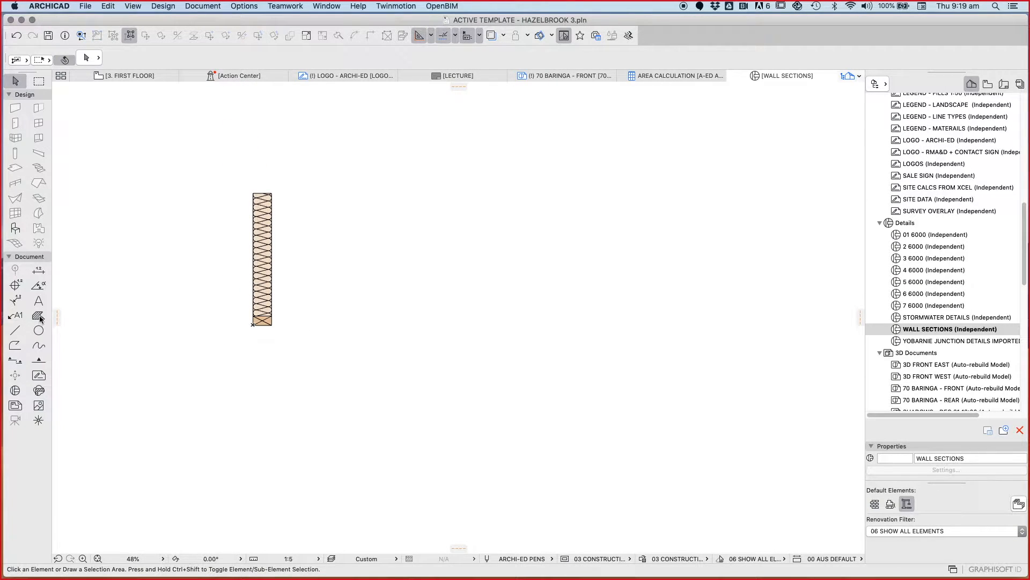
click(363, 57)
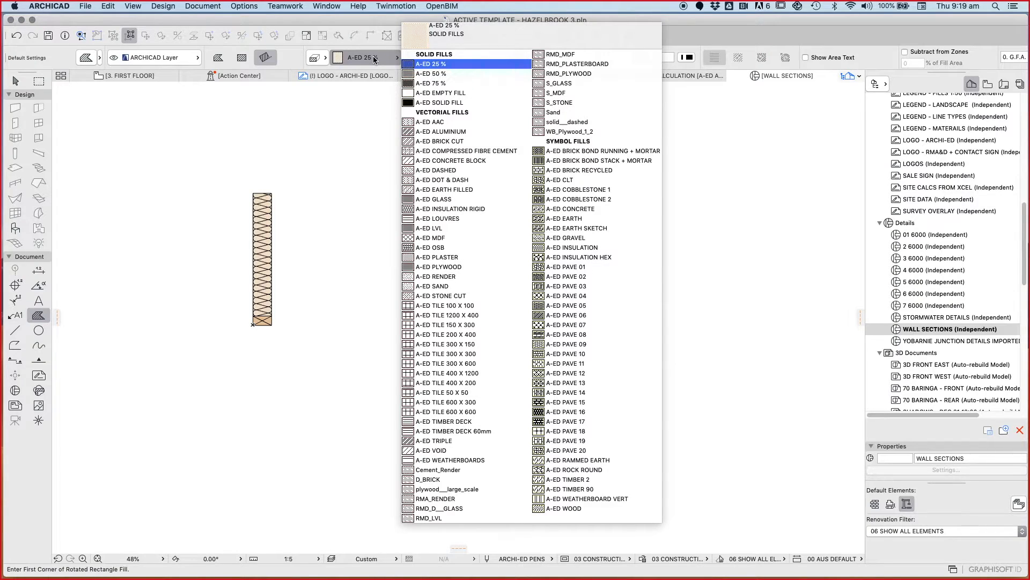
click(563, 218)
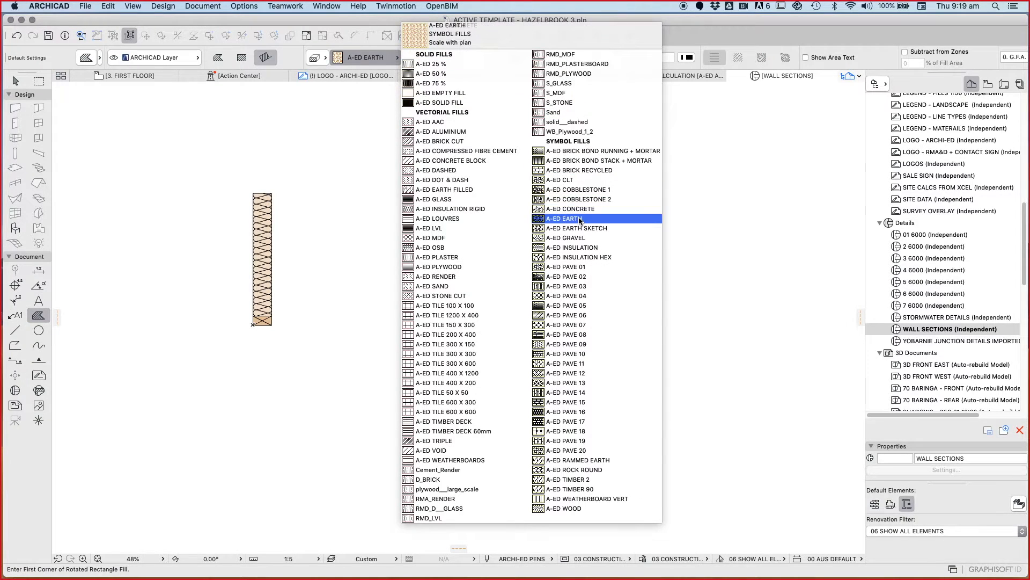
click(560, 218)
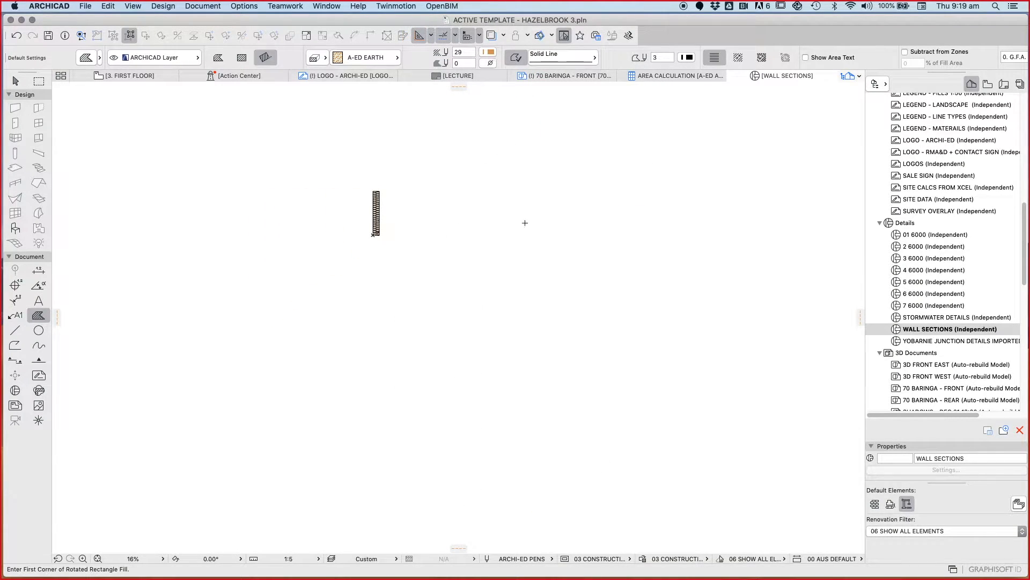
click(488, 62)
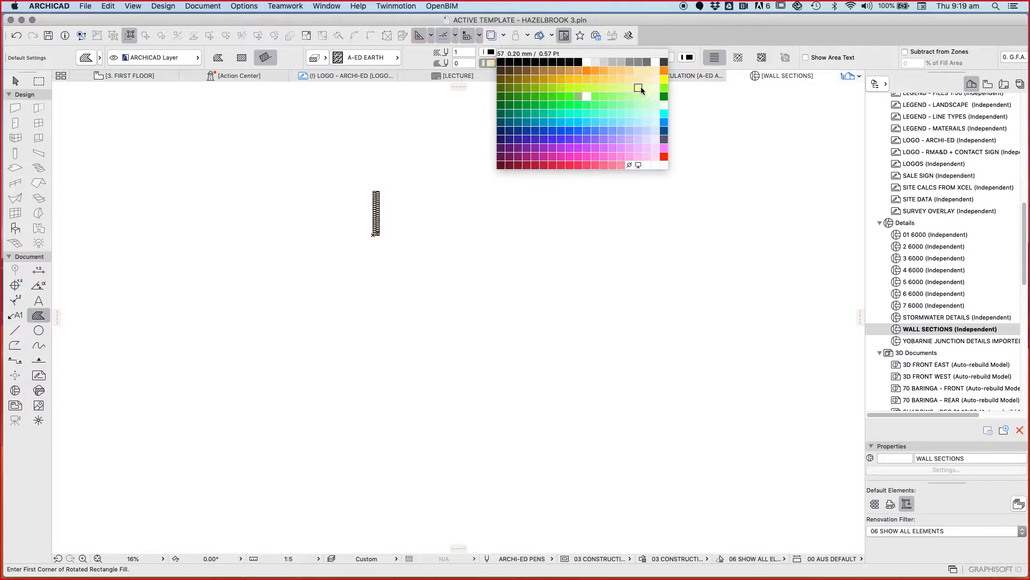
mouse_move(623, 78)
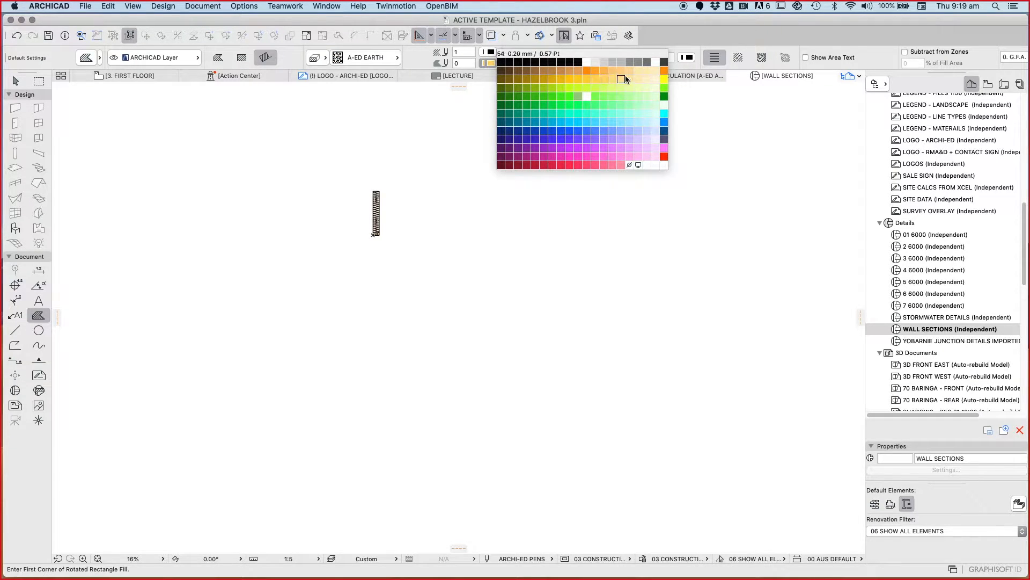
click(623, 79)
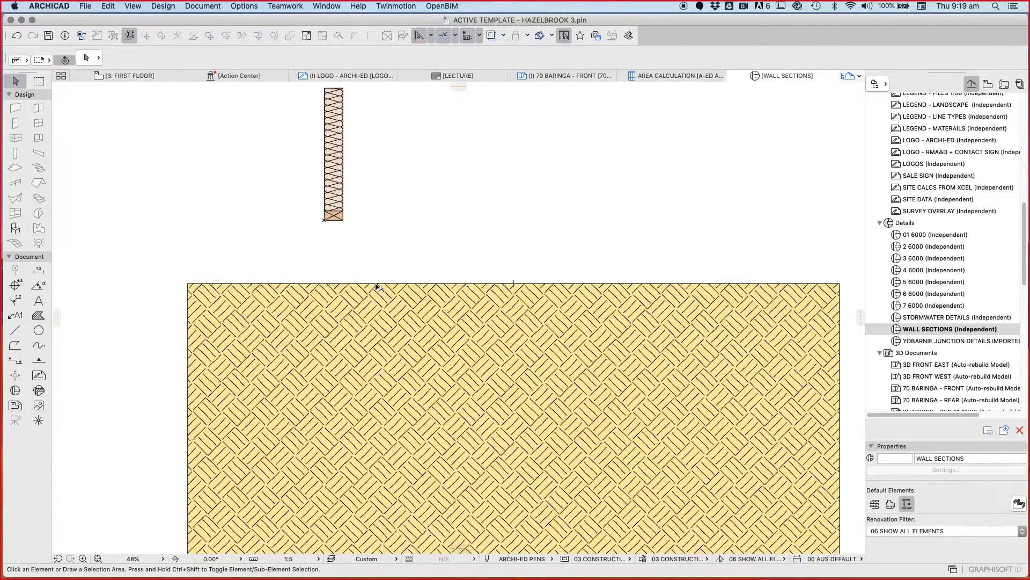
mouse_move(184, 322)
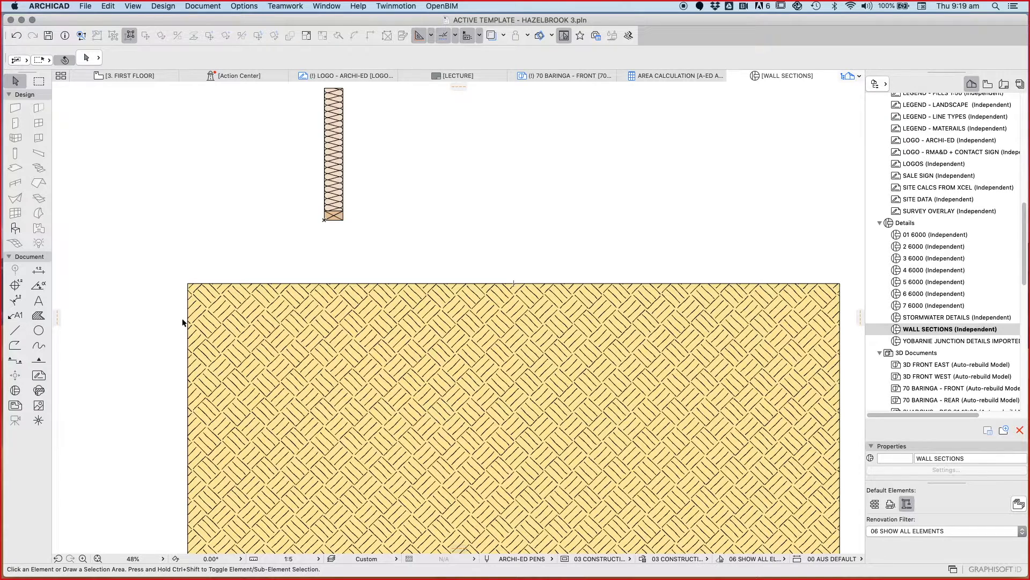
click(460, 394)
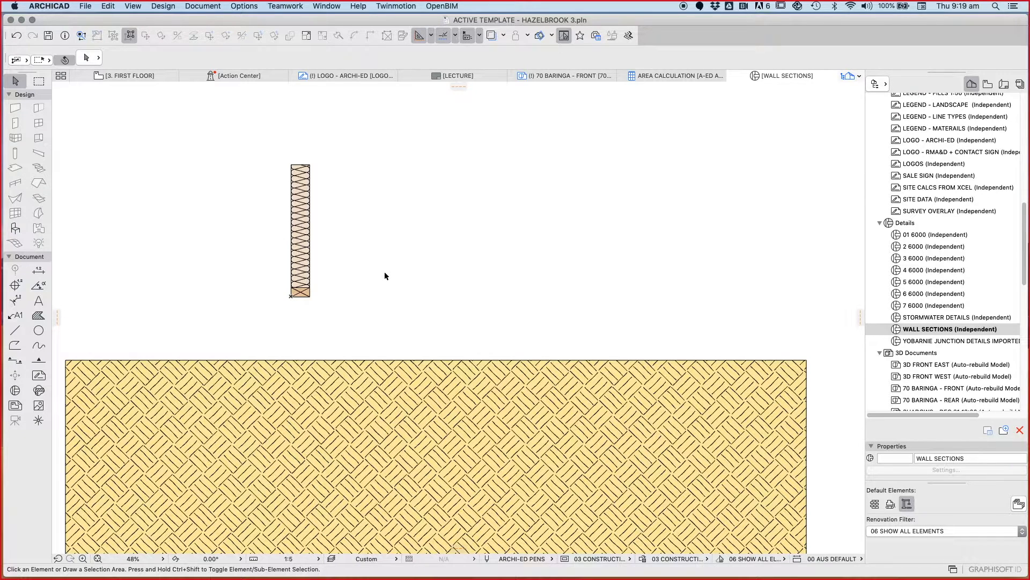
mouse_move(382, 352)
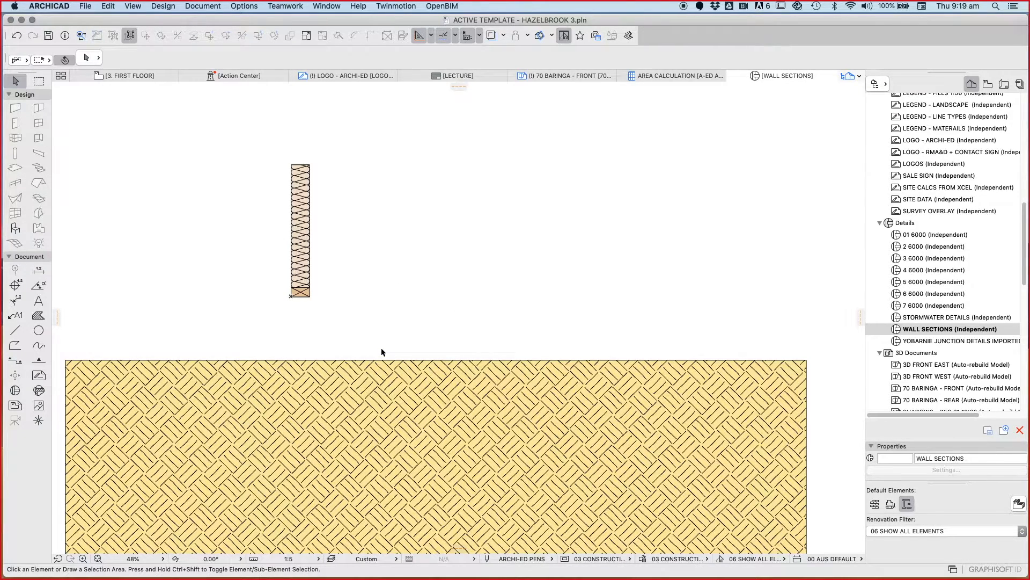
mouse_move(390, 342)
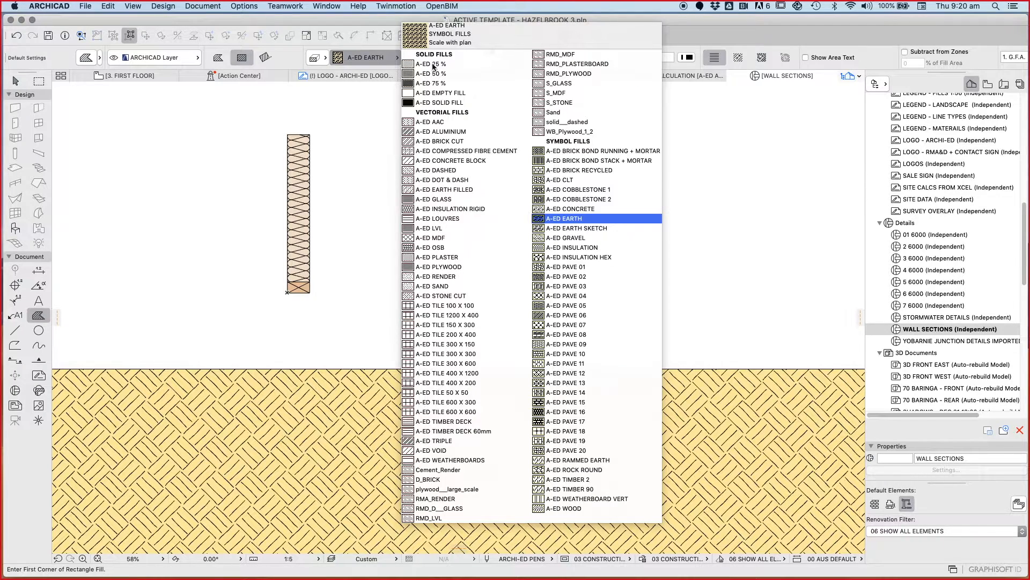
Step: Draw an A-ED CONCRETE fill with grey background and move it under the wall base
click(579, 198)
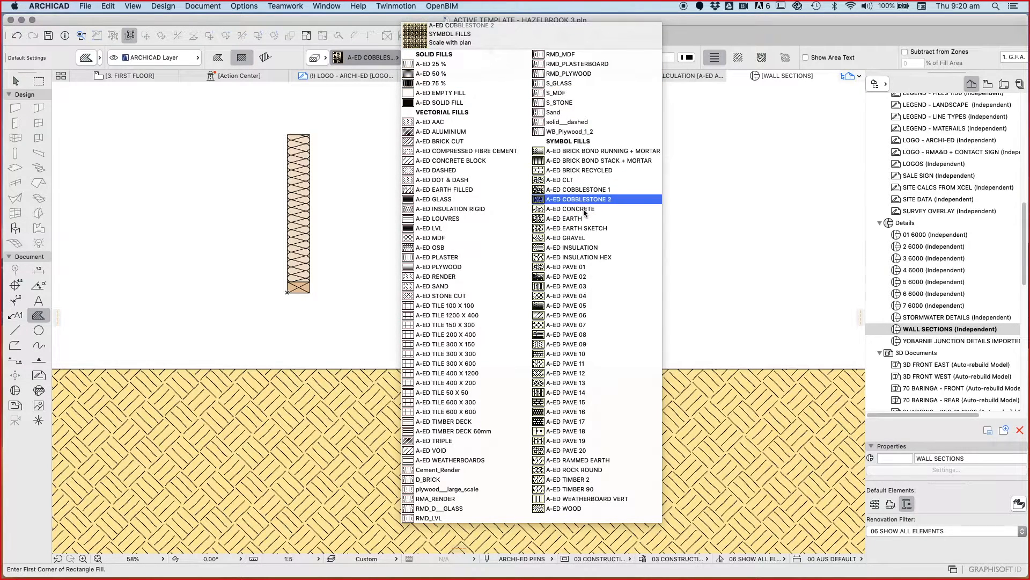
click(570, 208)
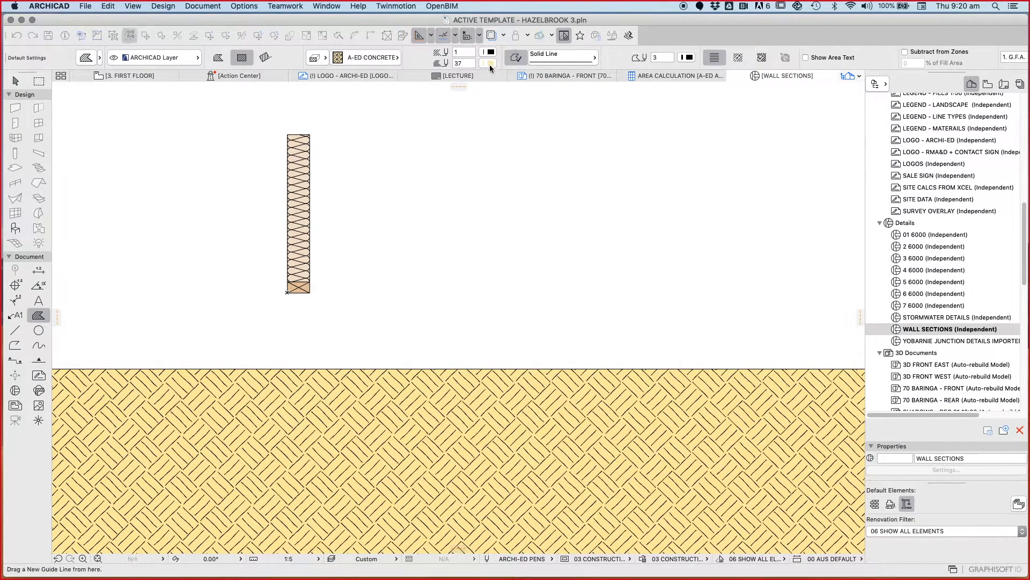
click(490, 63)
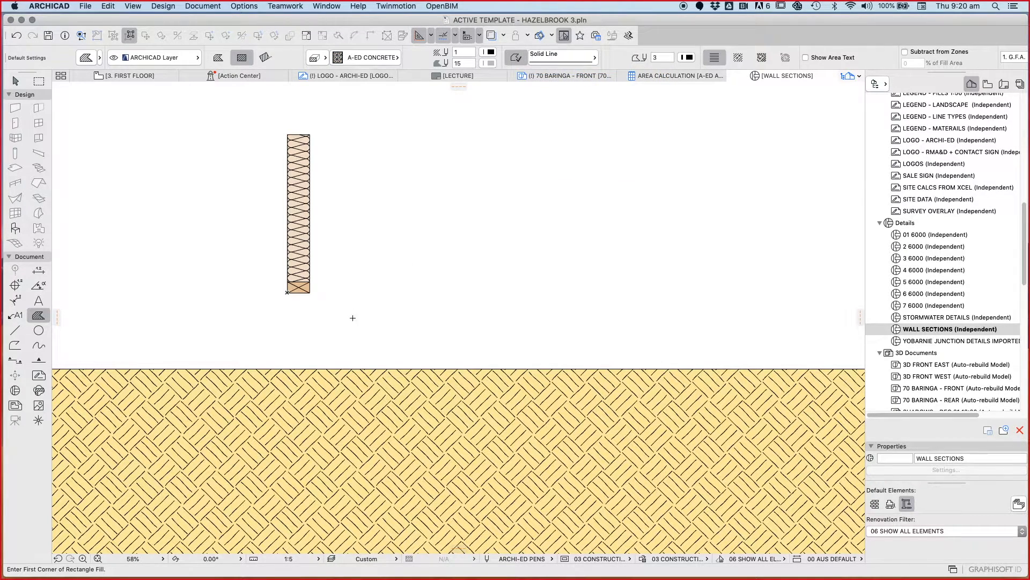
mouse_move(364, 347)
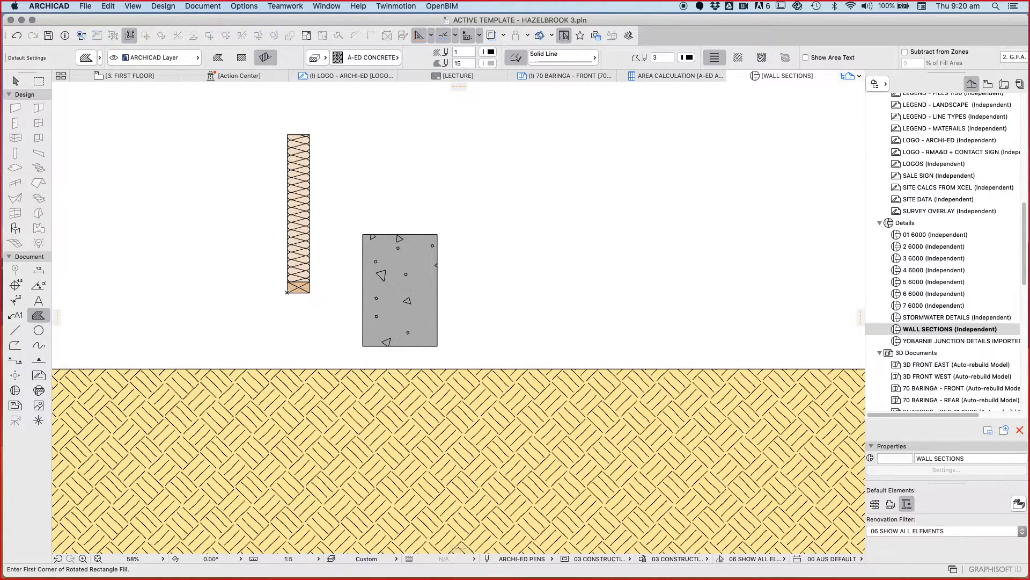
click(399, 290)
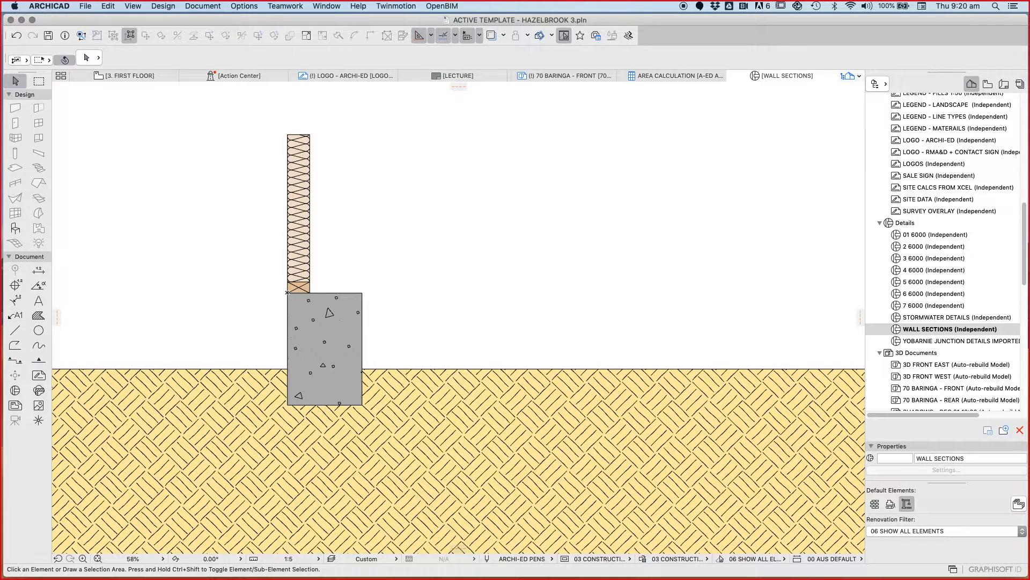
click(324, 347)
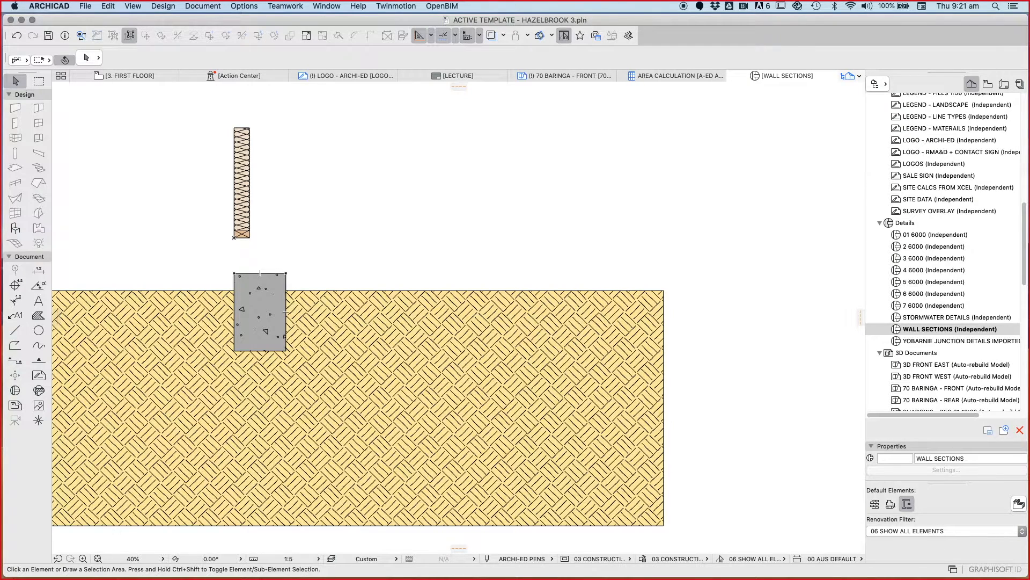
Step: Offset the concrete block's edge rightward into a thin slab along the earth's top
click(259, 311)
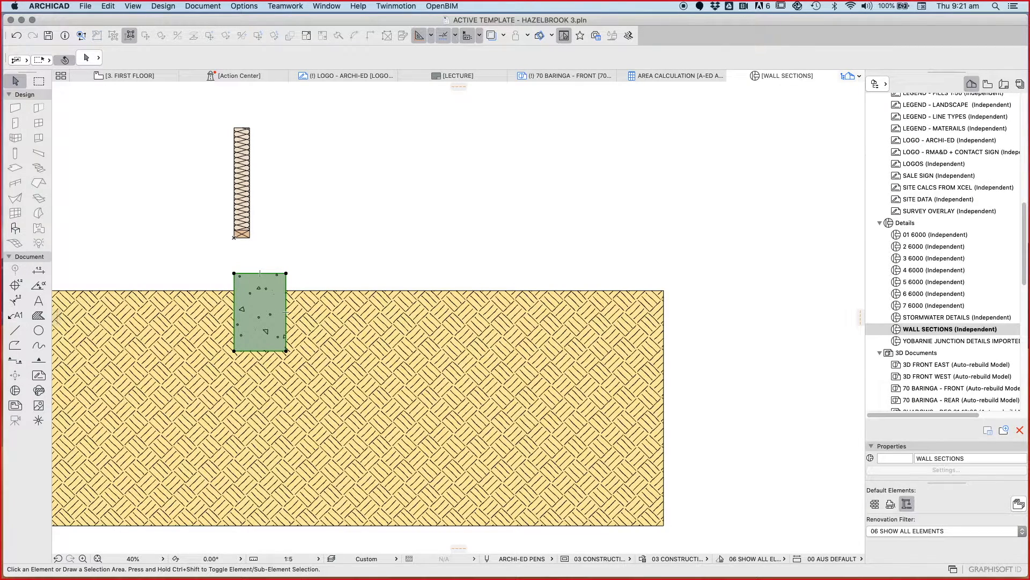
click(260, 313)
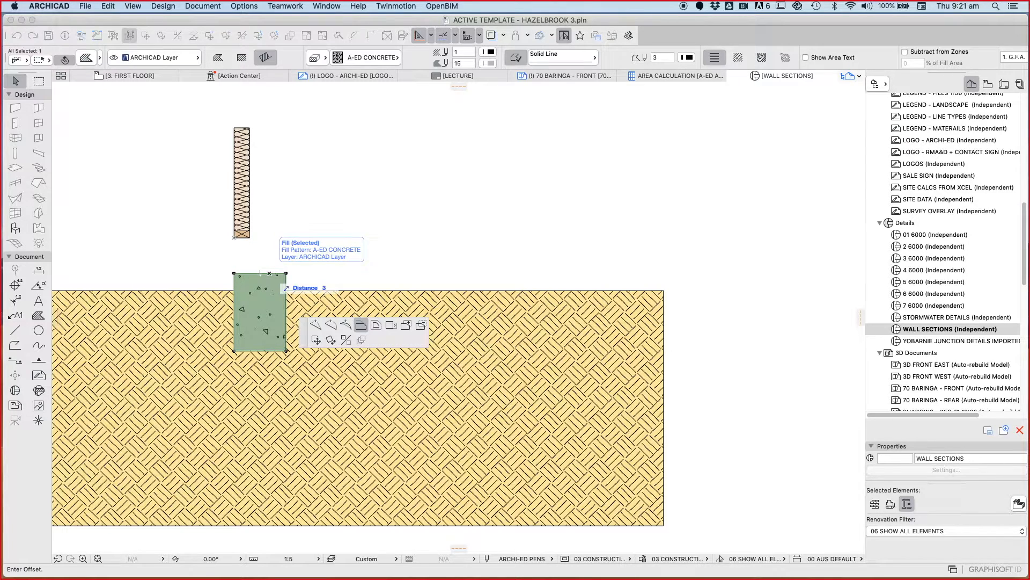
click(405, 324)
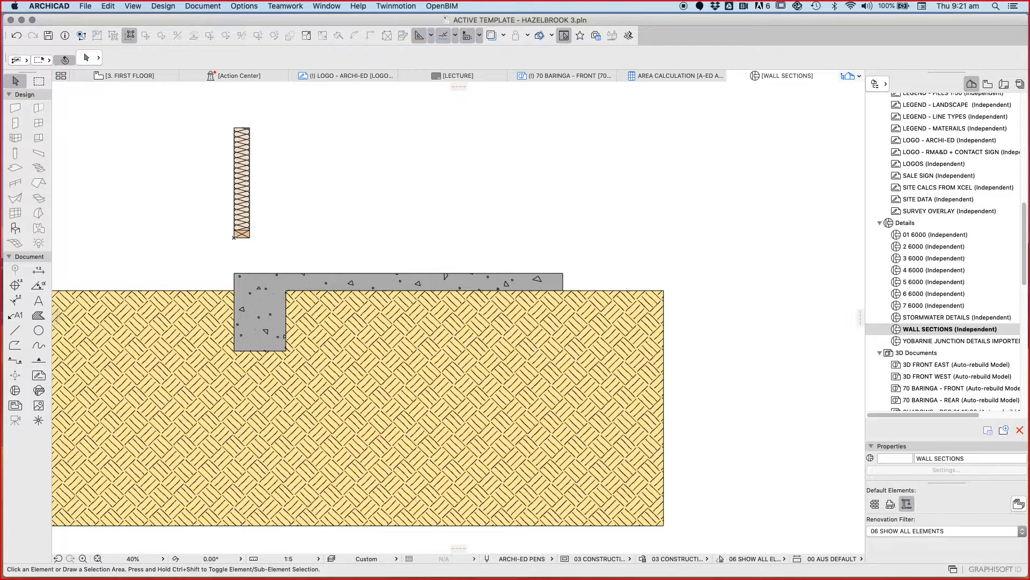
Step: Draw the dashed mesh outline with the A-ED 07 DASHED line type beneath the thickened concrete edge
click(14, 330)
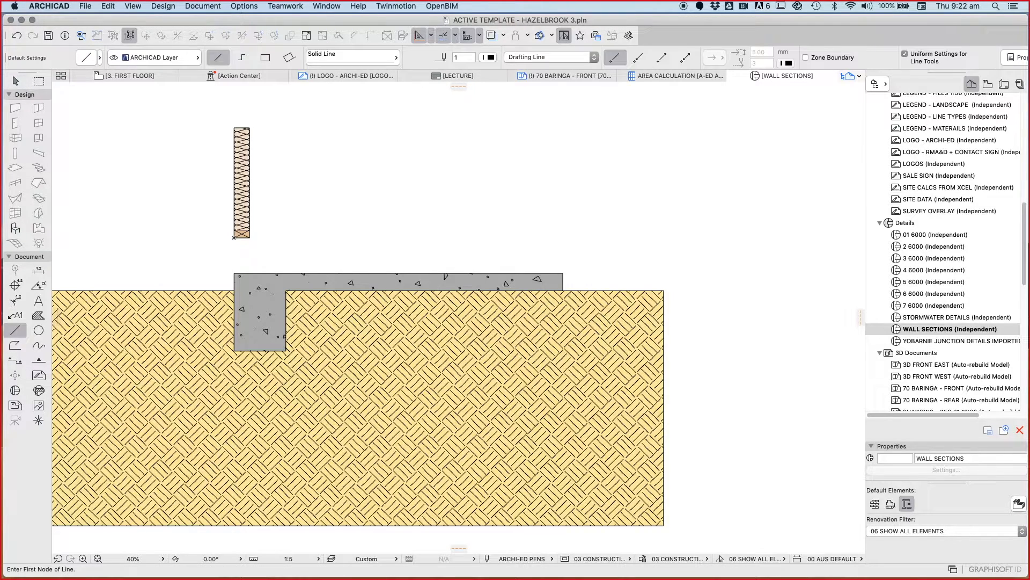
click(352, 57)
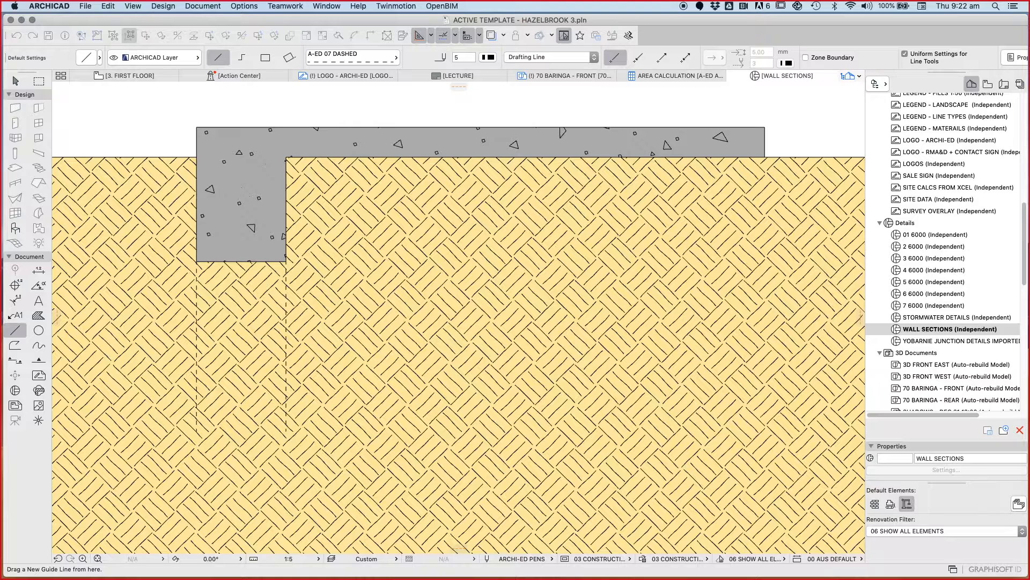
click(197, 432)
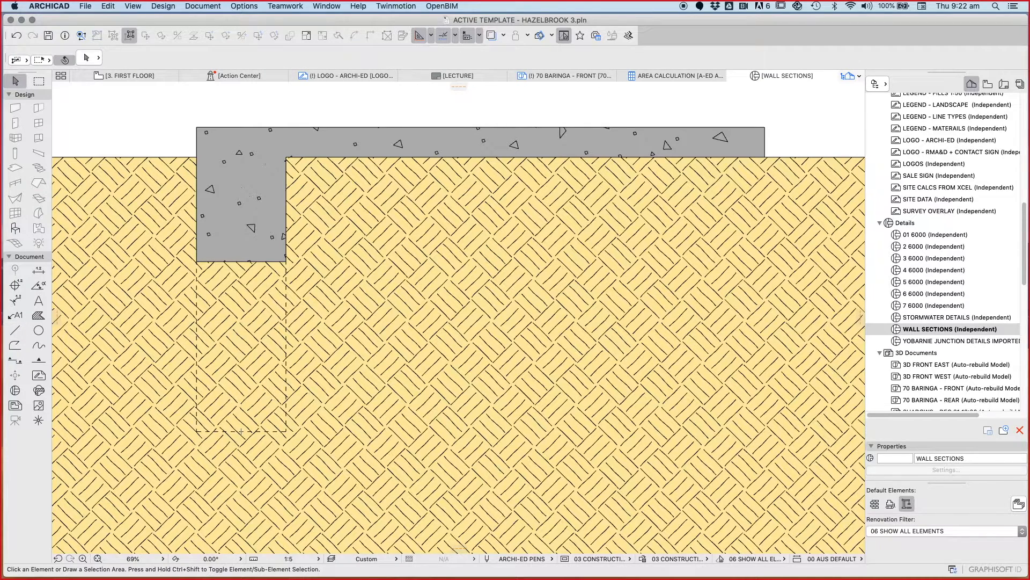
Step: Select the curved bottom of the mesh and start dragging a copy of it
click(242, 432)
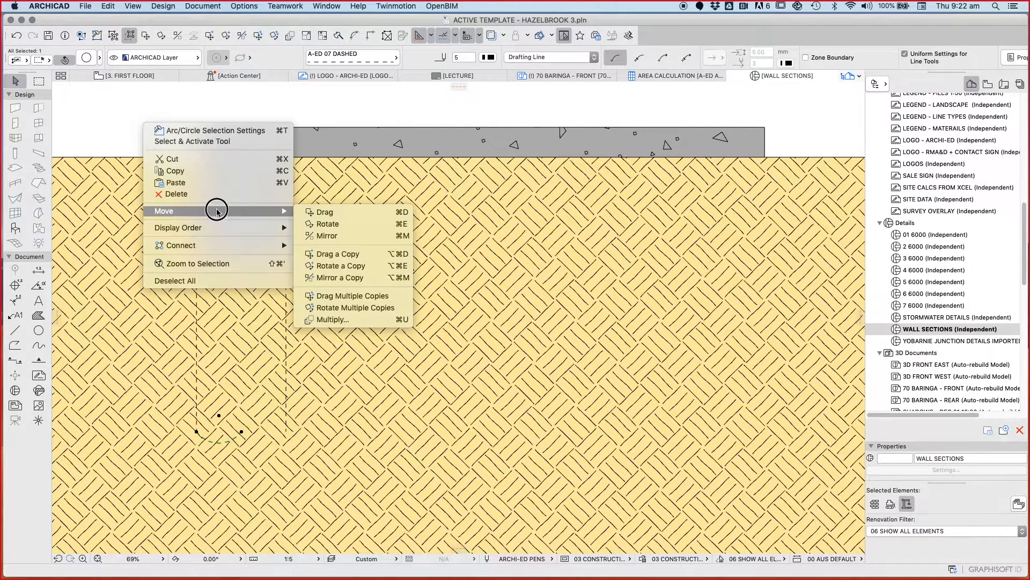
mouse_move(355, 254)
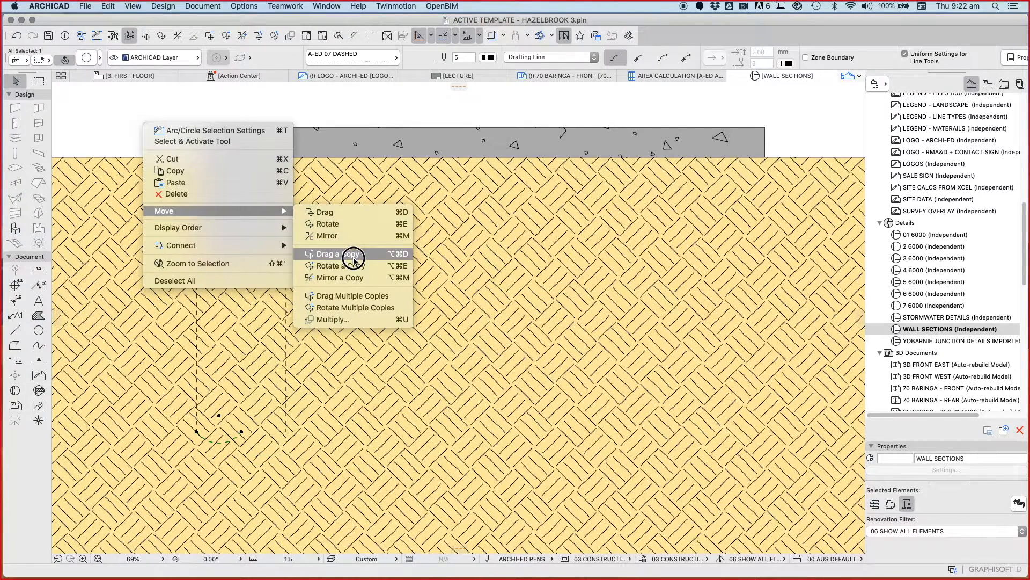
click(342, 277)
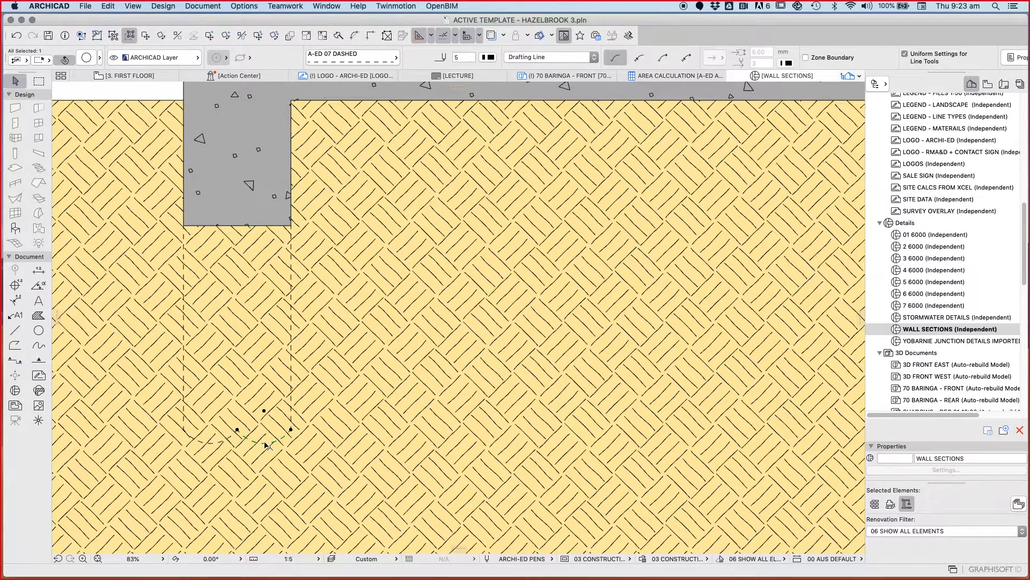
right_click(263, 427)
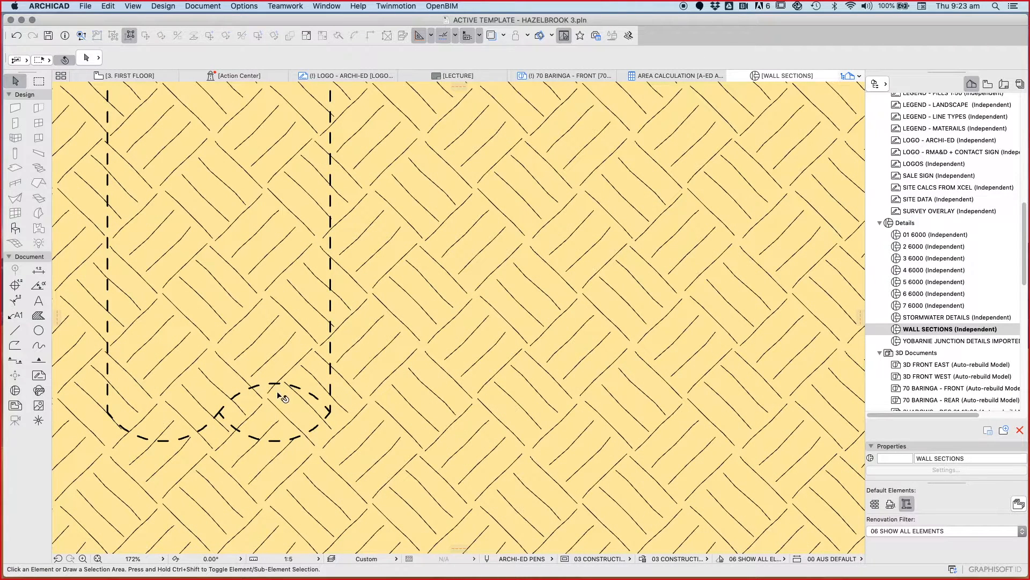
mouse_move(130, 396)
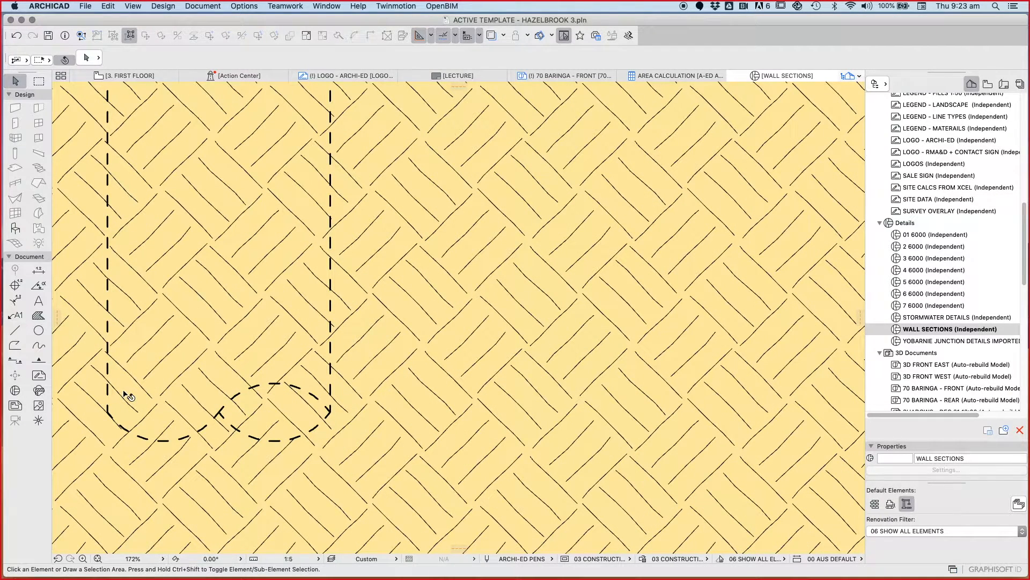
mouse_move(261, 433)
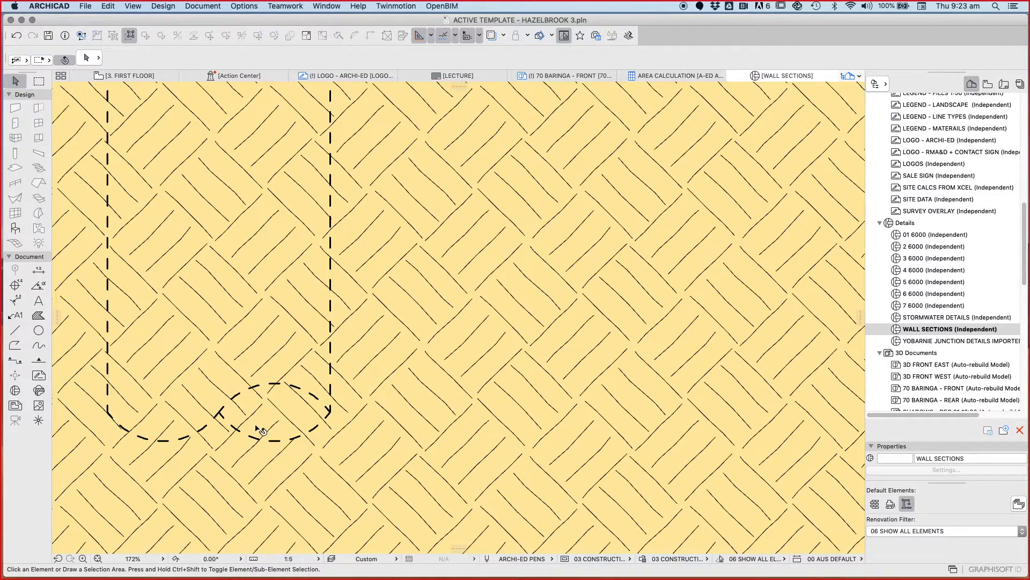
mouse_move(331, 443)
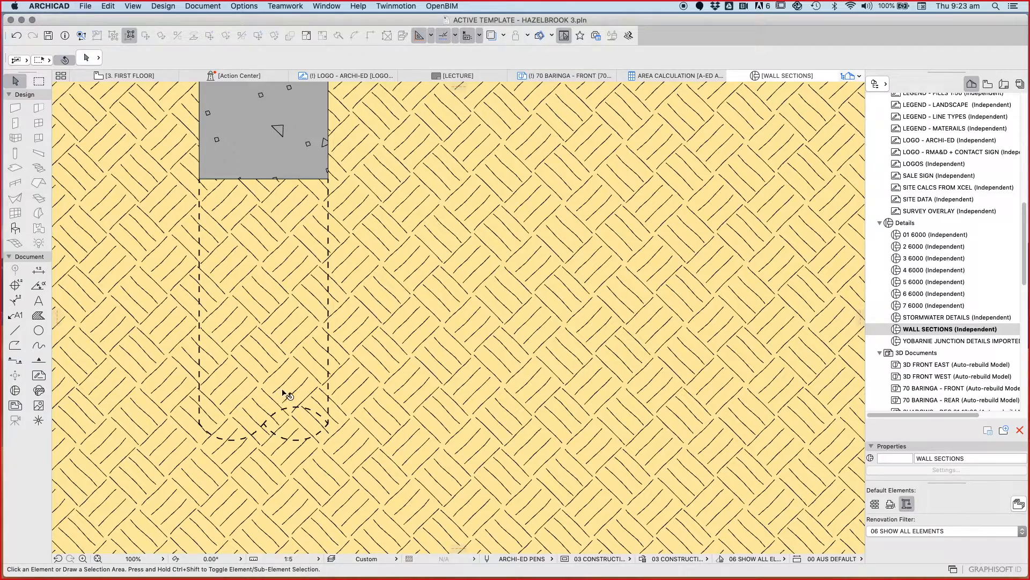
scroll(down, 3)
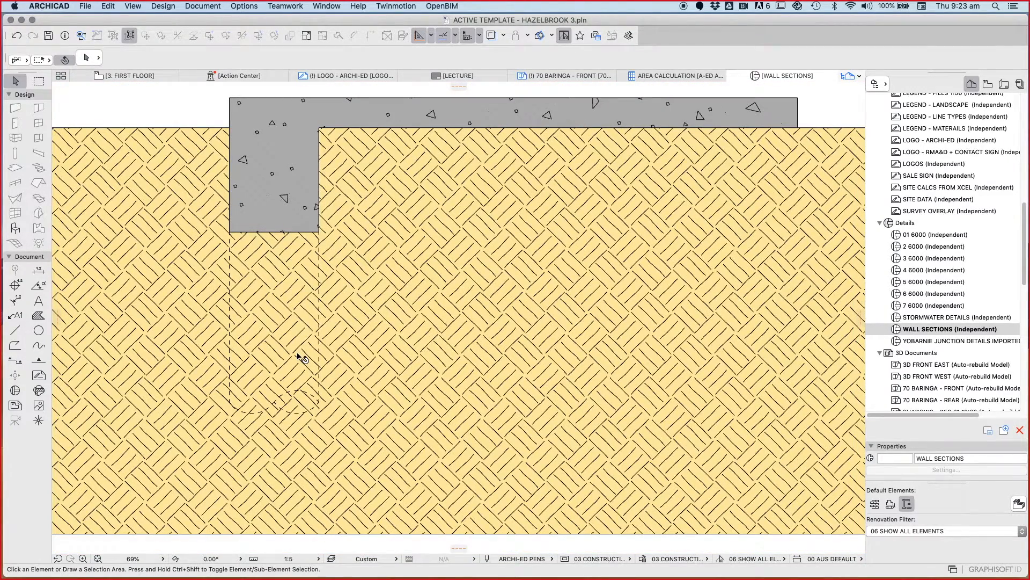
mouse_move(301, 356)
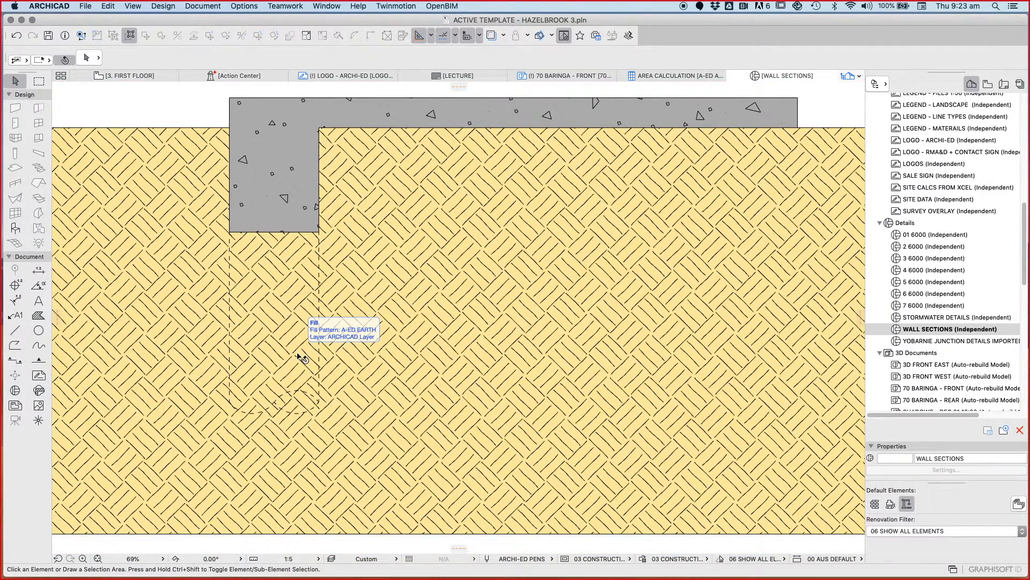
scroll(down, 3)
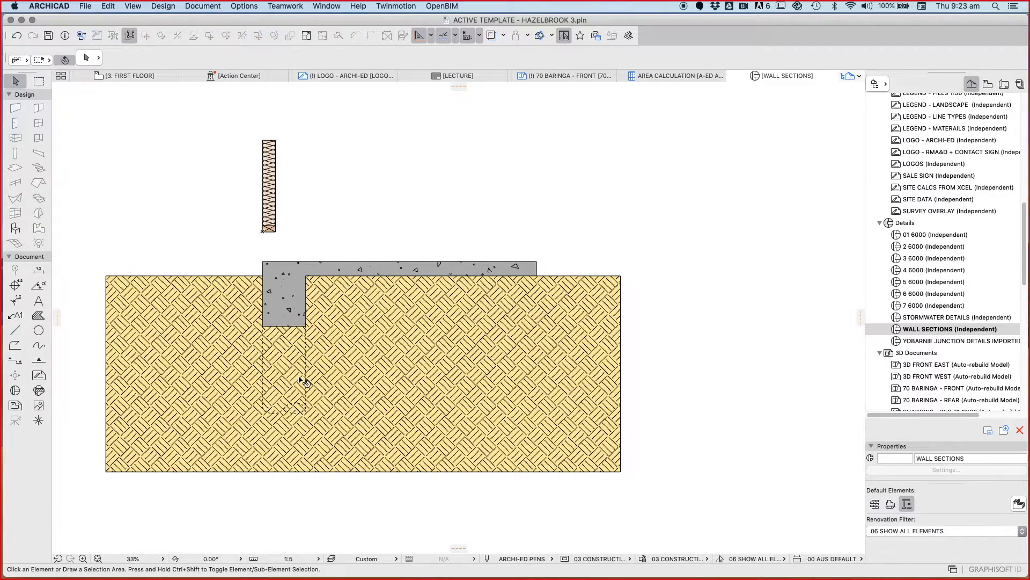
mouse_move(294, 275)
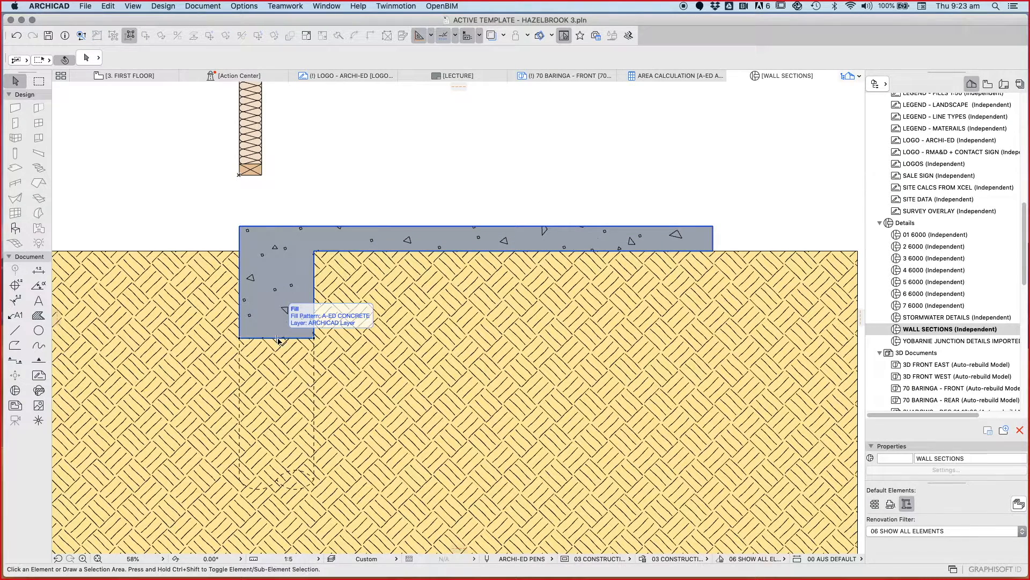
click(186, 182)
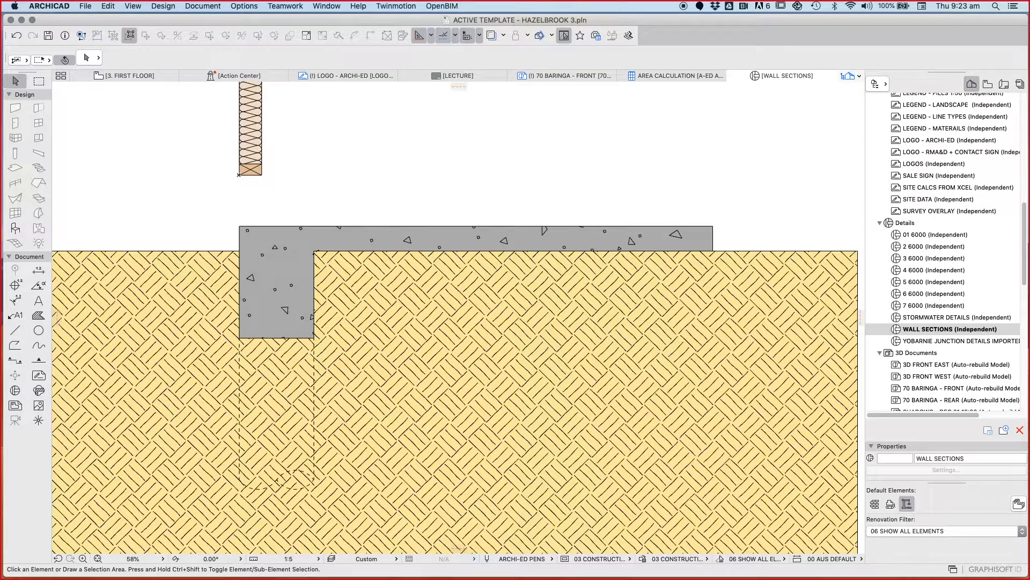
mouse_move(213, 213)
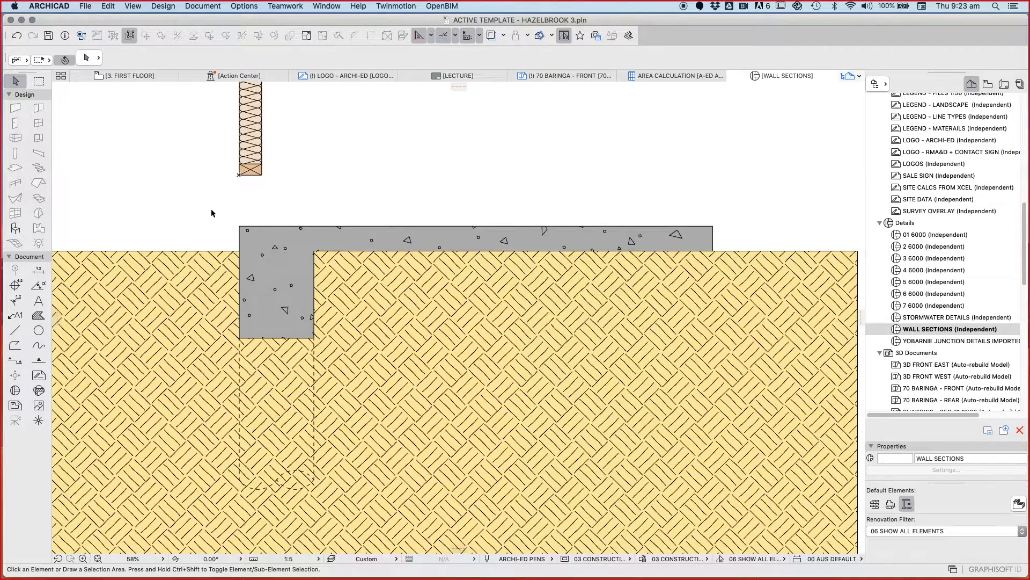
scroll(down, 3)
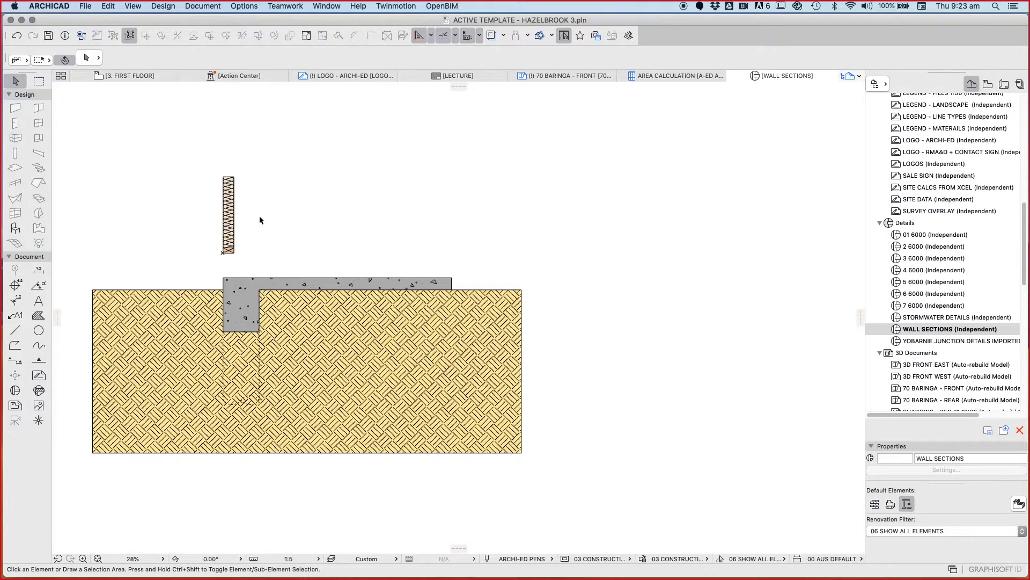
scroll(up, 3)
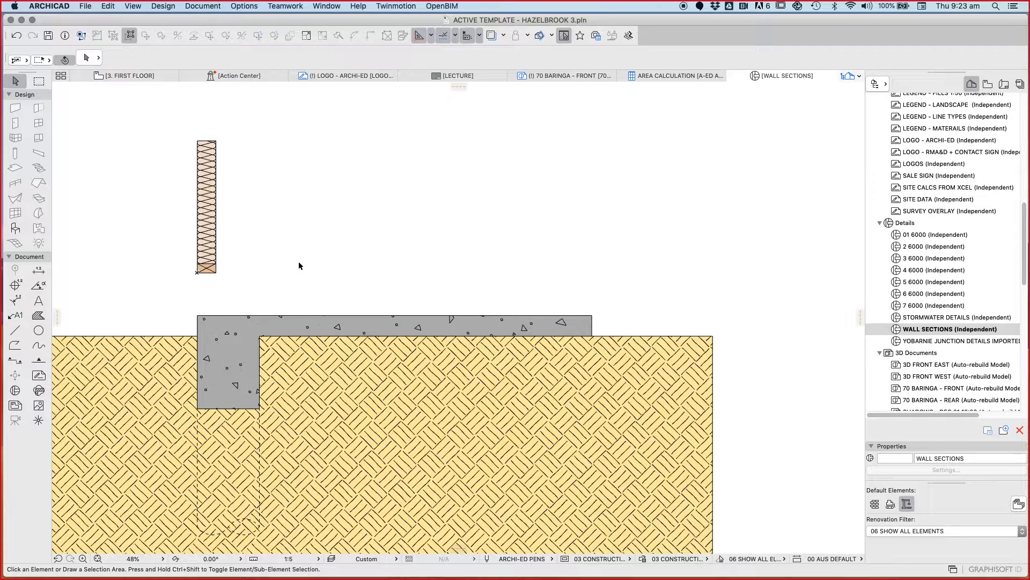
mouse_move(191, 540)
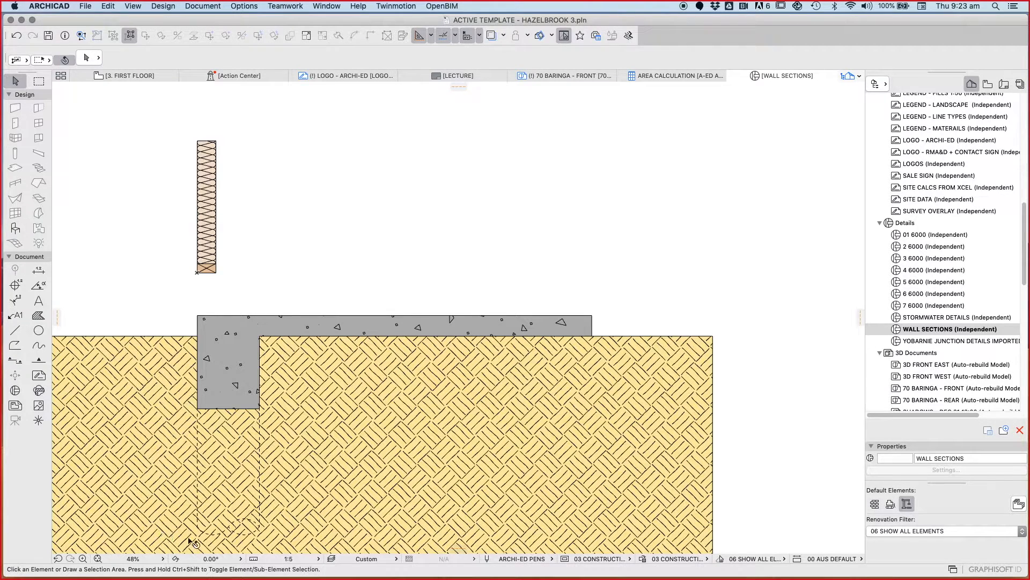
mouse_move(281, 399)
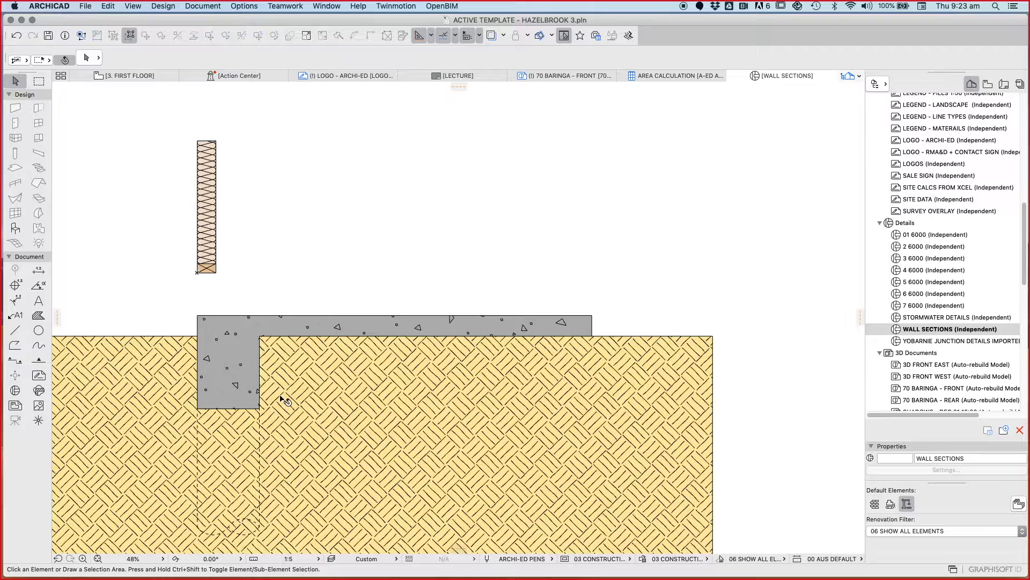
mouse_move(315, 375)
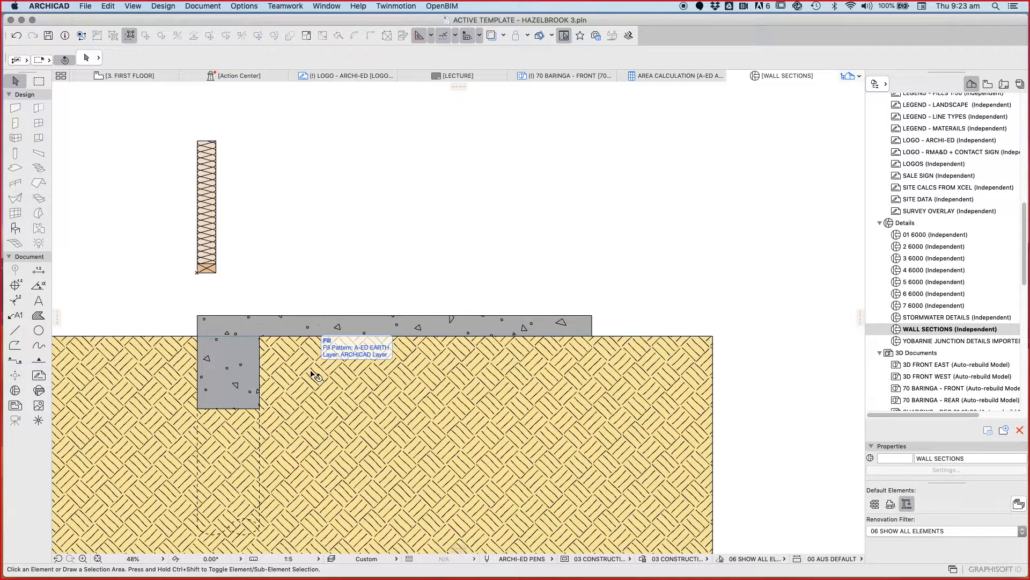
mouse_move(279, 234)
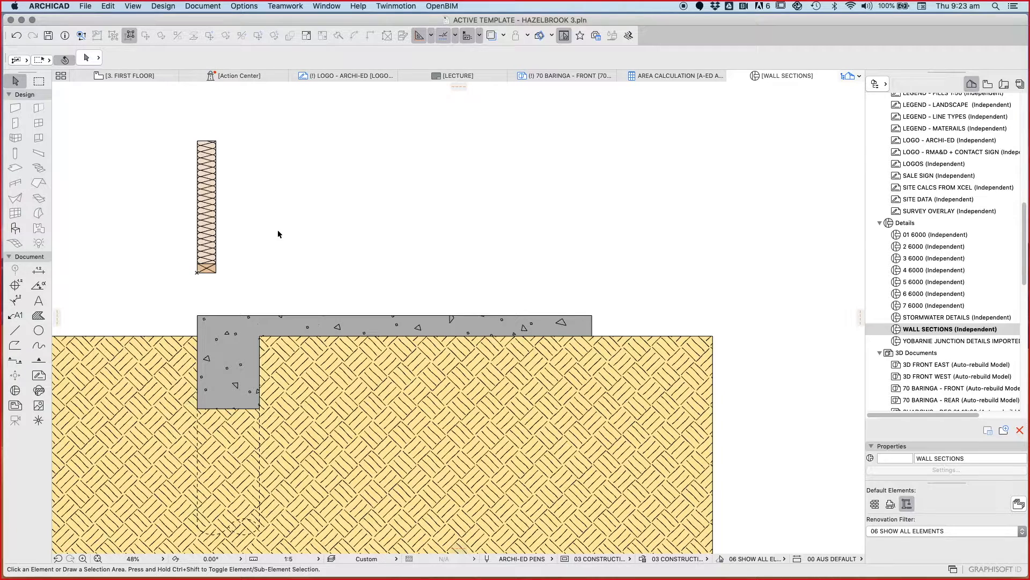
mouse_move(212, 378)
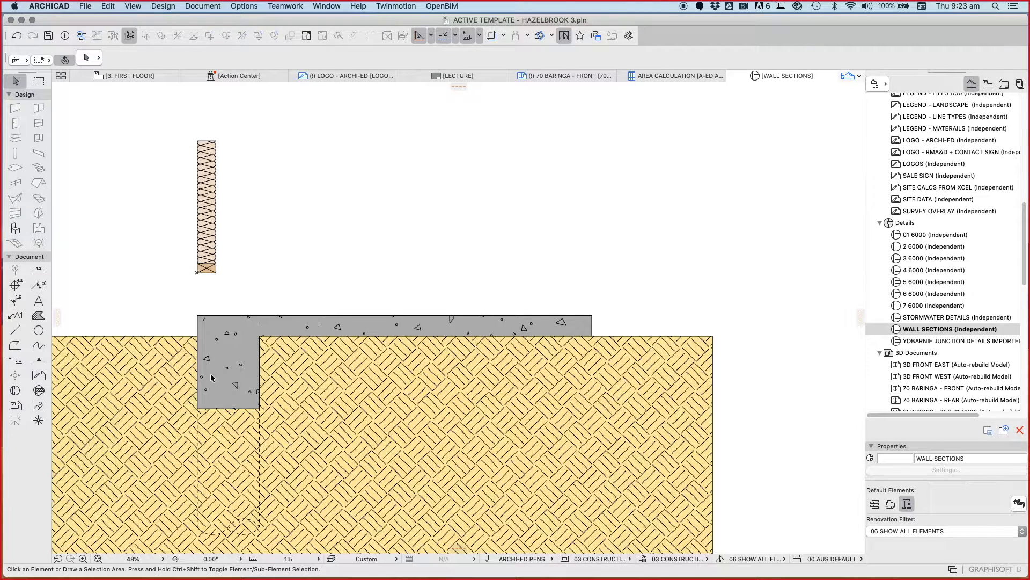
mouse_move(274, 278)
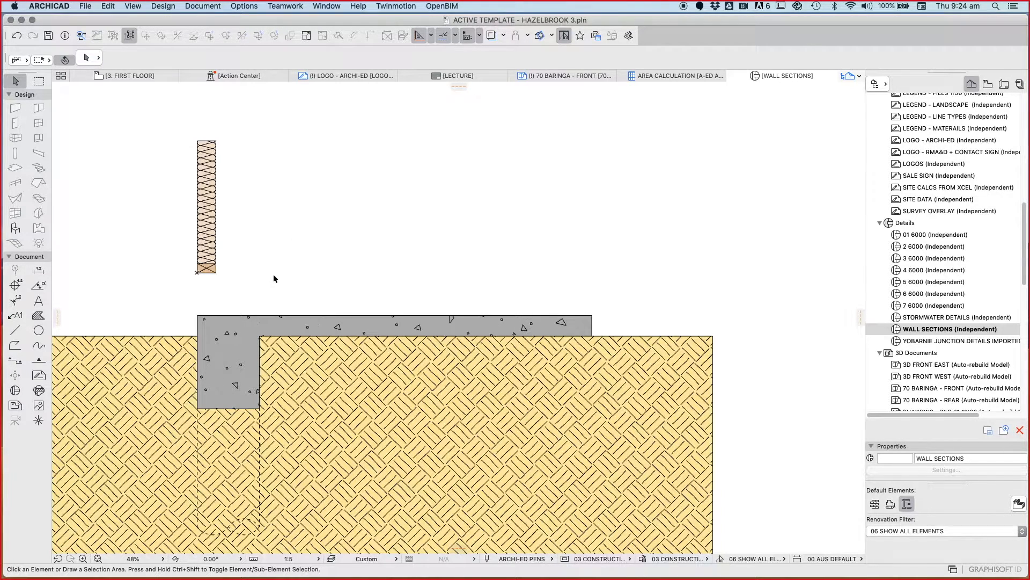
mouse_move(292, 280)
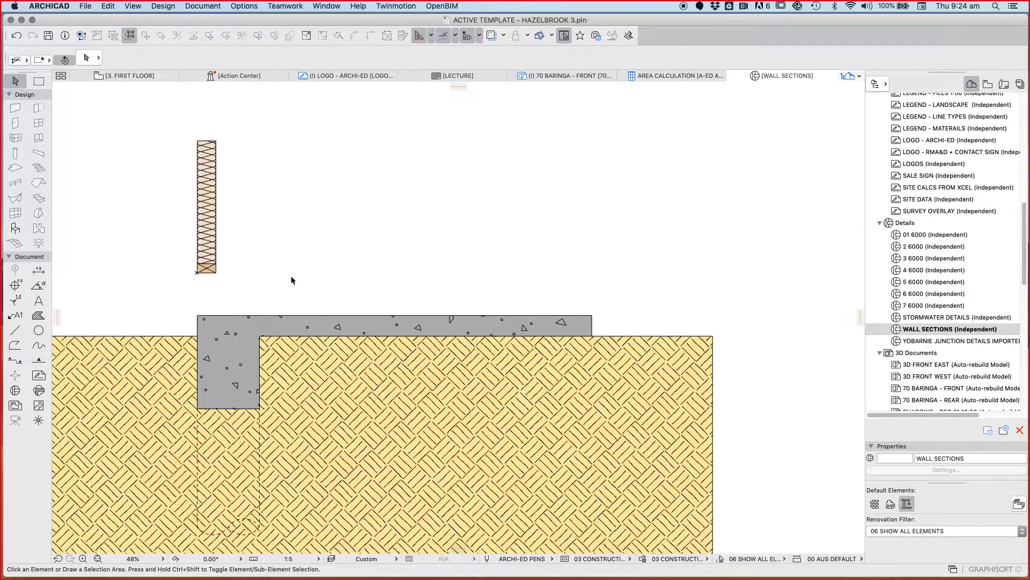
mouse_move(295, 269)
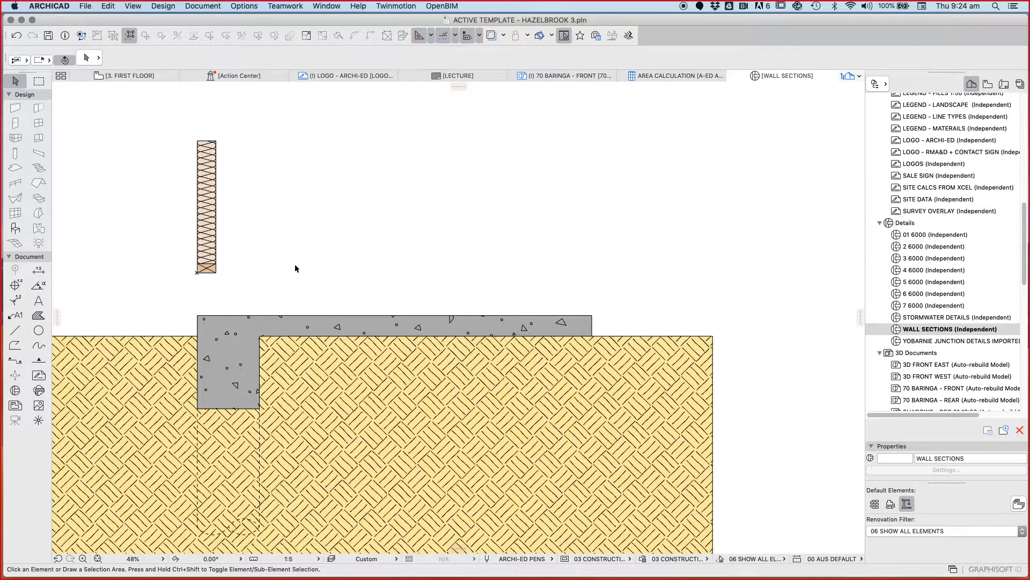
mouse_move(305, 272)
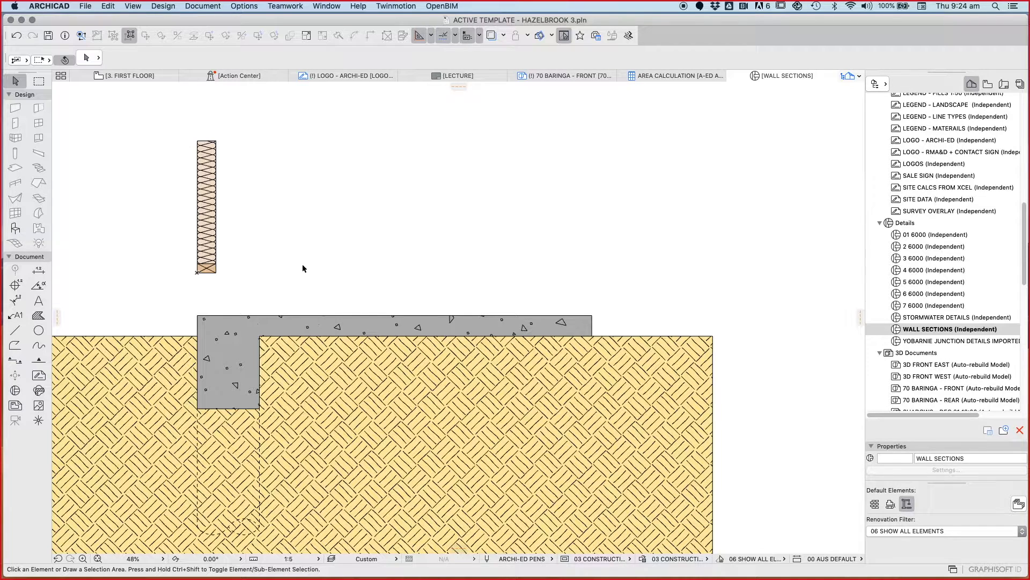
mouse_move(282, 300)
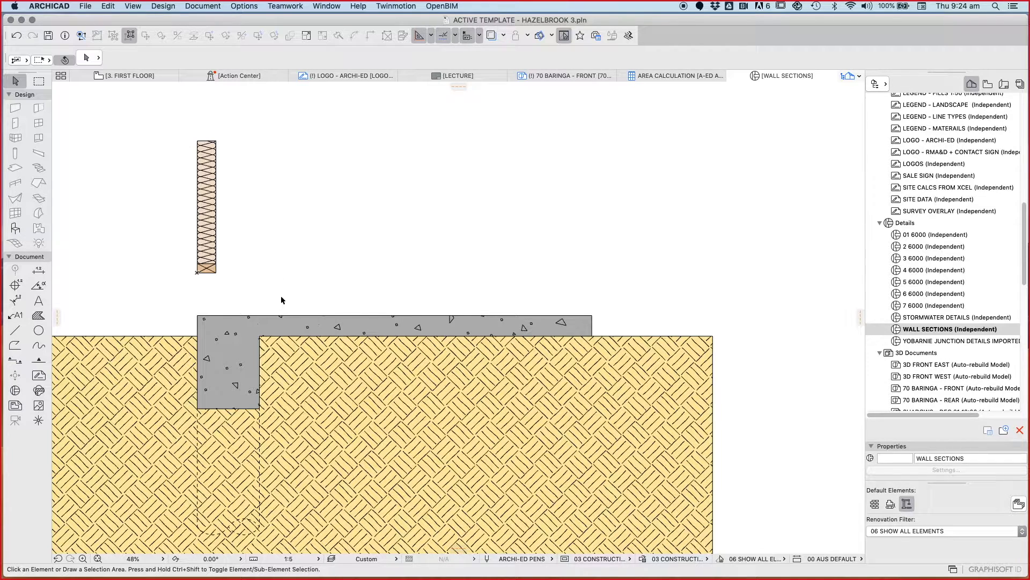
mouse_move(299, 267)
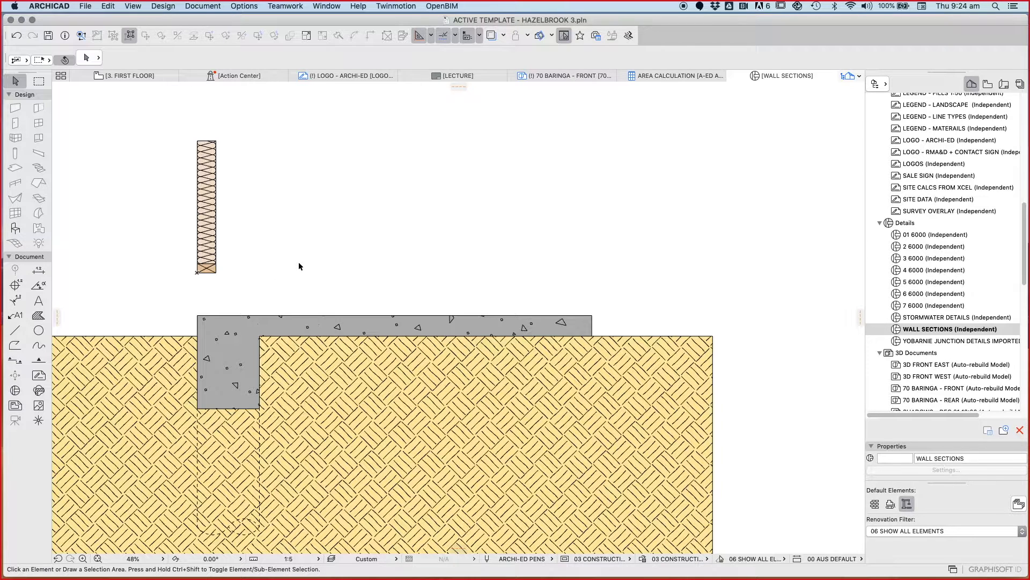
mouse_move(505, 342)
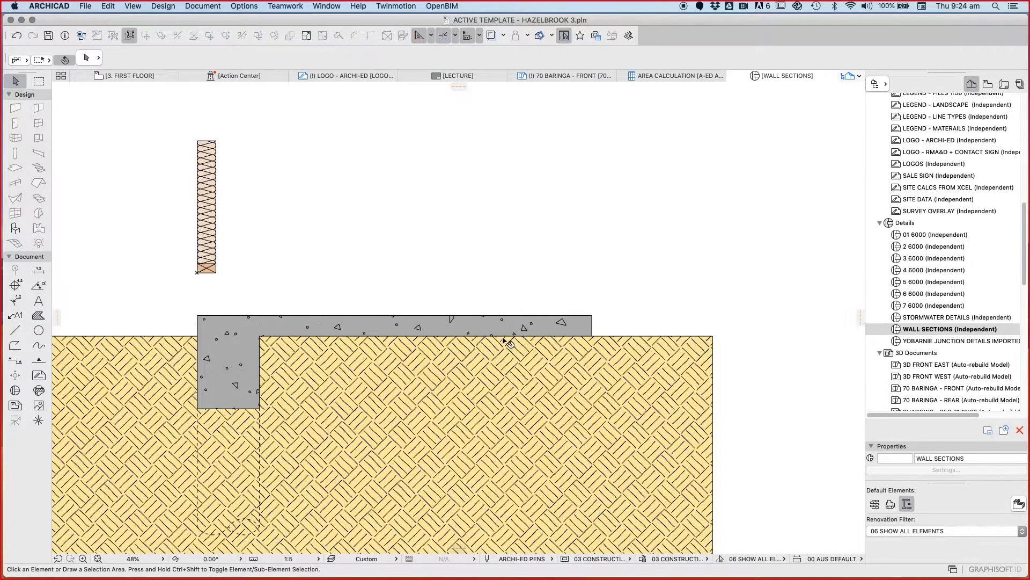
mouse_move(575, 319)
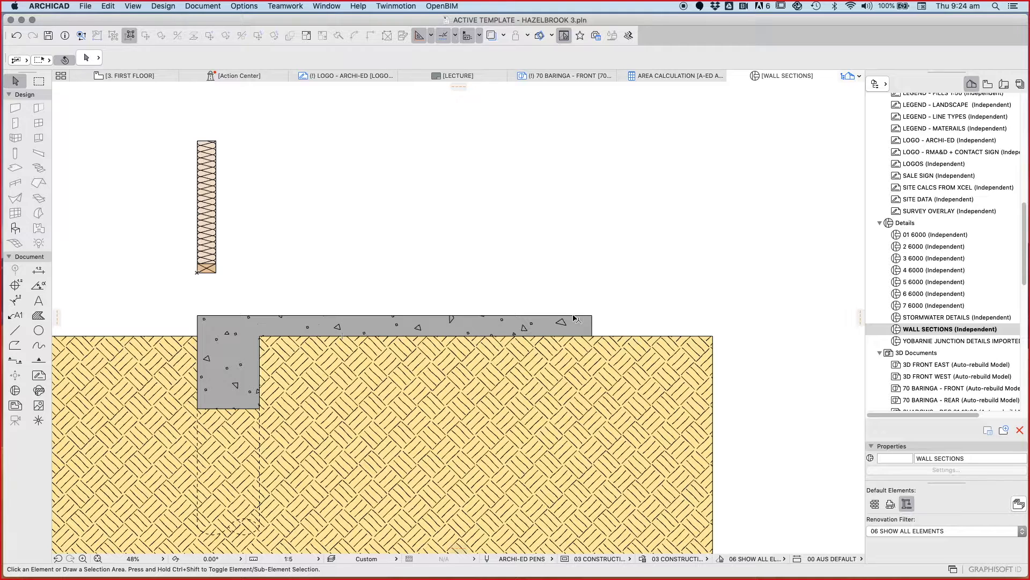
mouse_move(366, 416)
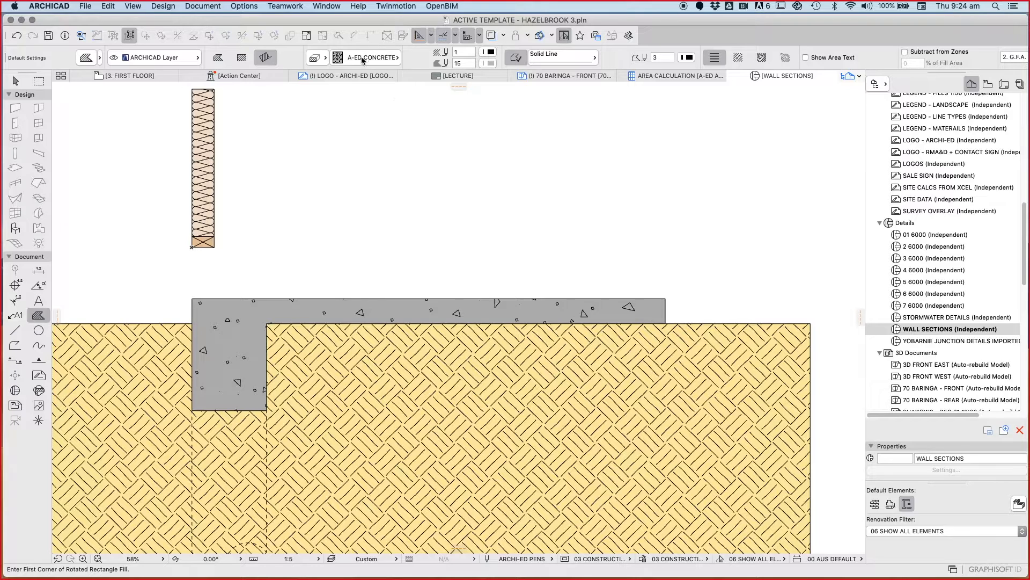
Step: Choose the A-ED SAND fill pattern for the thin bed layer beneath the slab
click(370, 57)
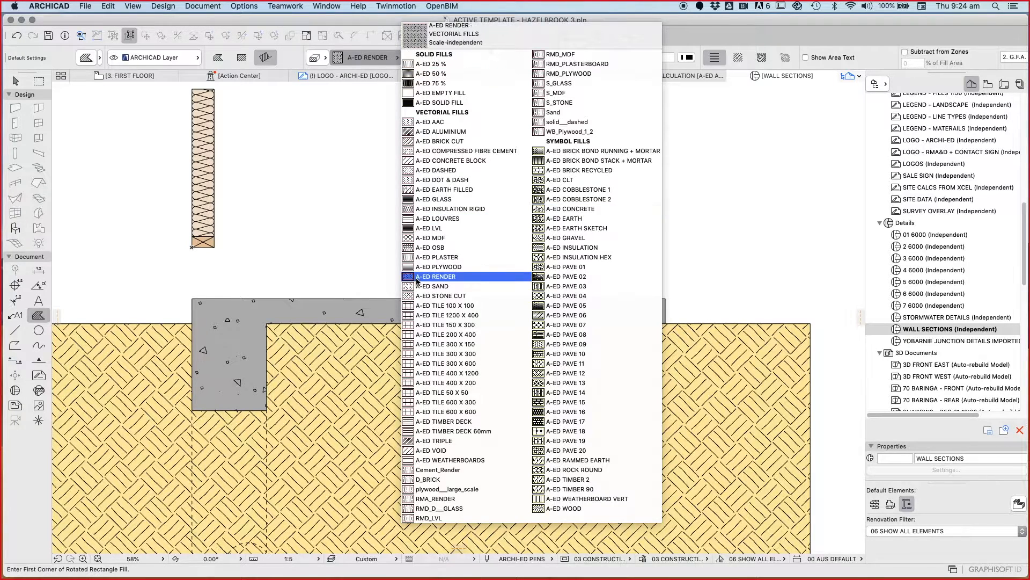
click(434, 286)
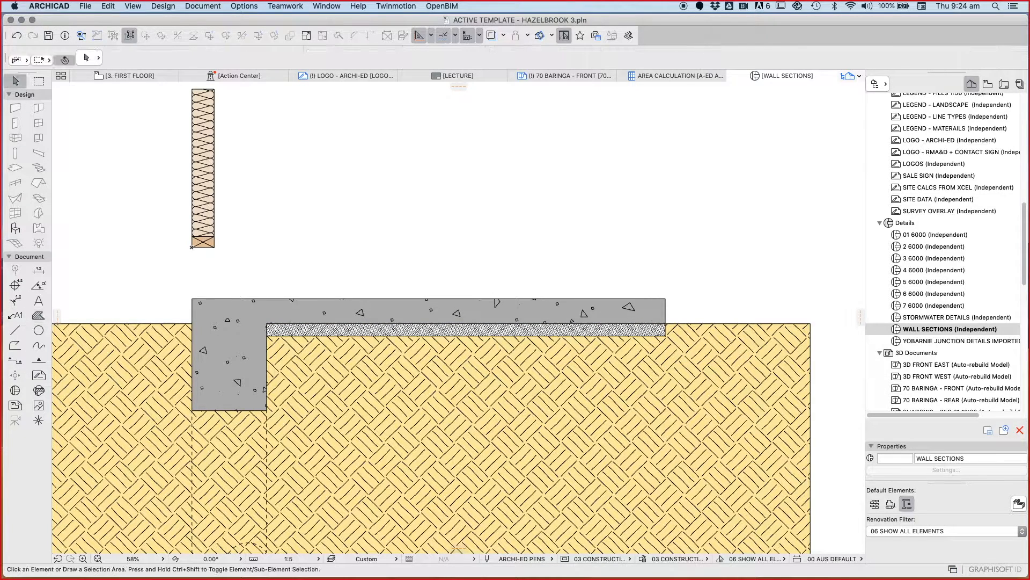
Step: Change the lower strip's fill pattern from sand to A-ED GRAVEL and deselect it
right_click(412, 330)
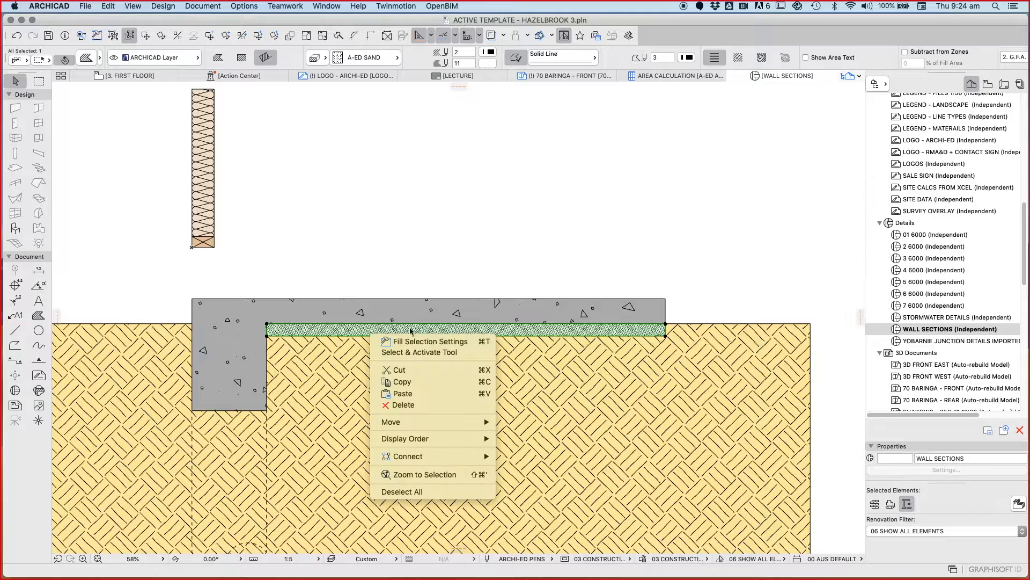
click(391, 420)
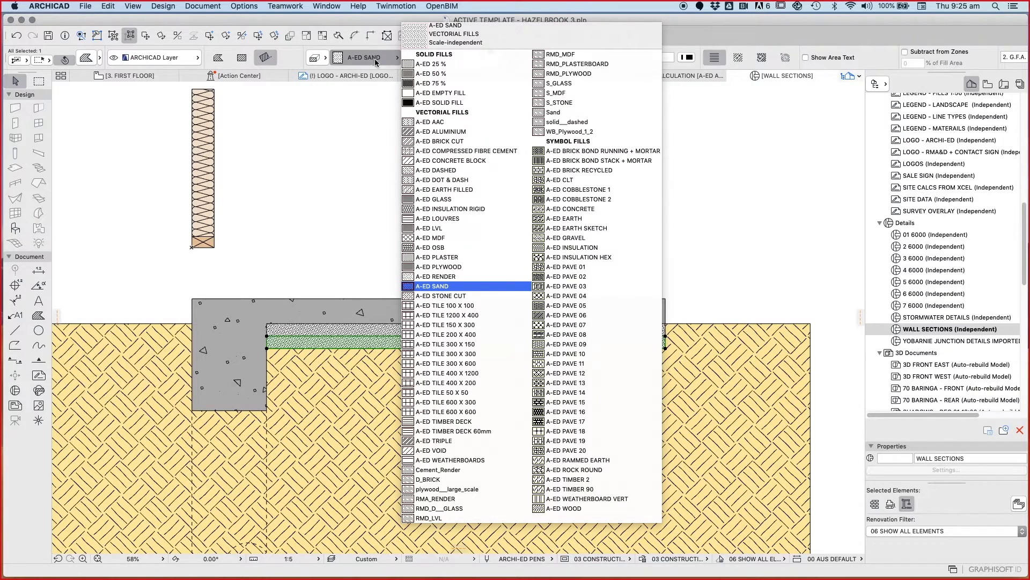
click(564, 237)
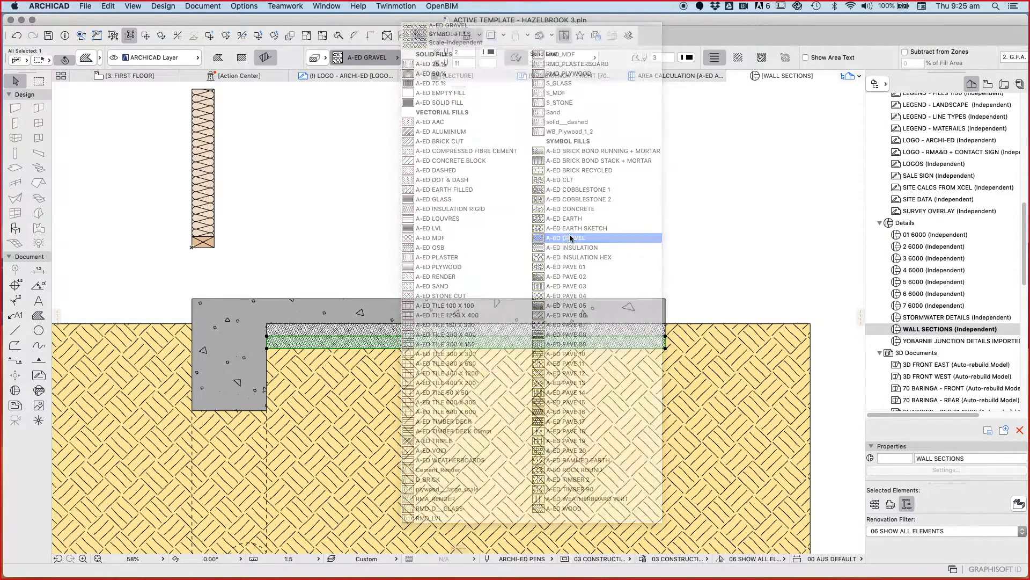
click(567, 238)
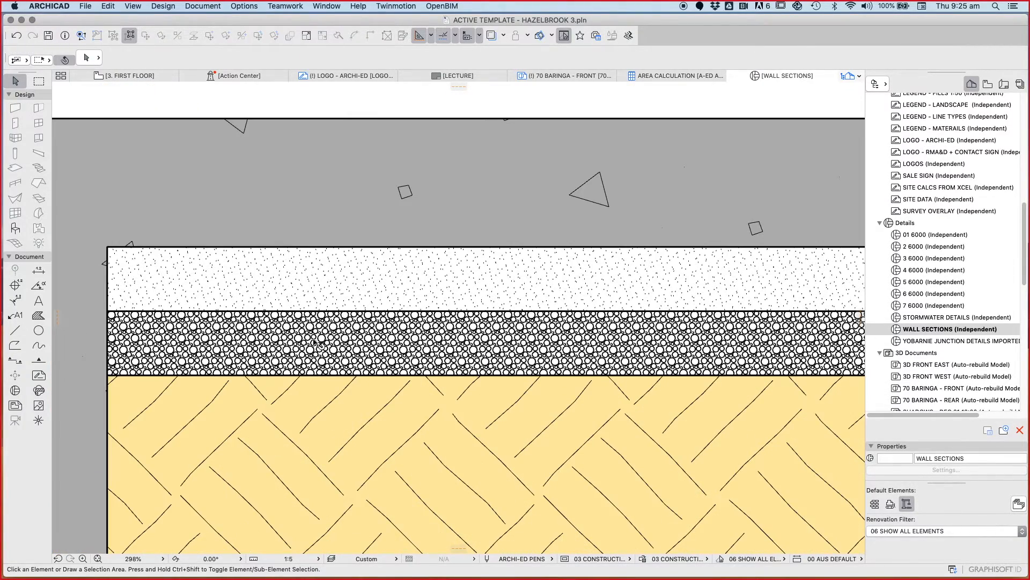
scroll(down, 3)
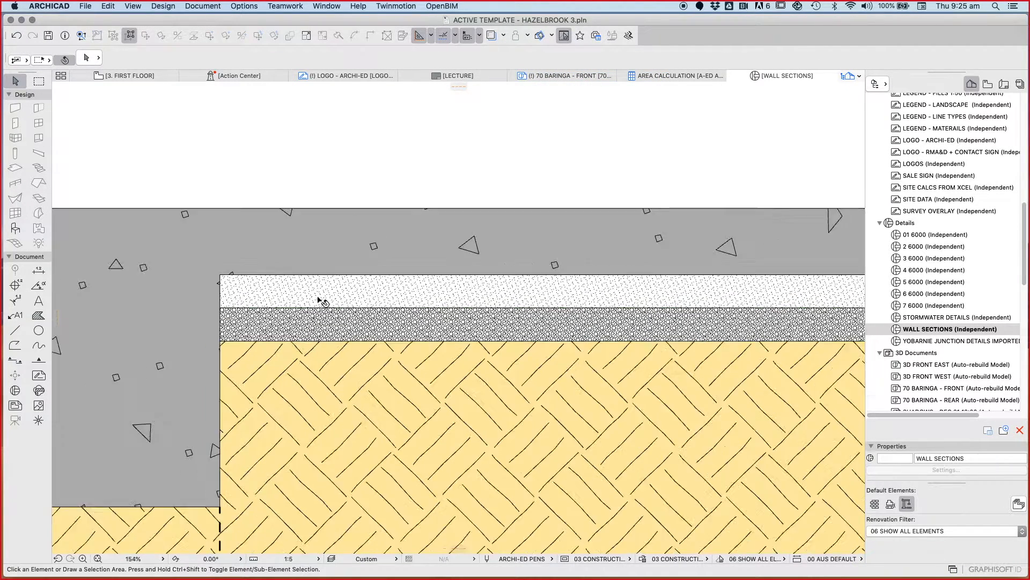
scroll(down, 3)
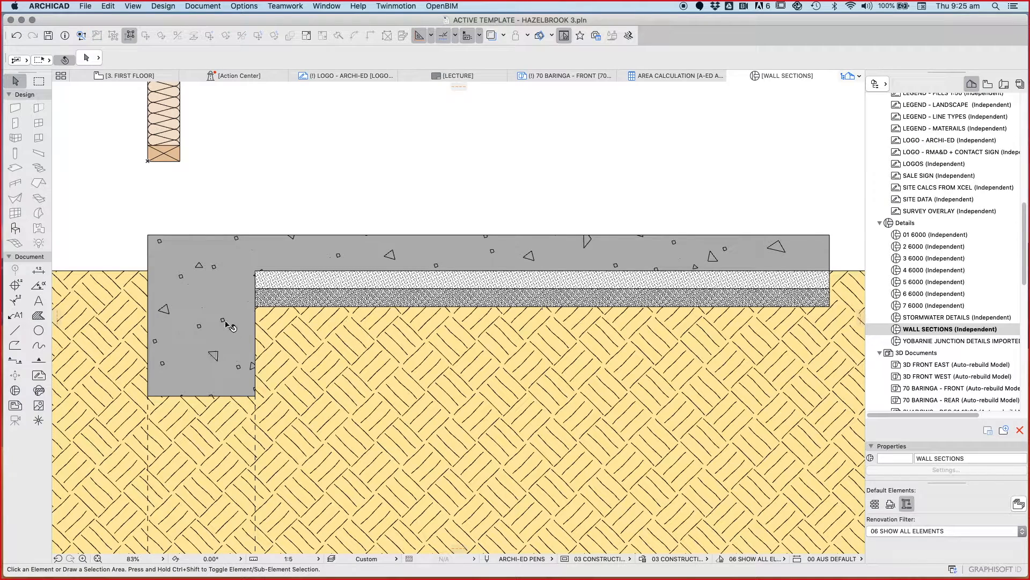
mouse_move(212, 281)
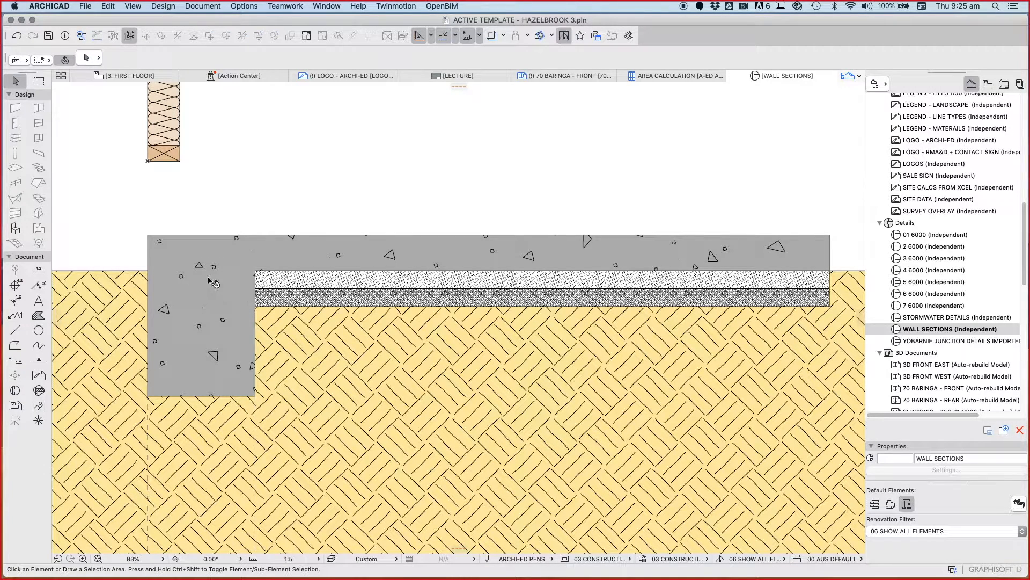
mouse_move(238, 309)
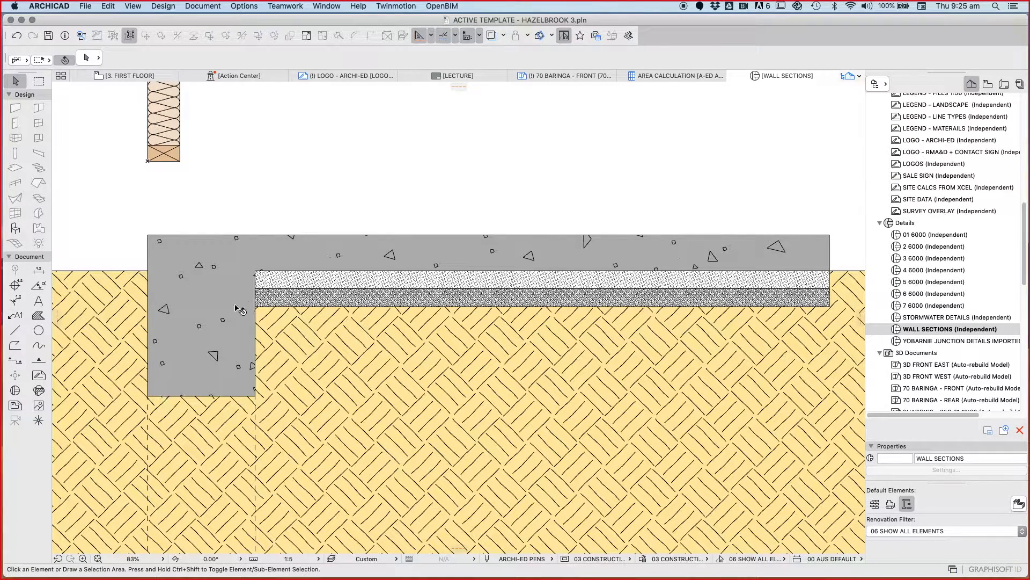
mouse_move(180, 353)
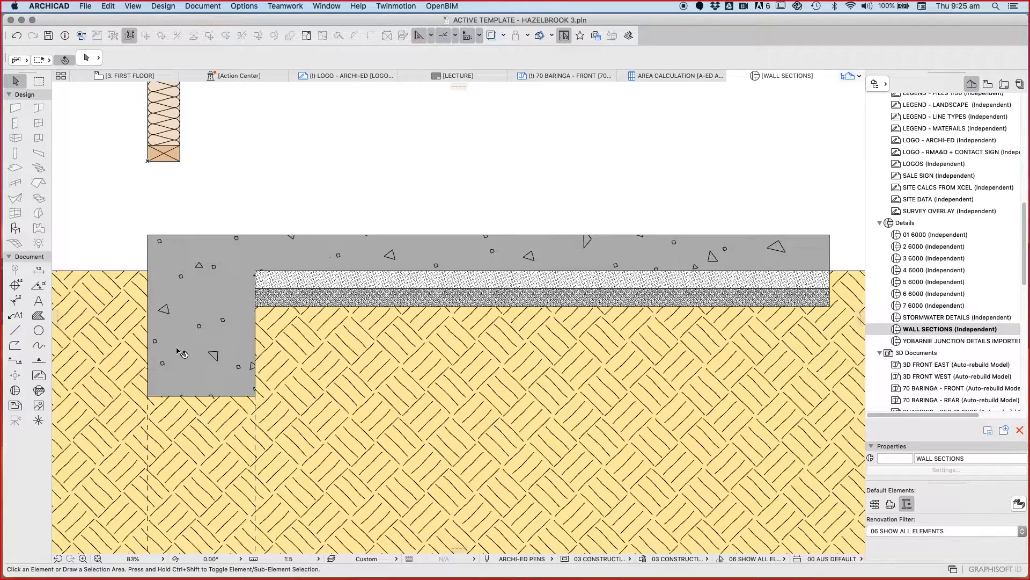
scroll(down, 3)
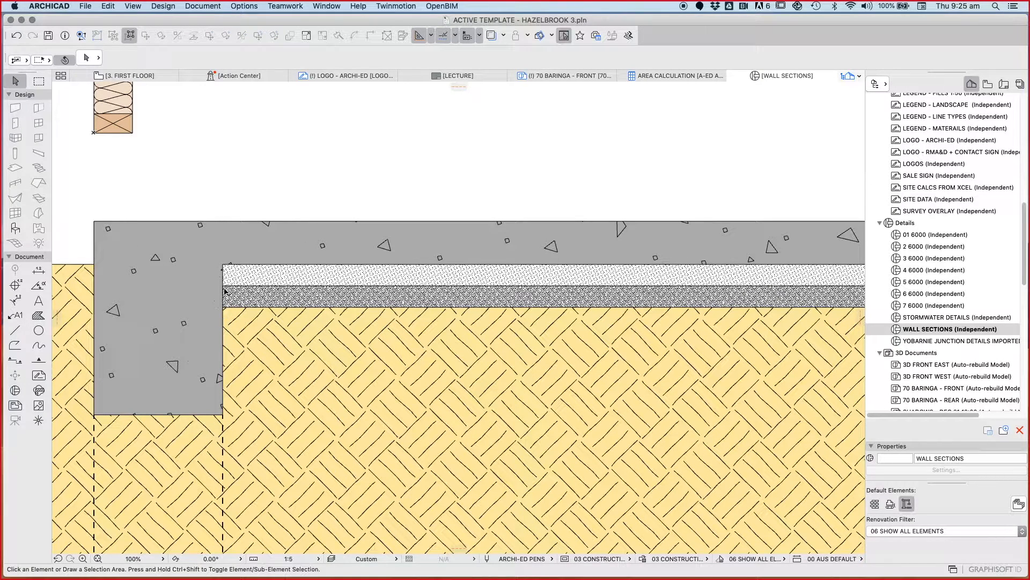
mouse_move(248, 251)
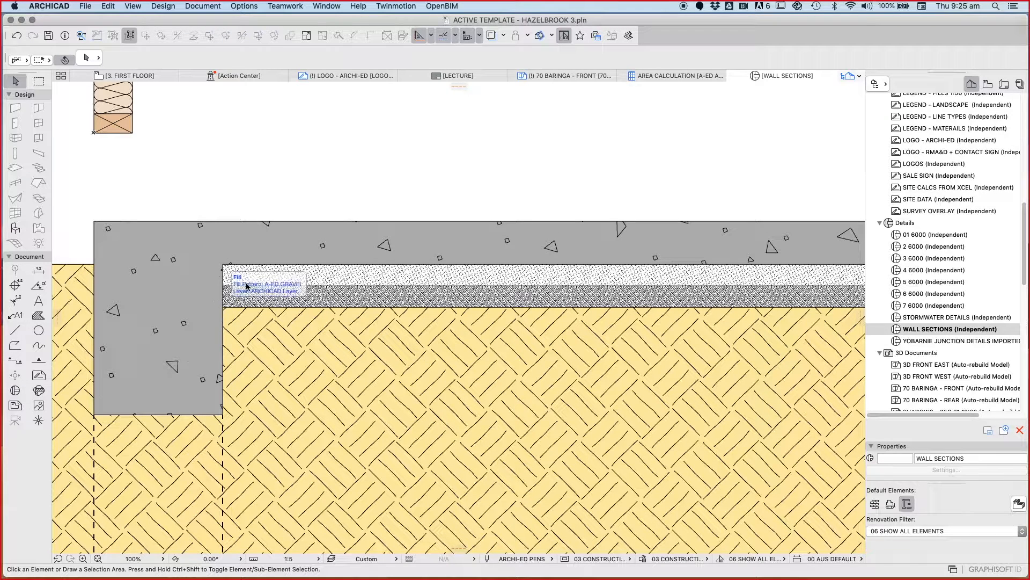
mouse_move(223, 223)
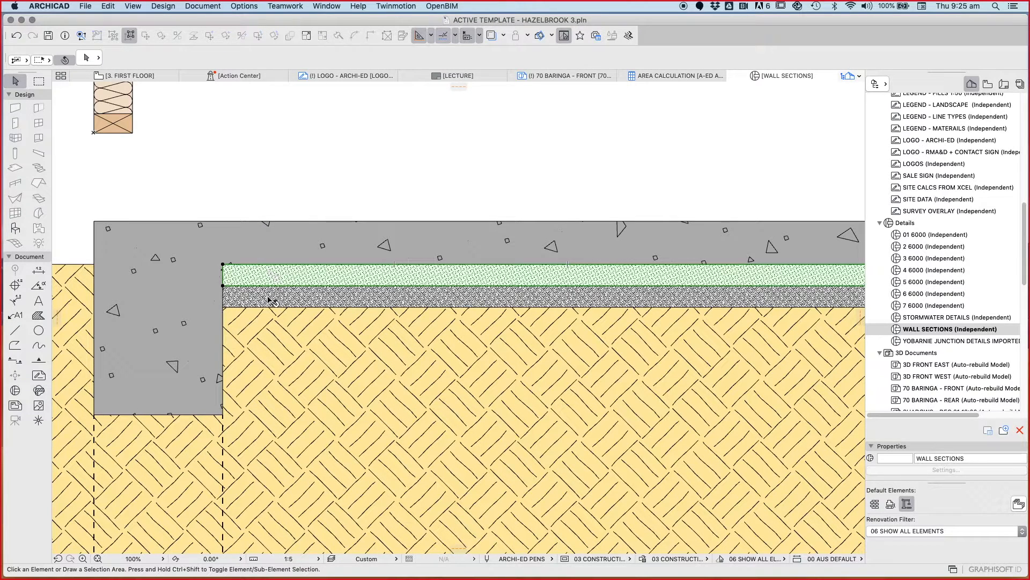
Step: Drag the sand and concrete fill corner nodes to chamfer the slab's inner corner
click(269, 289)
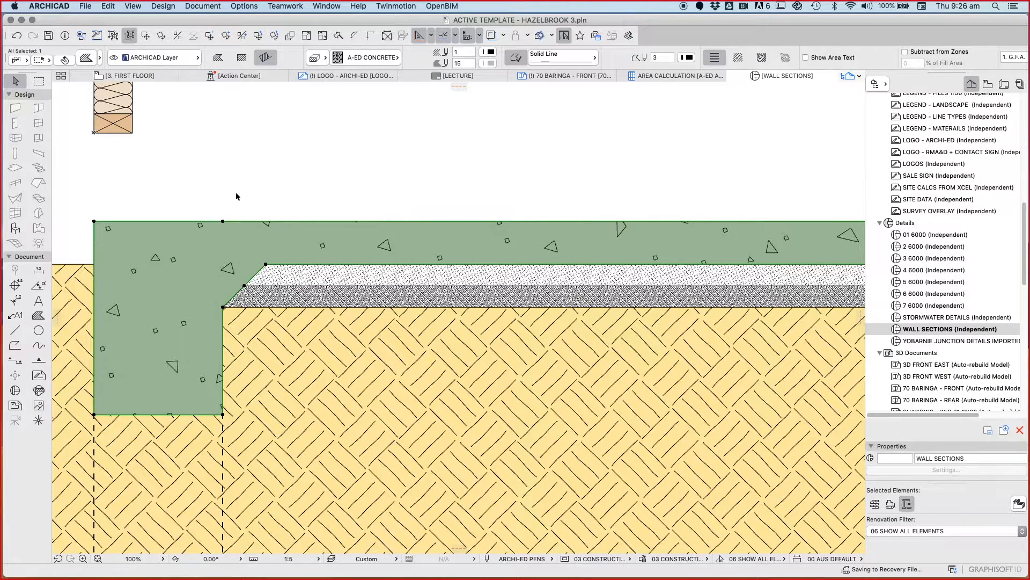
click(265, 265)
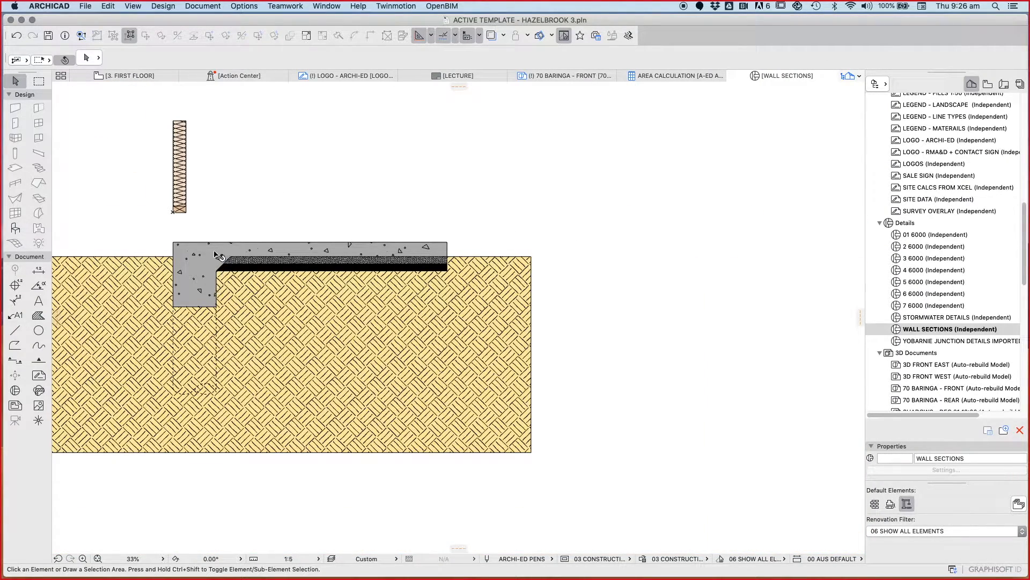
mouse_move(256, 291)
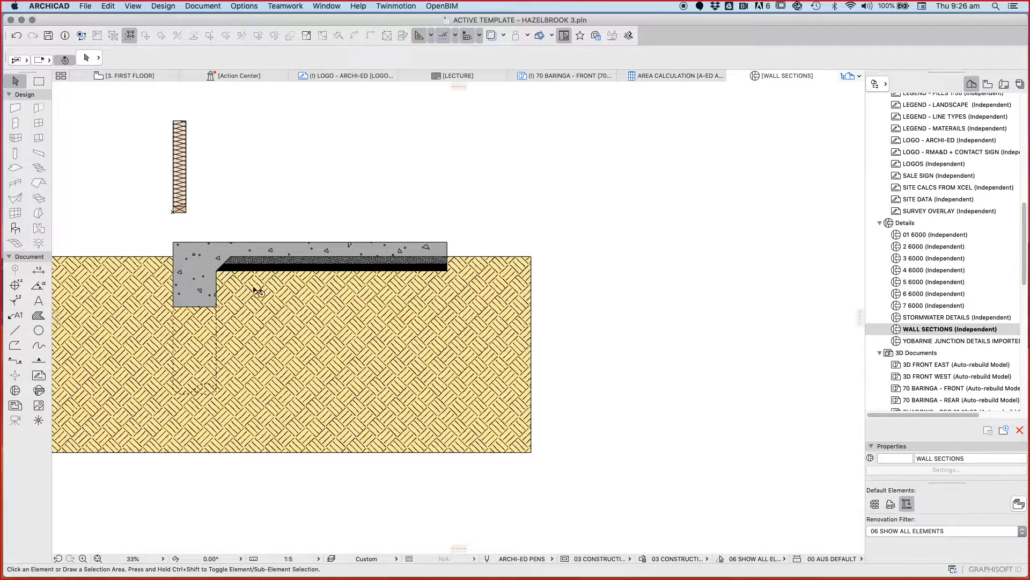
scroll(up, 3)
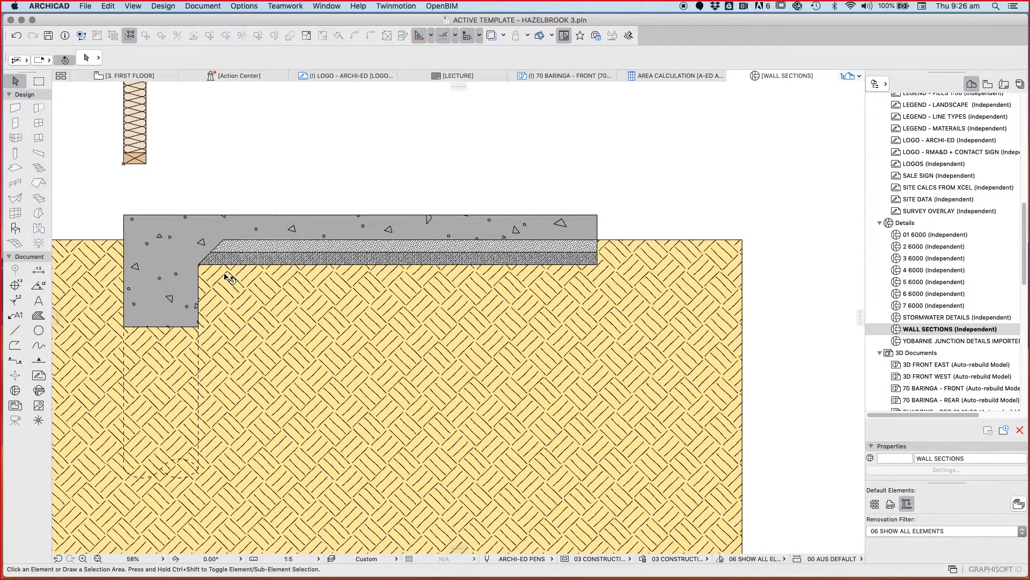
mouse_move(387, 172)
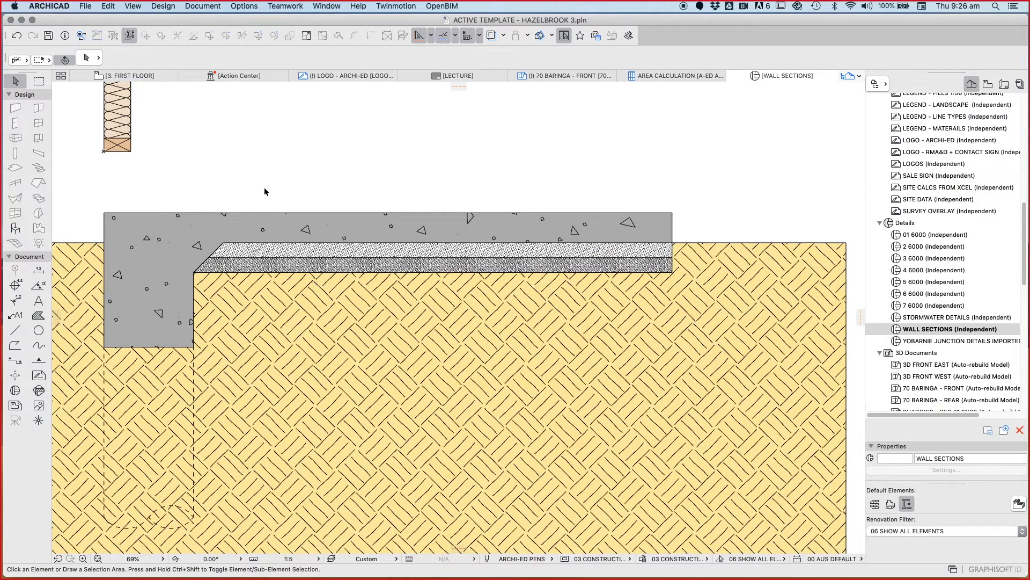
mouse_move(335, 149)
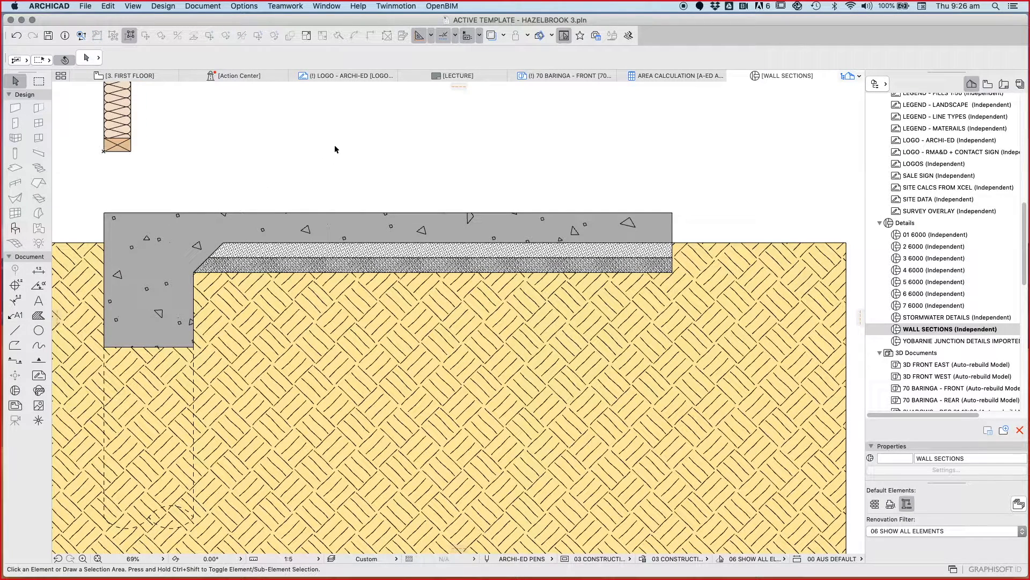
mouse_move(296, 230)
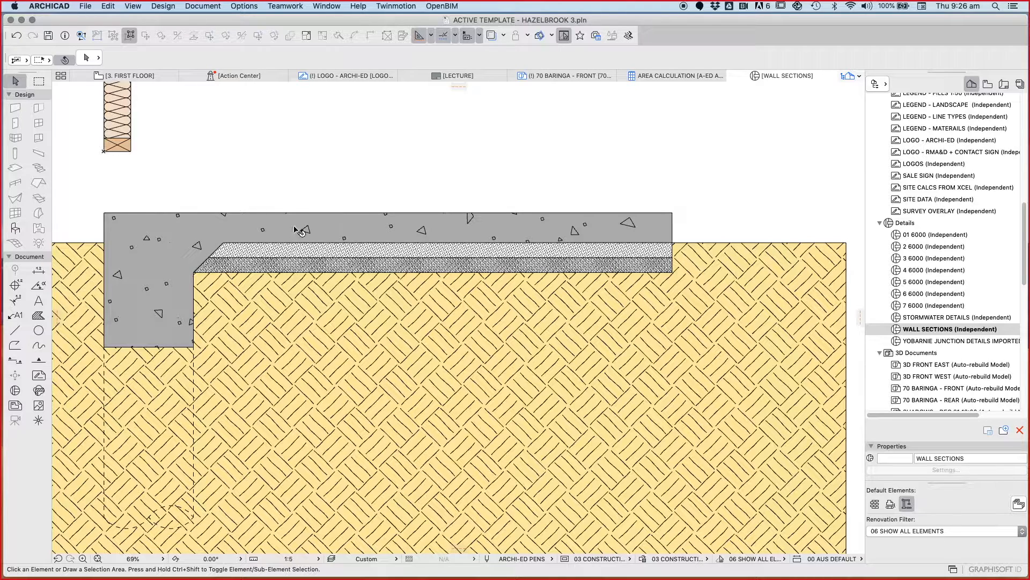
mouse_move(299, 227)
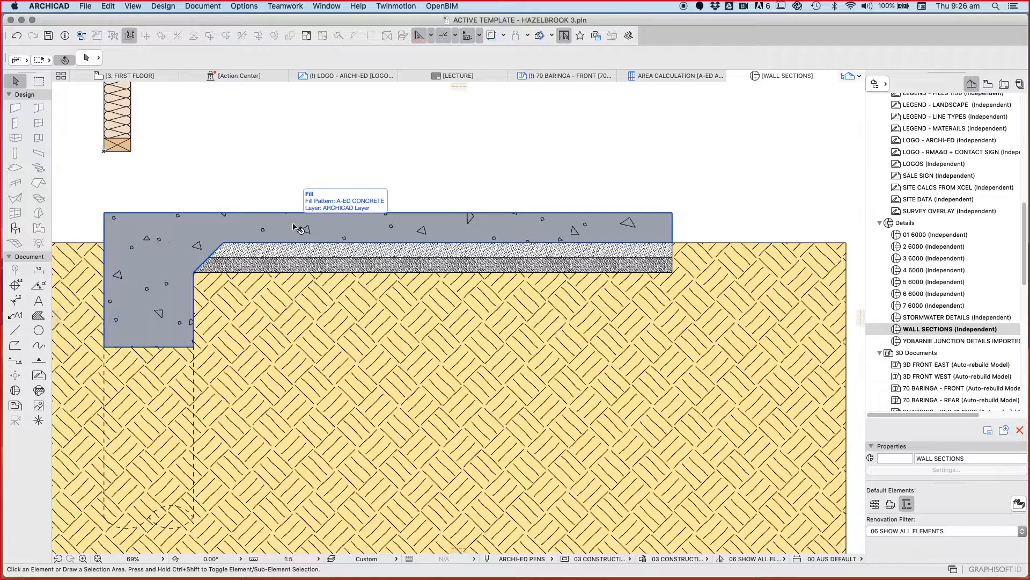
click(227, 307)
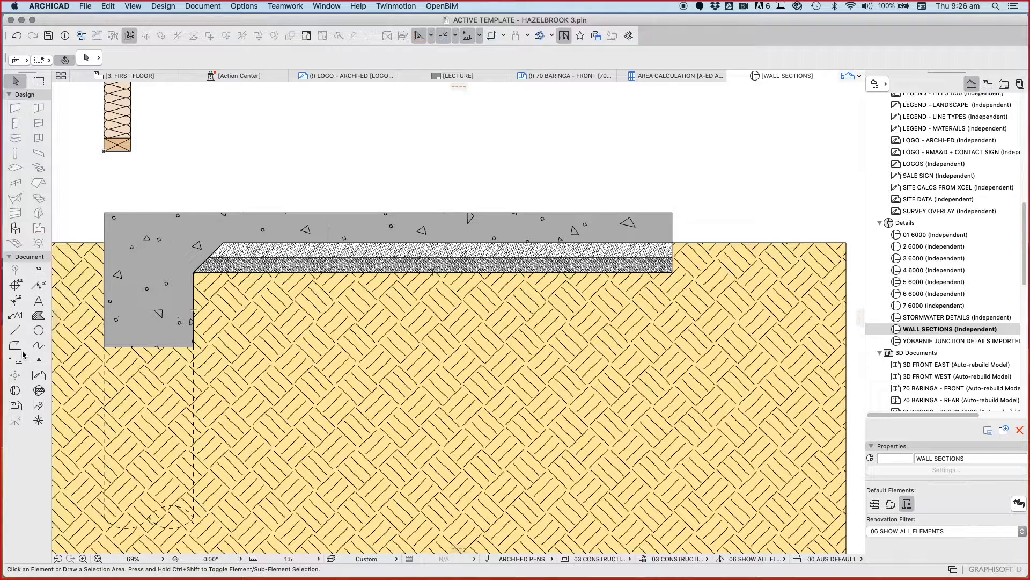
Step: Set up the Polyline tool with A-ED 07 DASHED line type and pen number 10
click(14, 345)
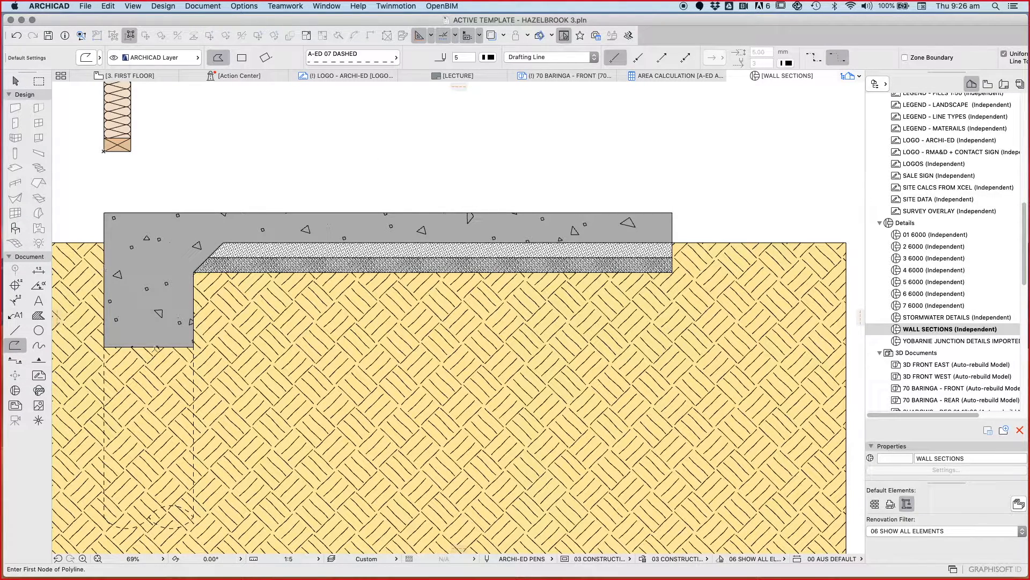
click(488, 57)
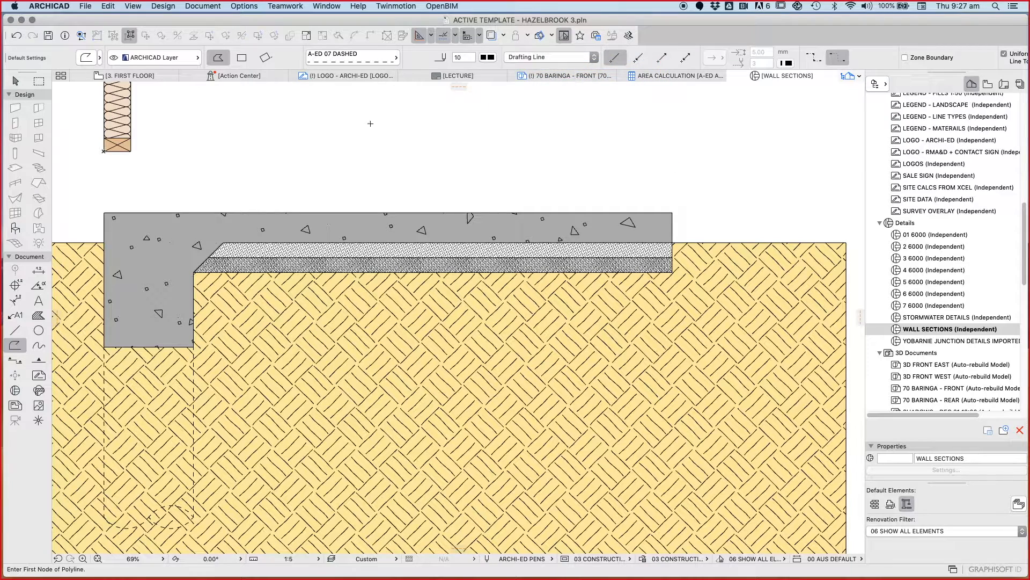
mouse_move(115, 350)
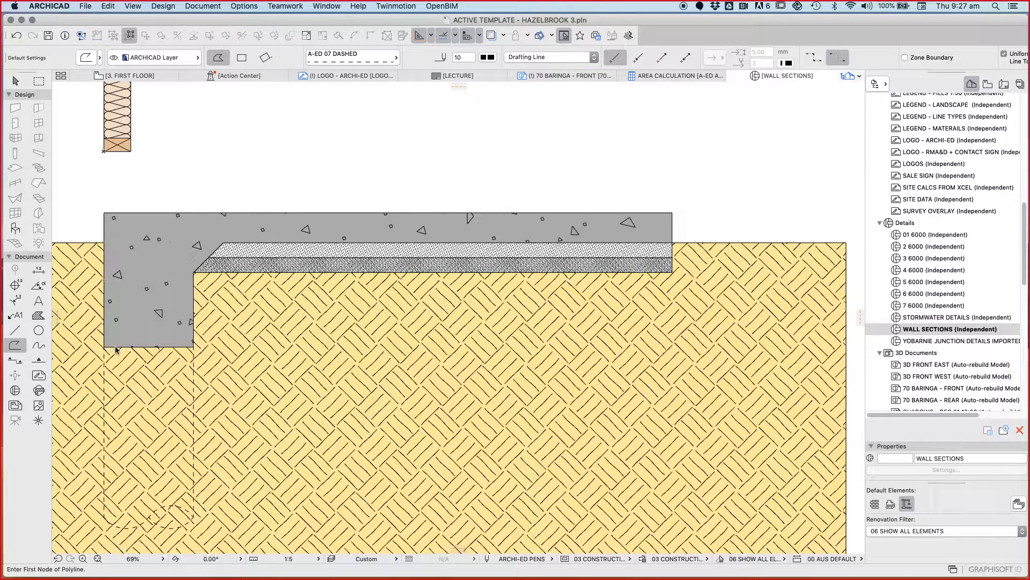
click(195, 346)
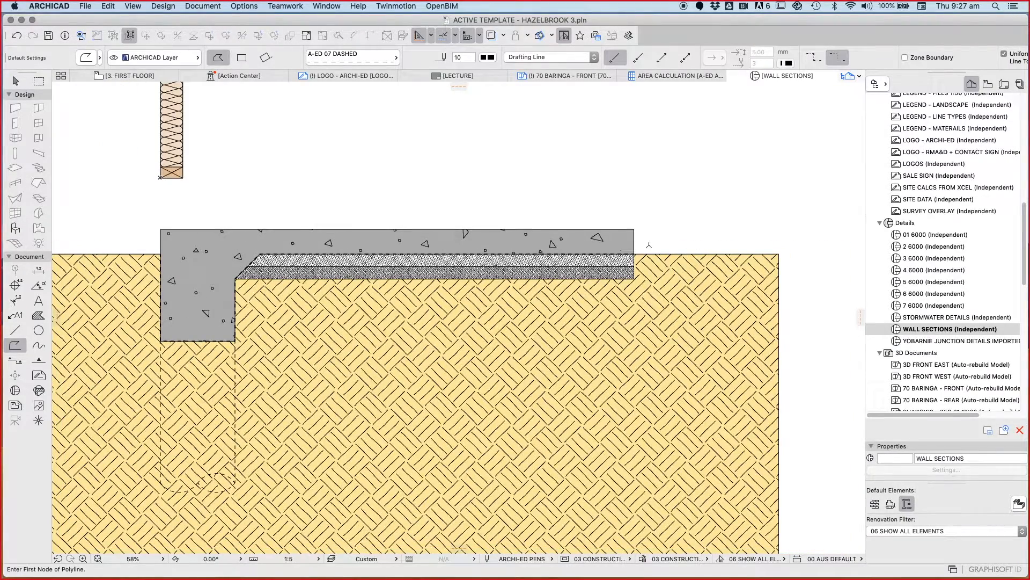
scroll(down, 3)
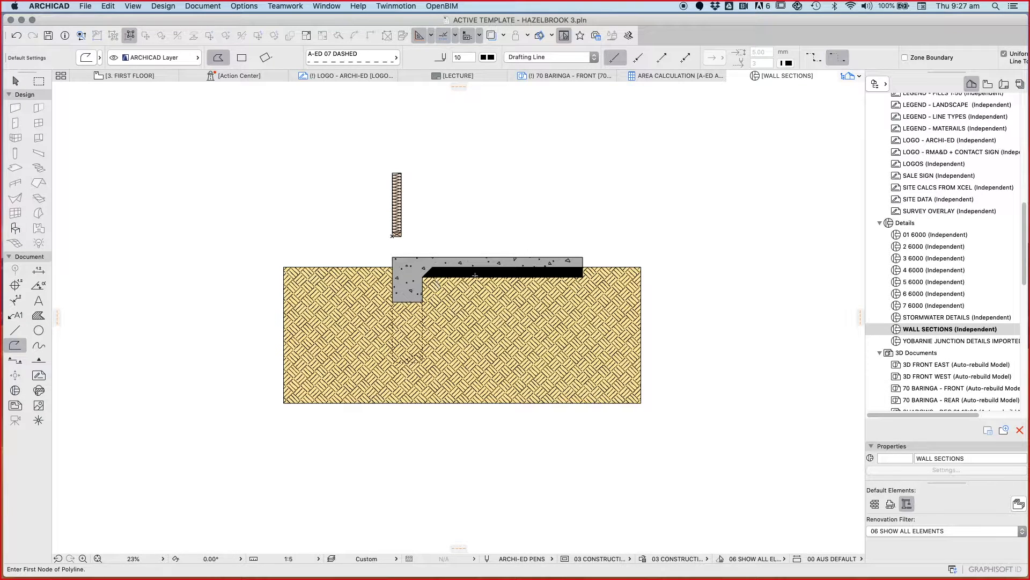
Step: Draw an empty-pattern masking fill cropping the detail's right side and bring it in front of the earth
click(37, 314)
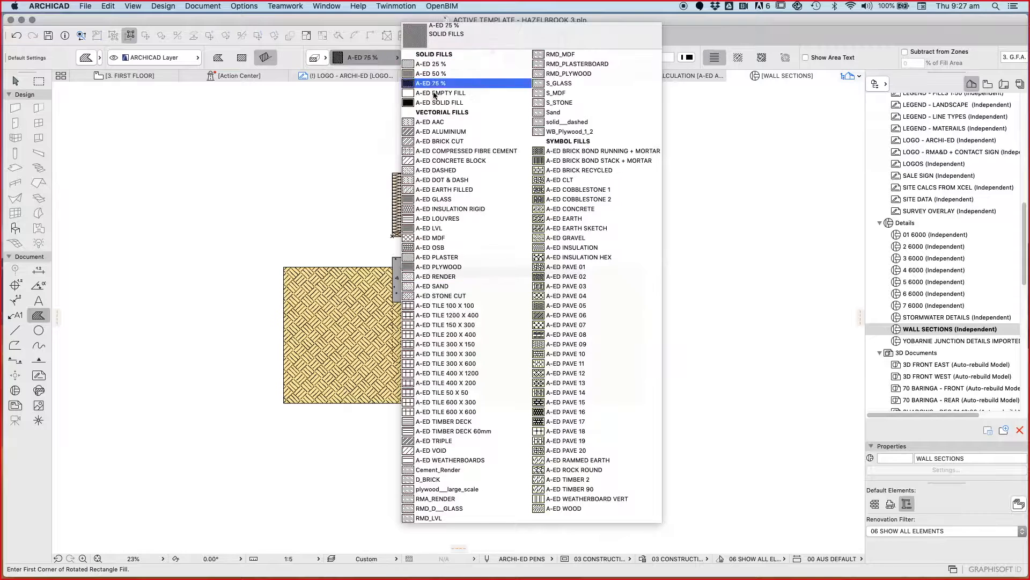
click(441, 93)
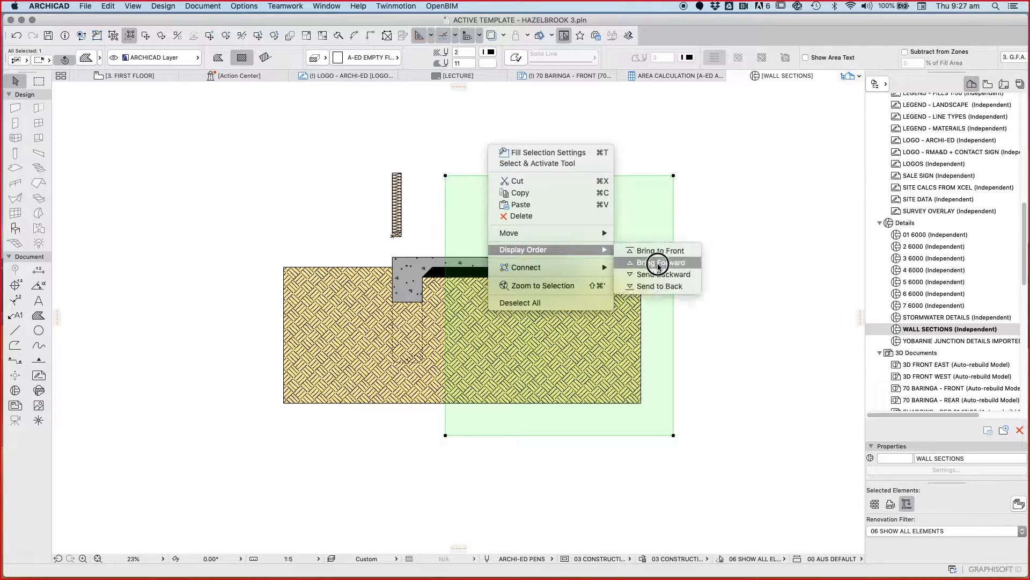
click(660, 262)
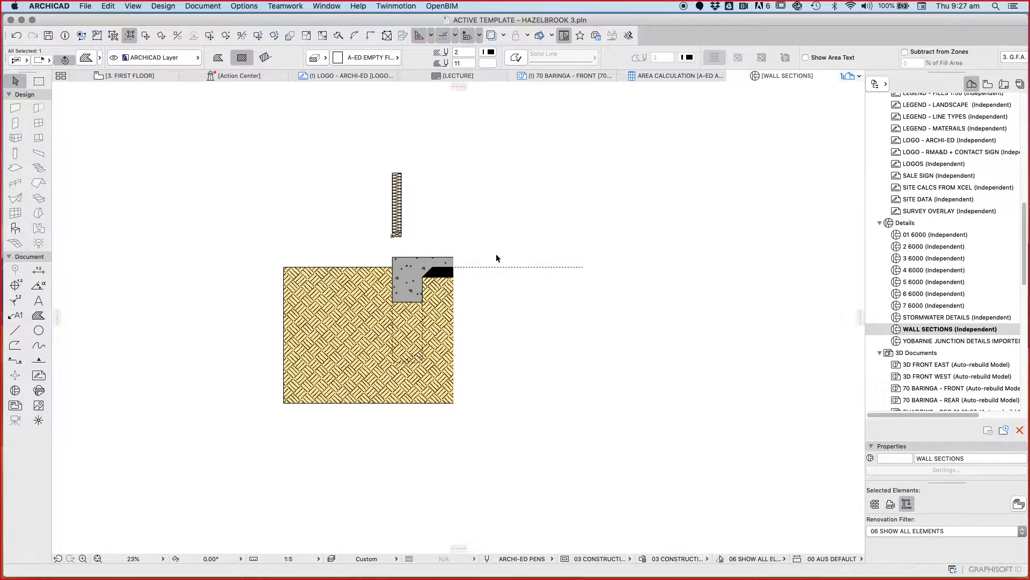
Step: Send the dashed polyline at the slab edge one step backward in display order
right_click(518, 267)
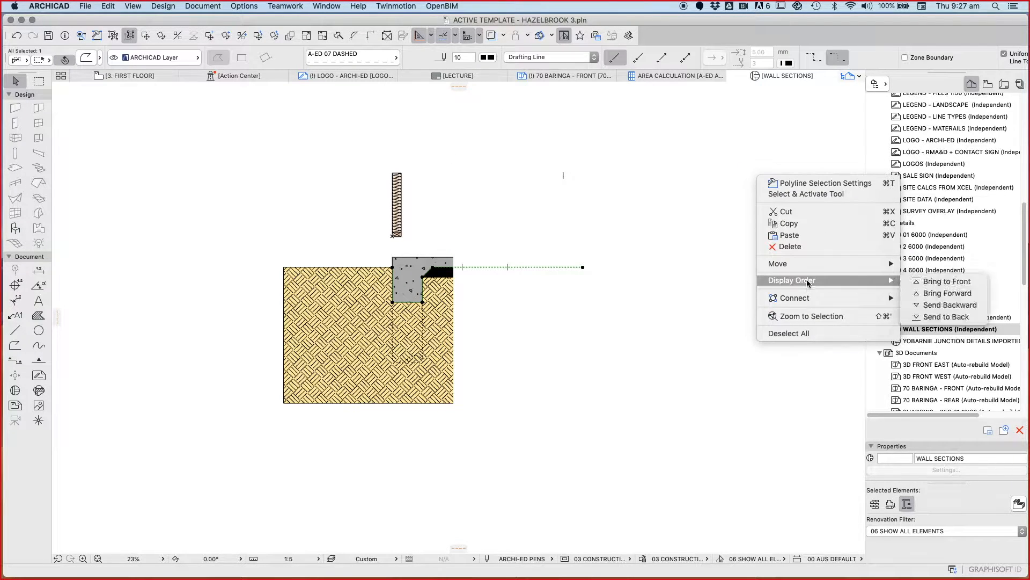
click(696, 354)
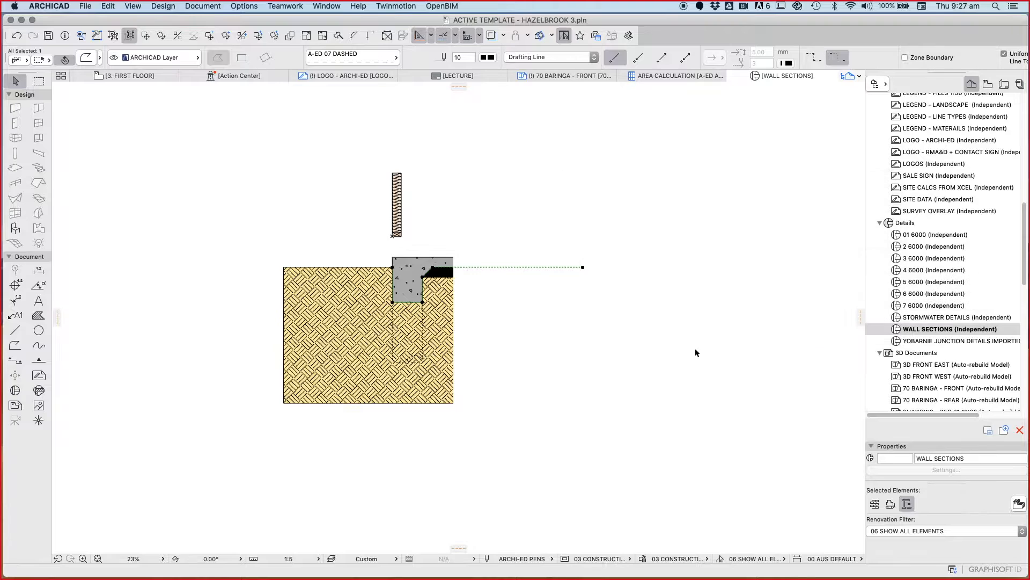
click(681, 241)
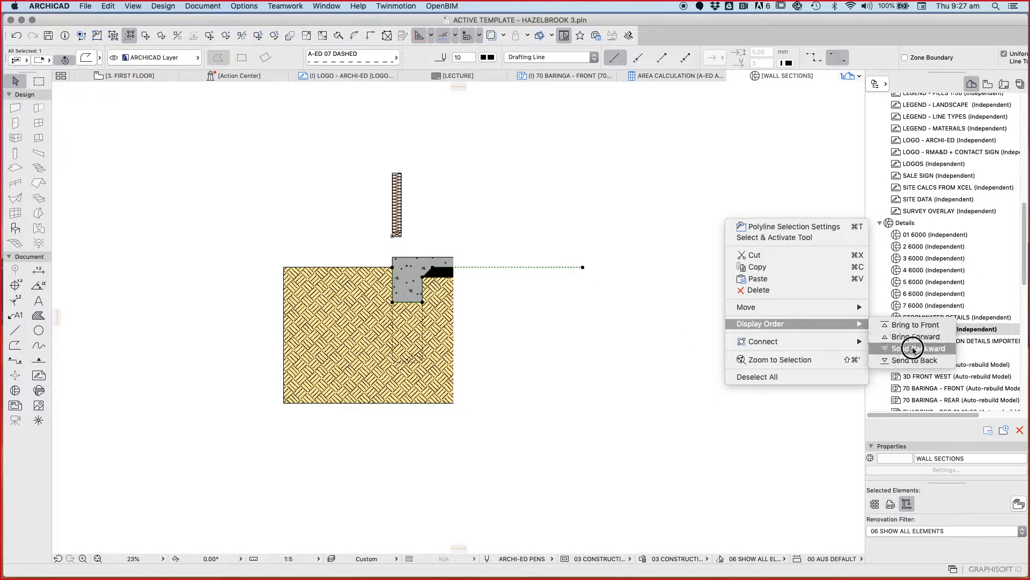
click(912, 348)
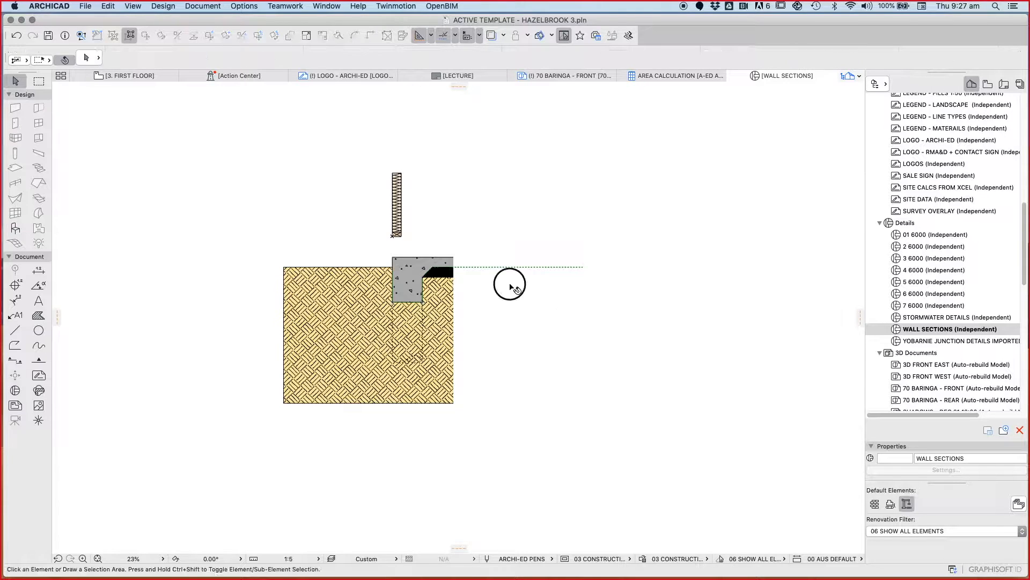
right_click(509, 286)
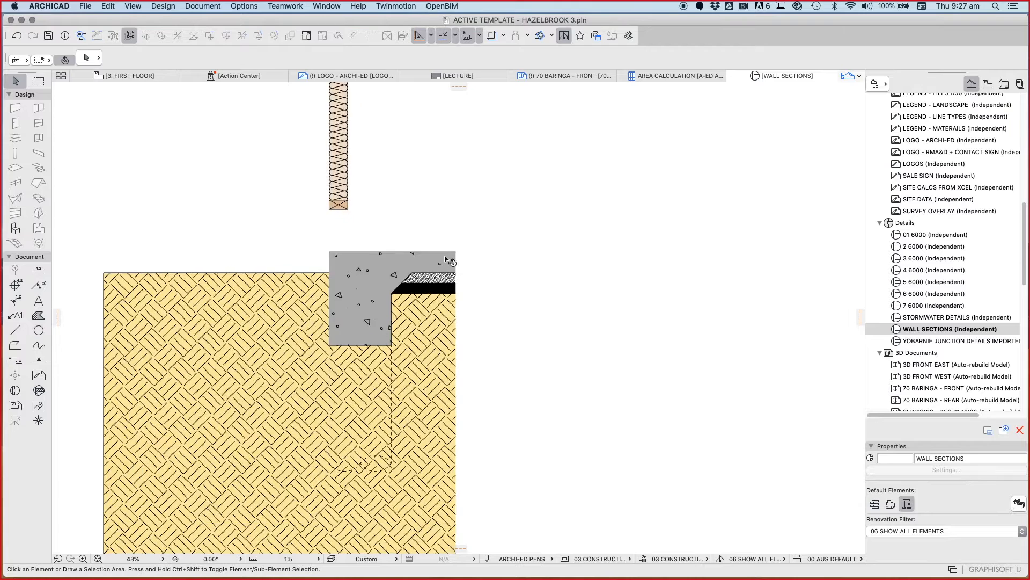
scroll(down, 3)
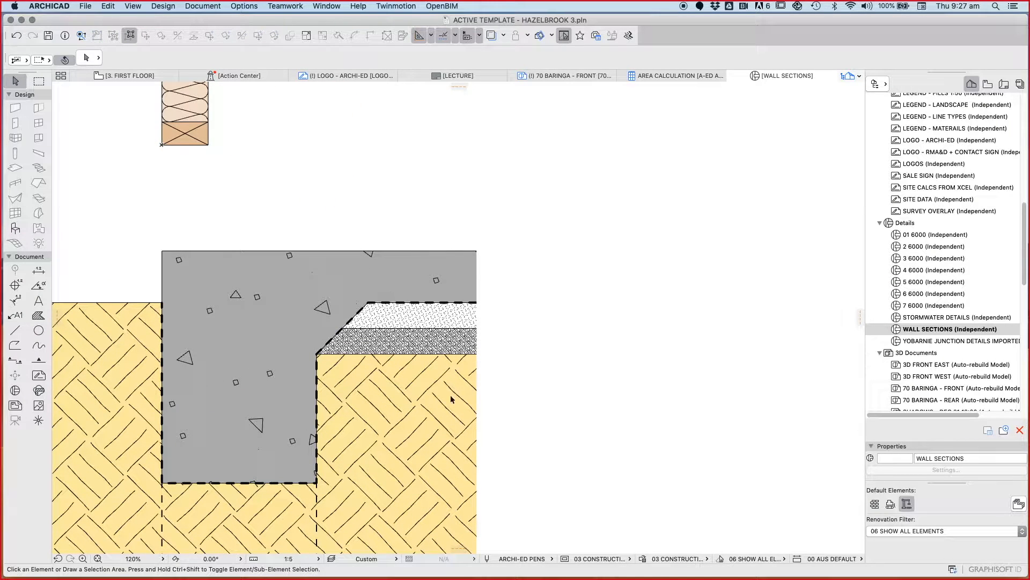
scroll(down, 3)
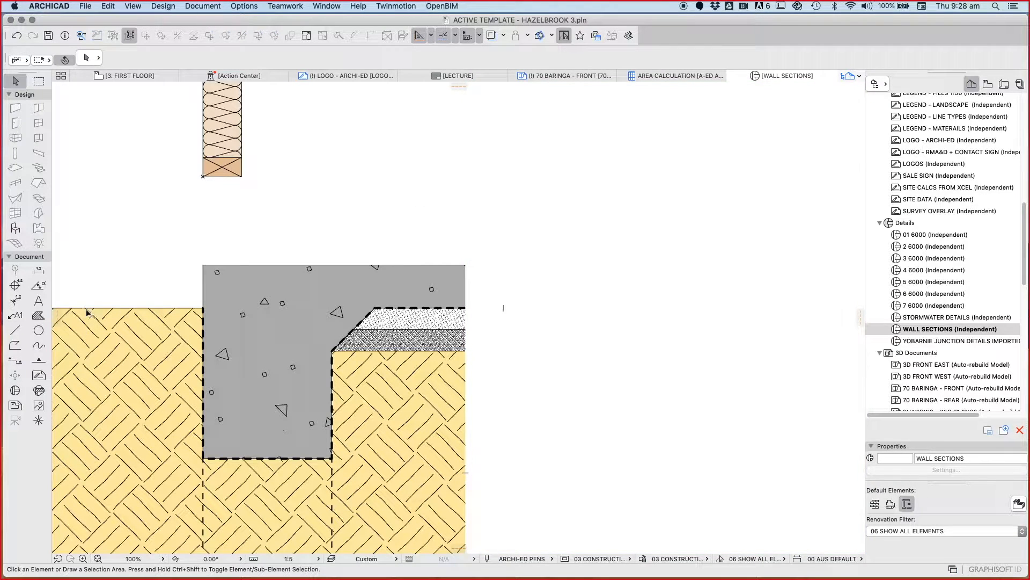
click(15, 346)
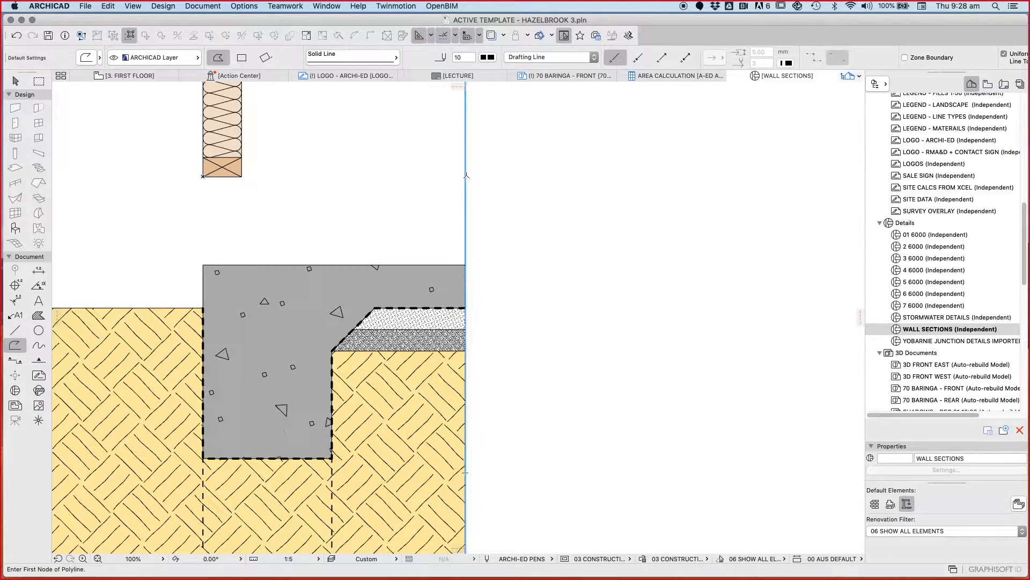
Step: Draw a vertical break line with a zigzag along the right edge of the sand
click(466, 176)
text(66)
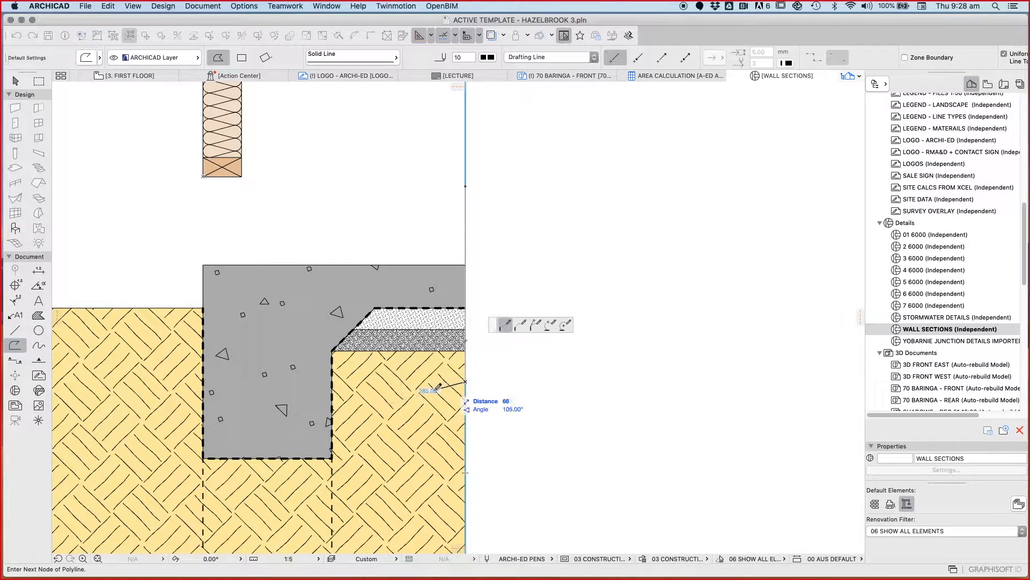
mouse_move(477, 406)
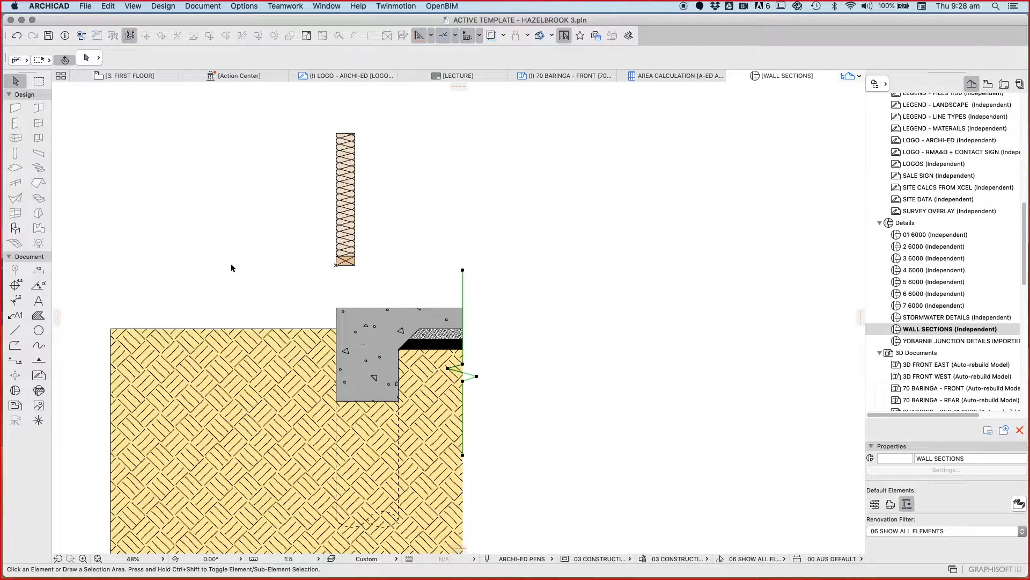
click(445, 417)
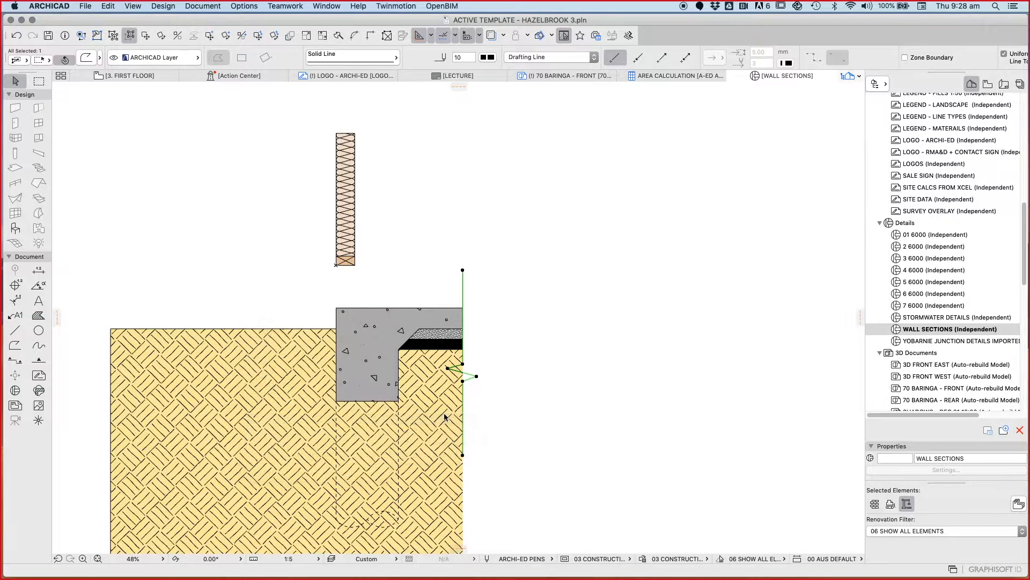
click(505, 358)
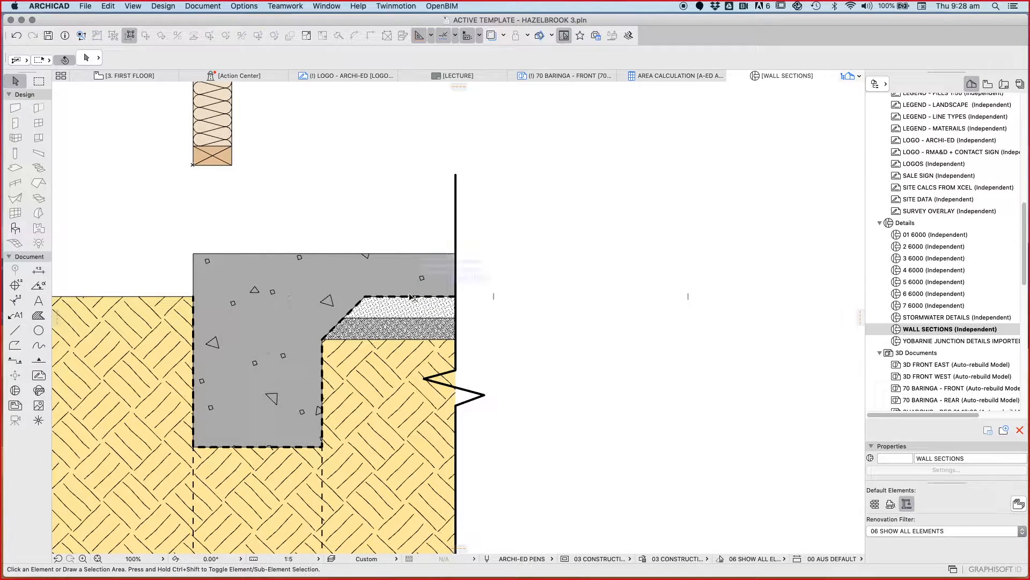
Step: Draw a horizontal dashed reinforcement mesh line just below the top of the concrete slab
click(420, 276)
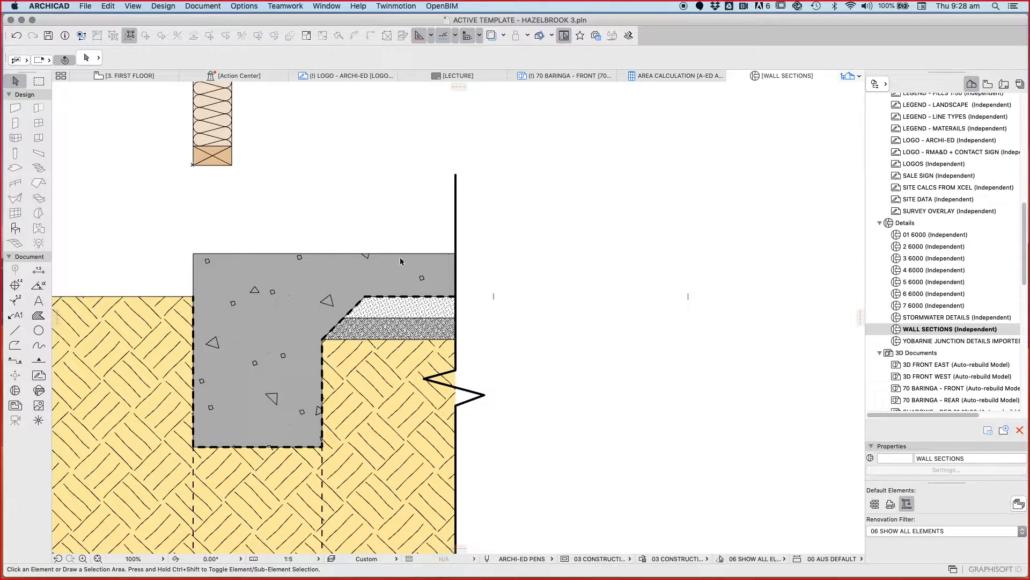
mouse_move(686, 335)
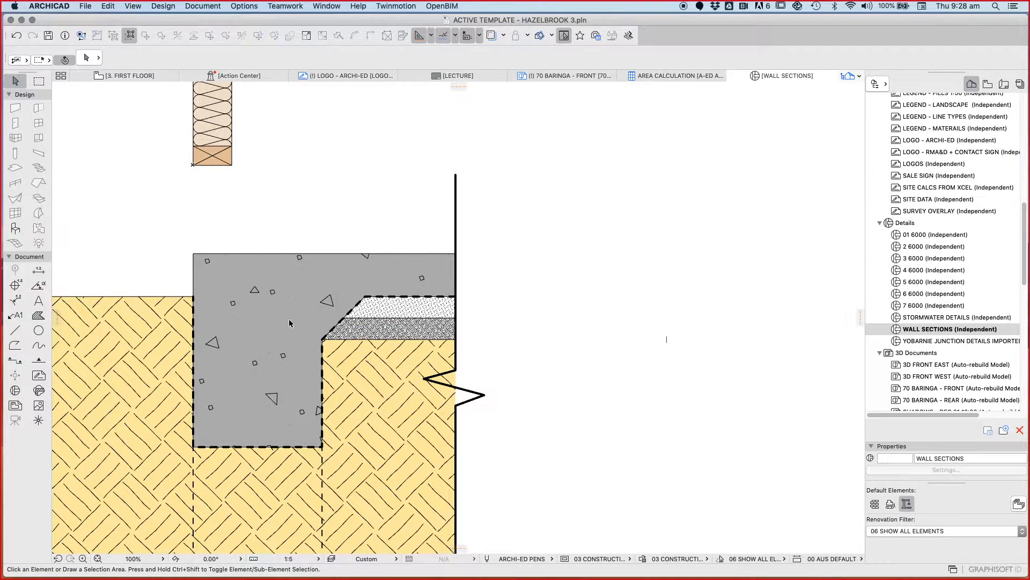
scroll(down, 3)
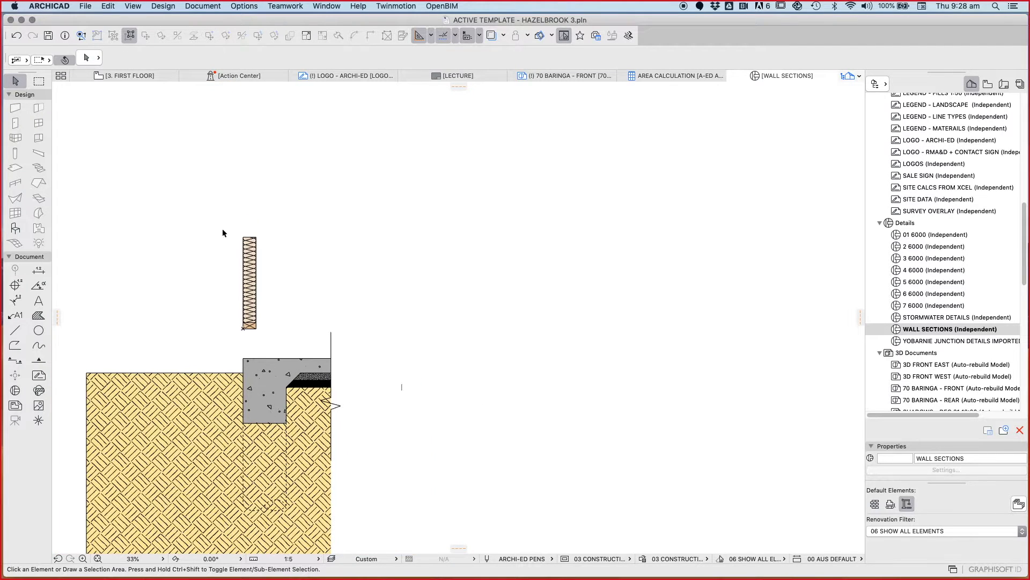
scroll(up, 3)
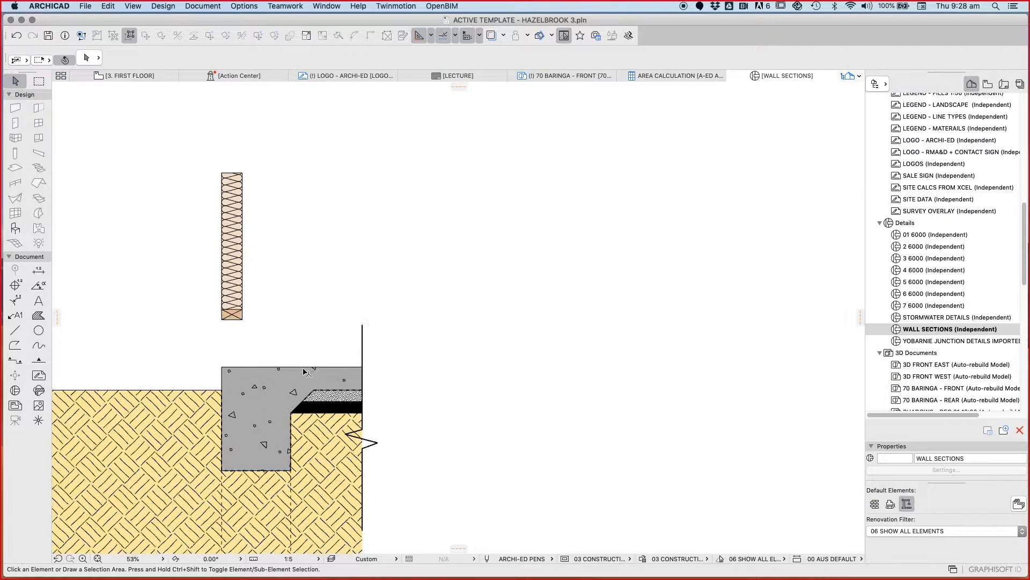
scroll(up, 3)
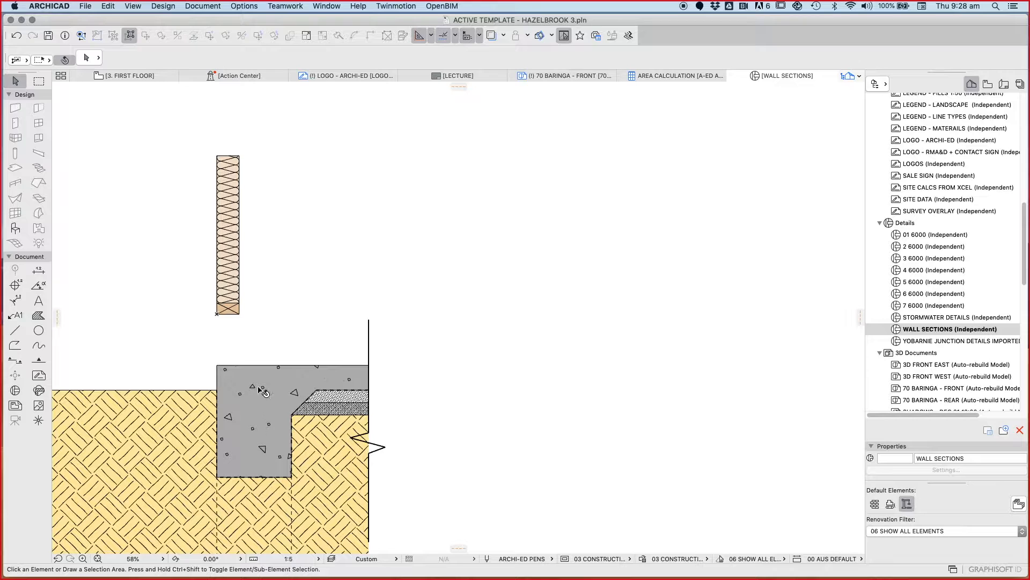
mouse_move(364, 380)
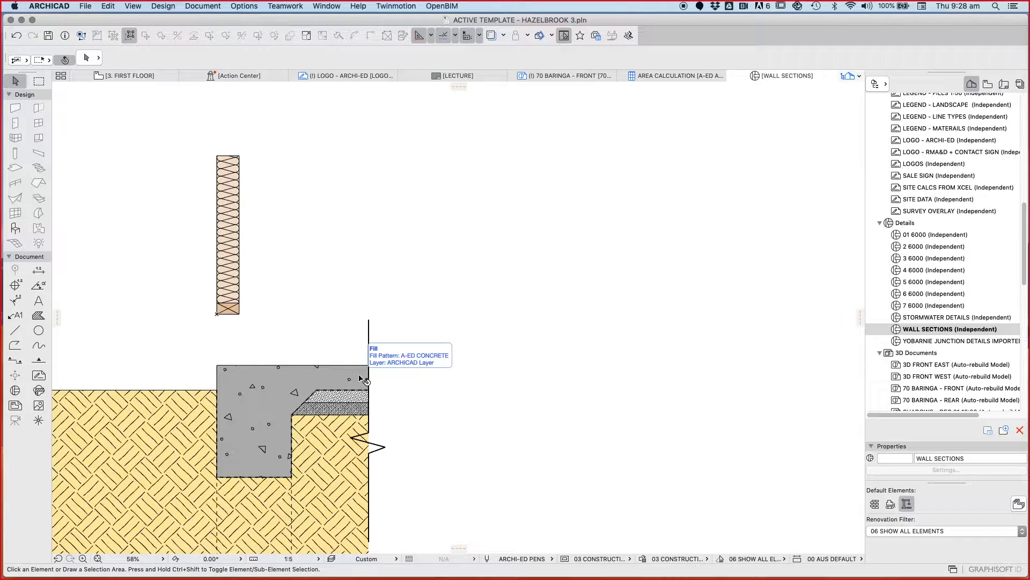
mouse_move(194, 418)
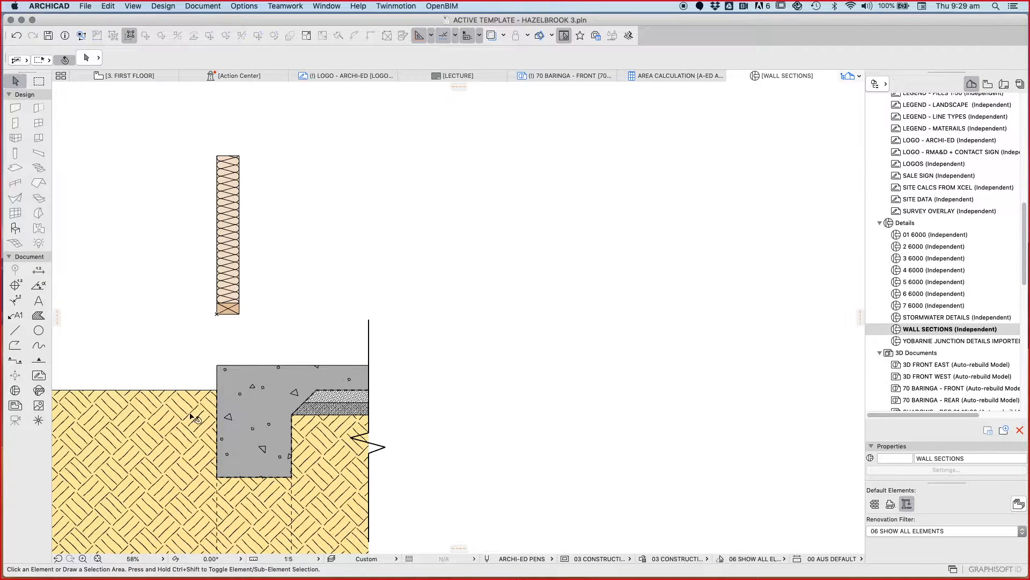
click(14, 330)
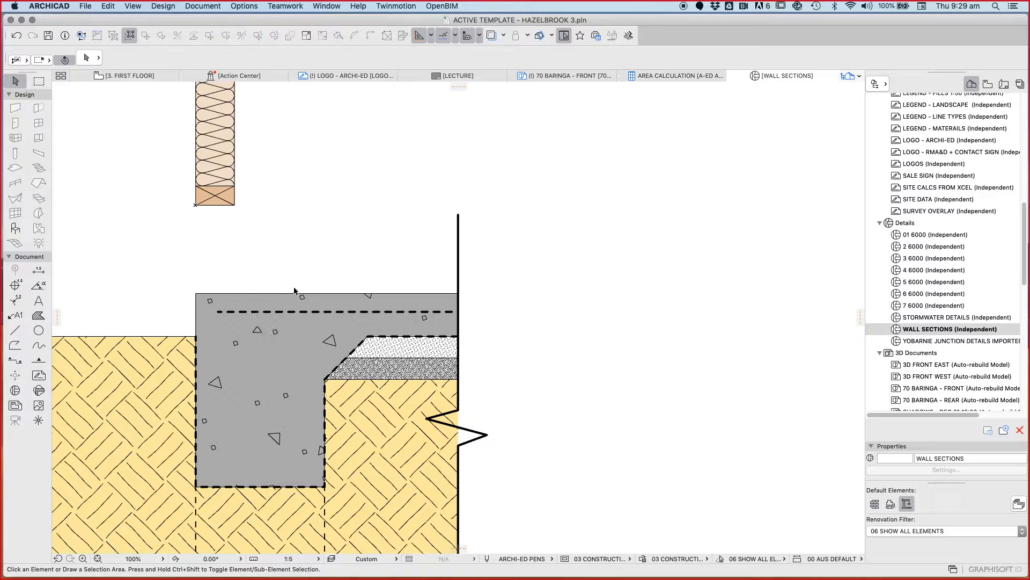
click(328, 311)
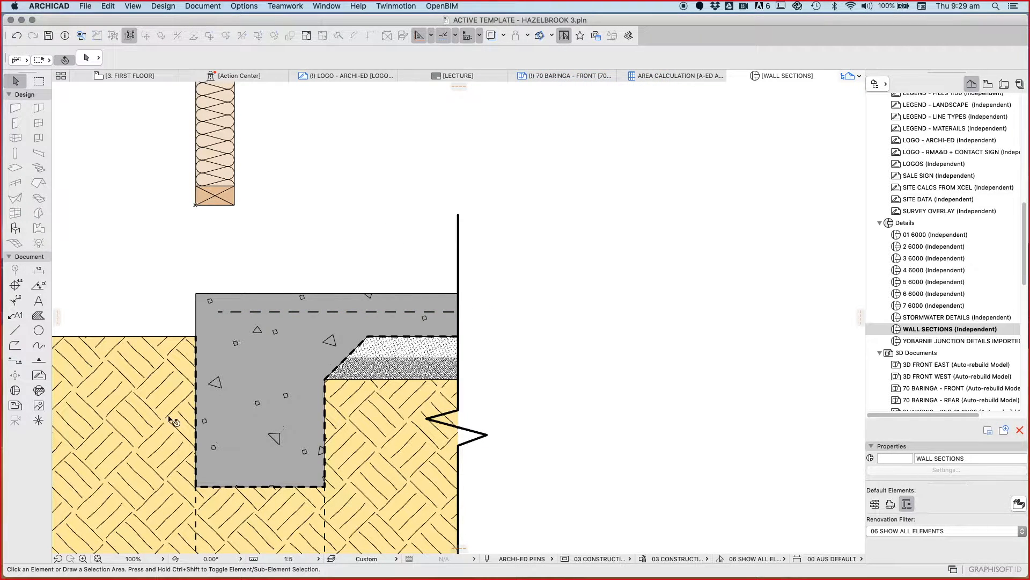
mouse_move(40, 340)
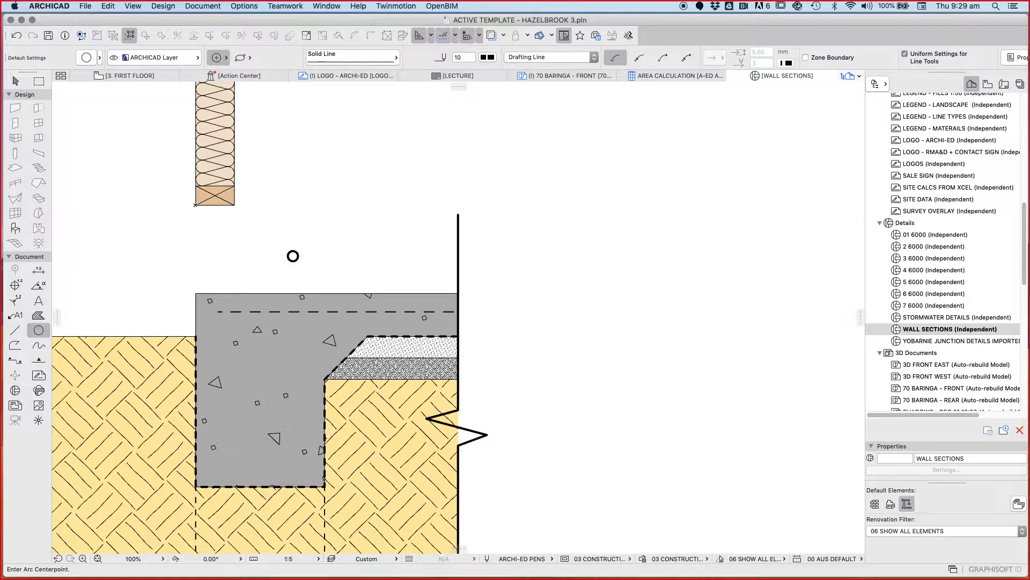
Step: Fill the reinforcing bar circles with A-ED SOLID FILL to make black dots at the slab corners
click(38, 315)
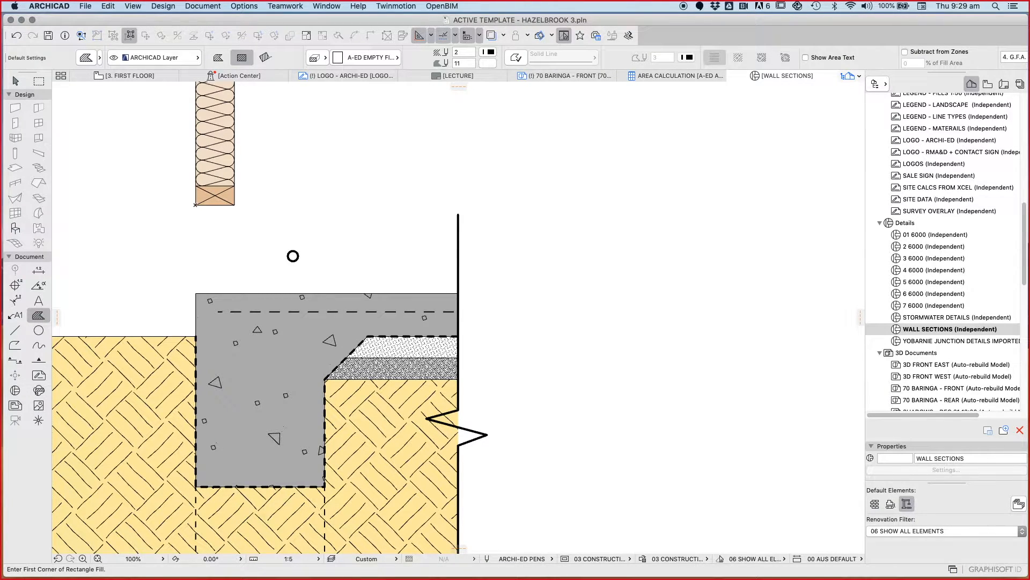
click(365, 57)
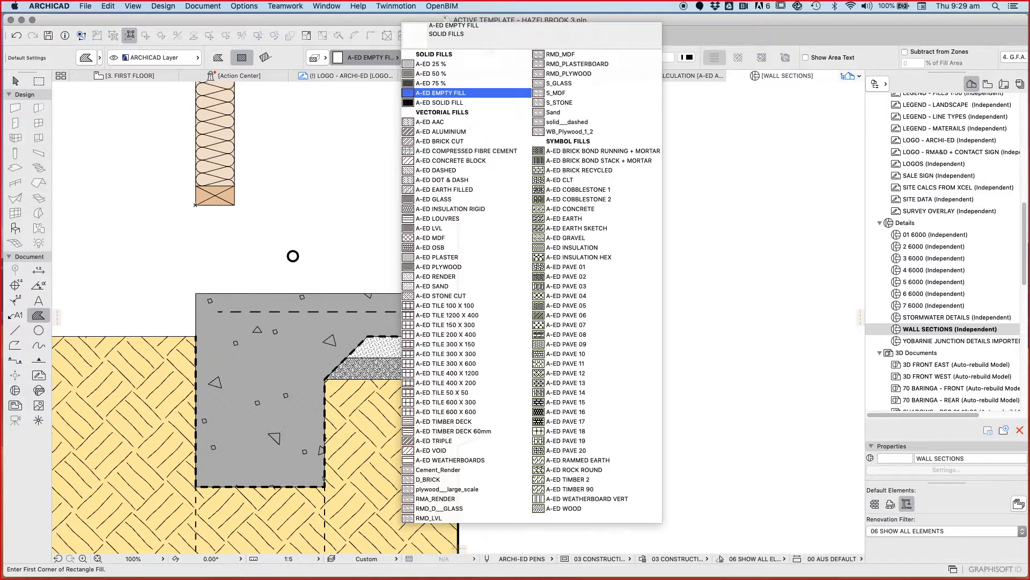
click(440, 103)
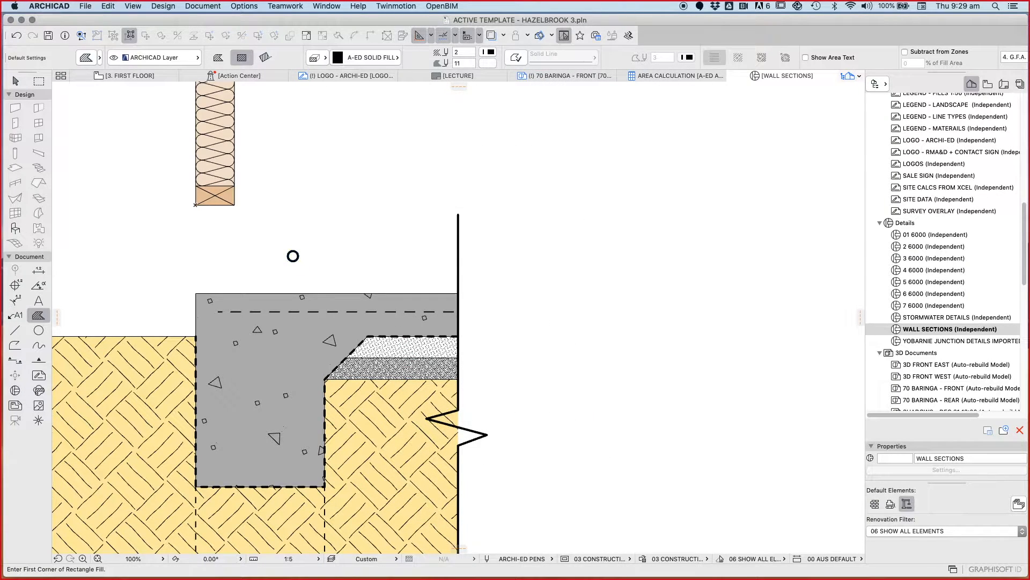
click(14, 81)
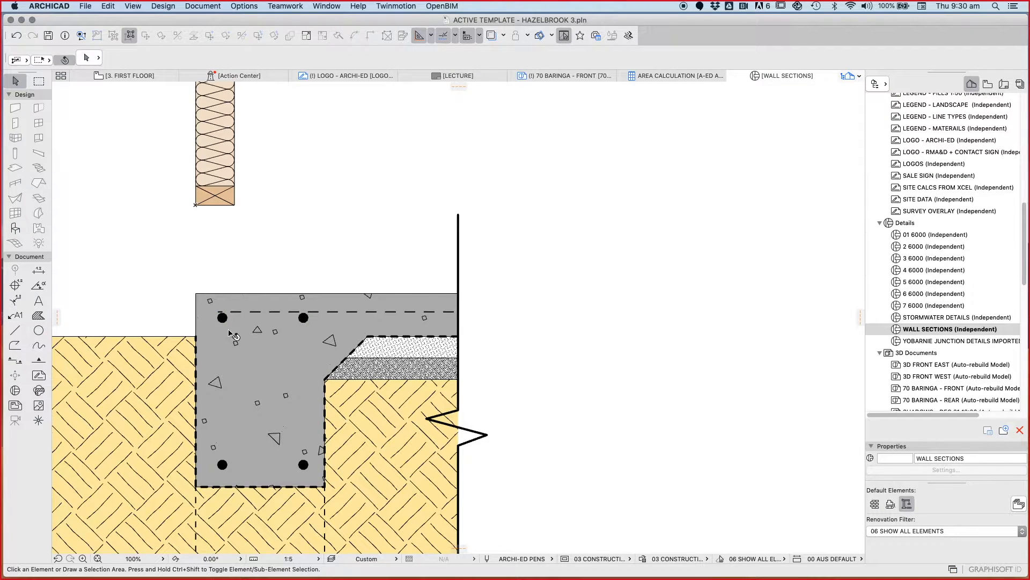
click(223, 317)
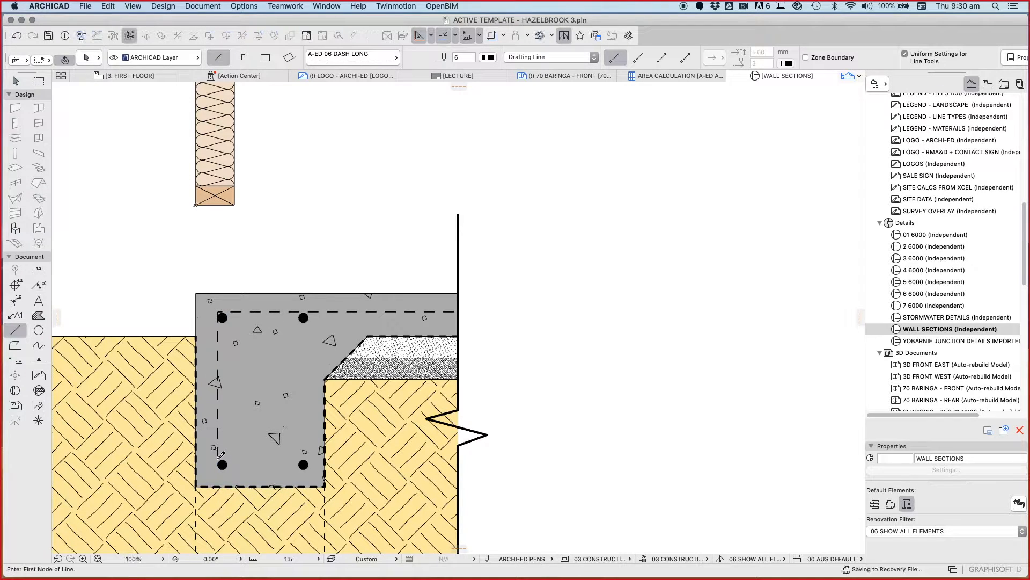
click(218, 453)
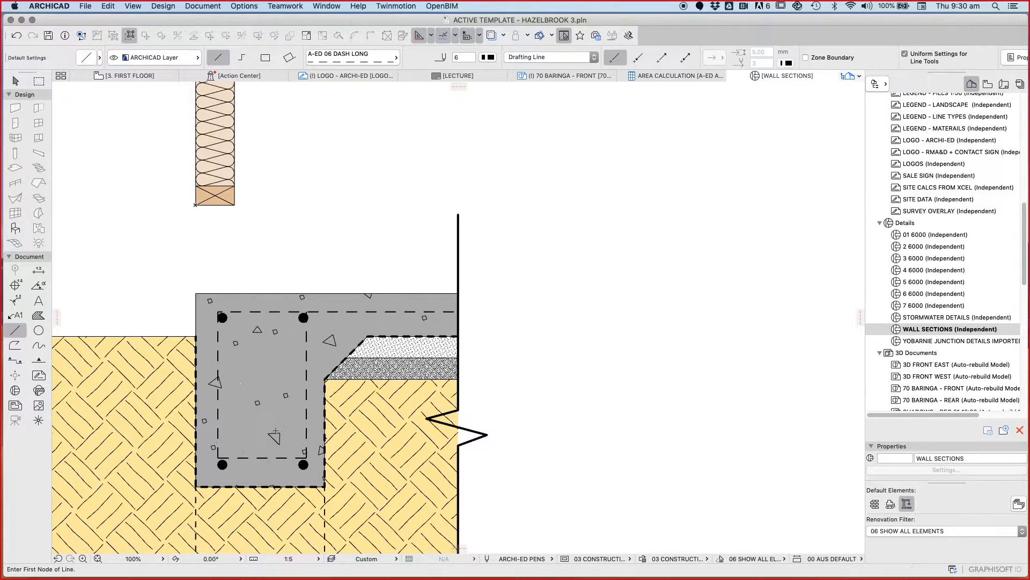
scroll(down, 3)
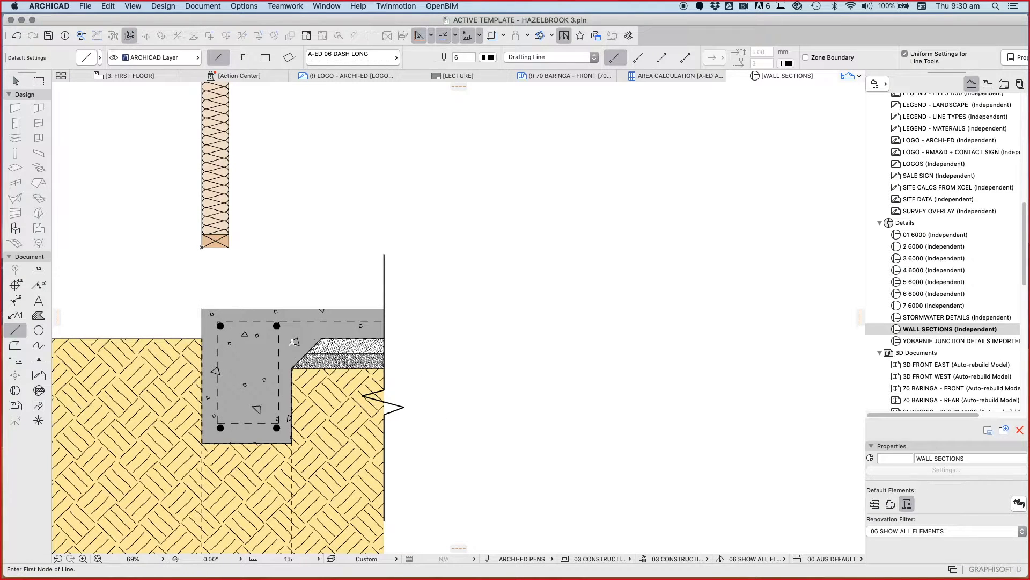
mouse_move(262, 434)
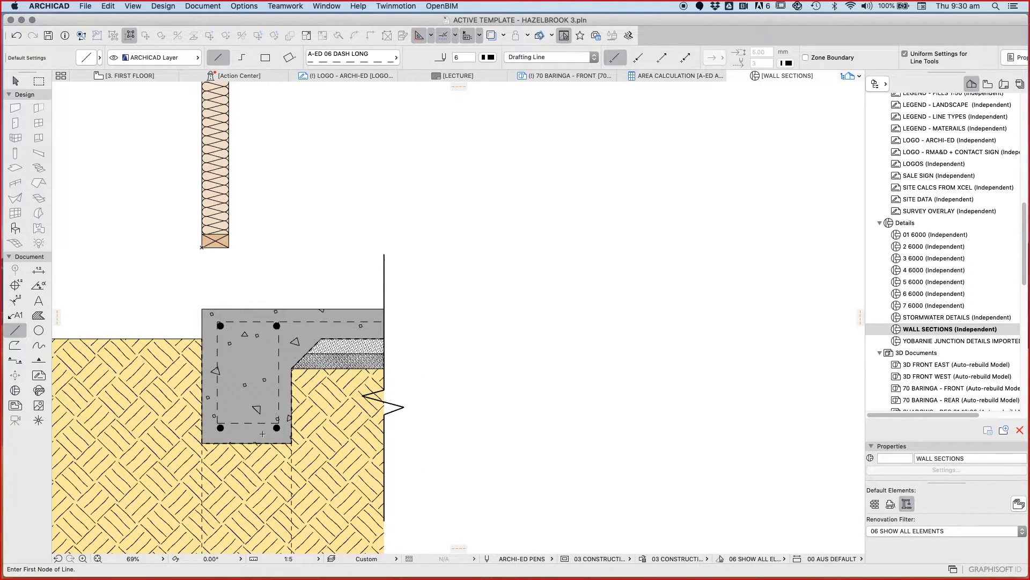
mouse_move(265, 438)
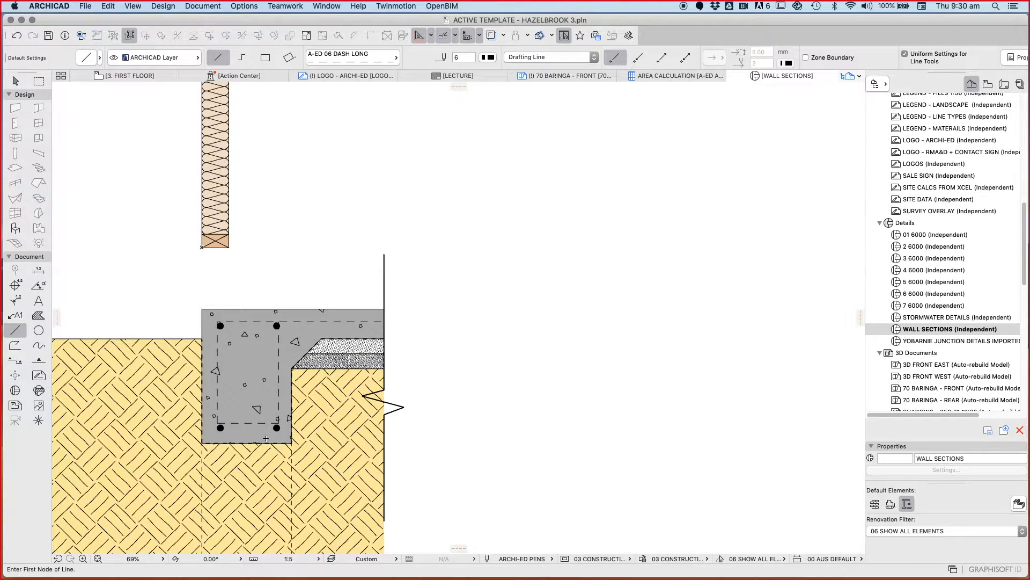
scroll(down, 3)
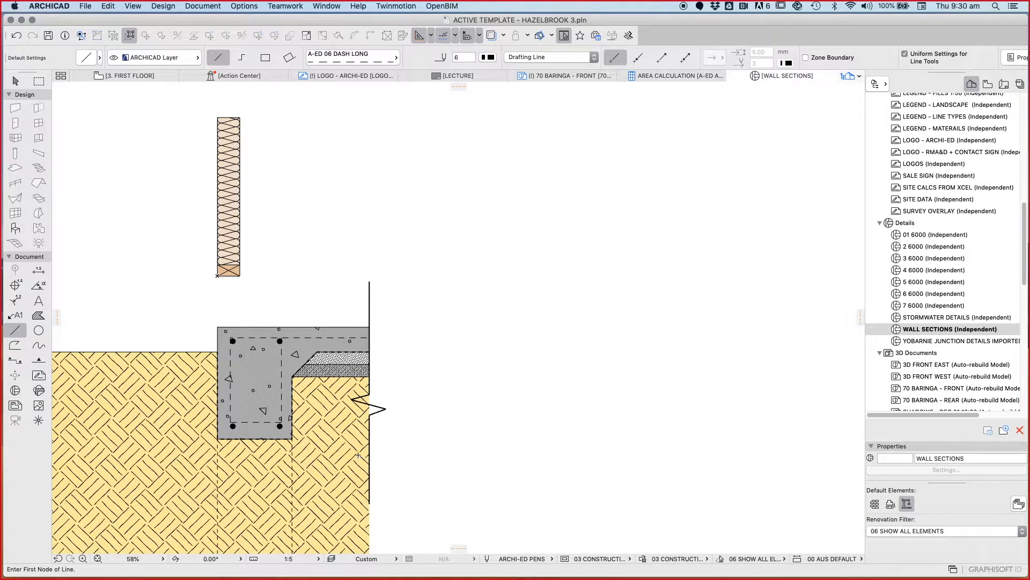
mouse_move(553, 134)
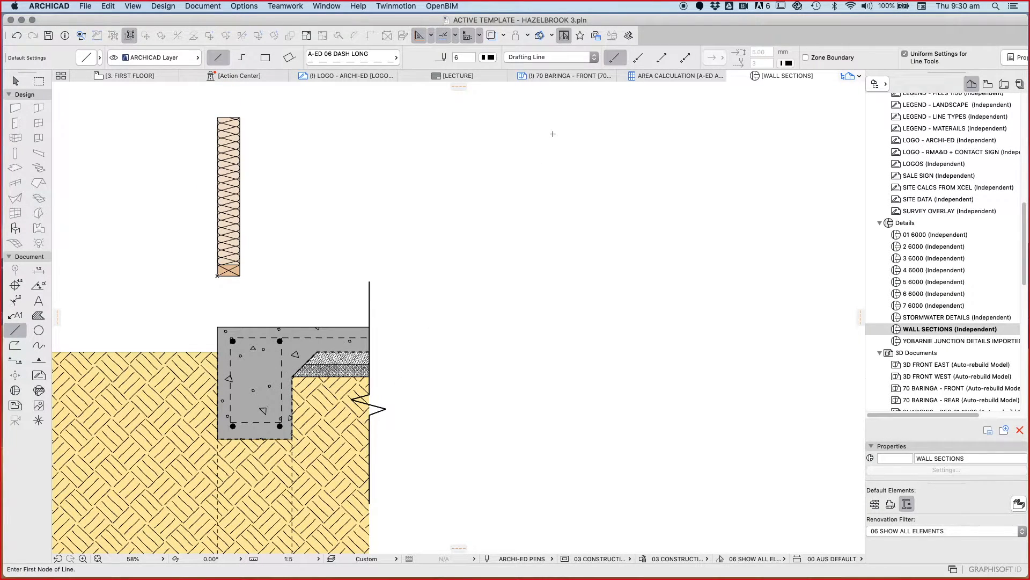
mouse_move(543, 137)
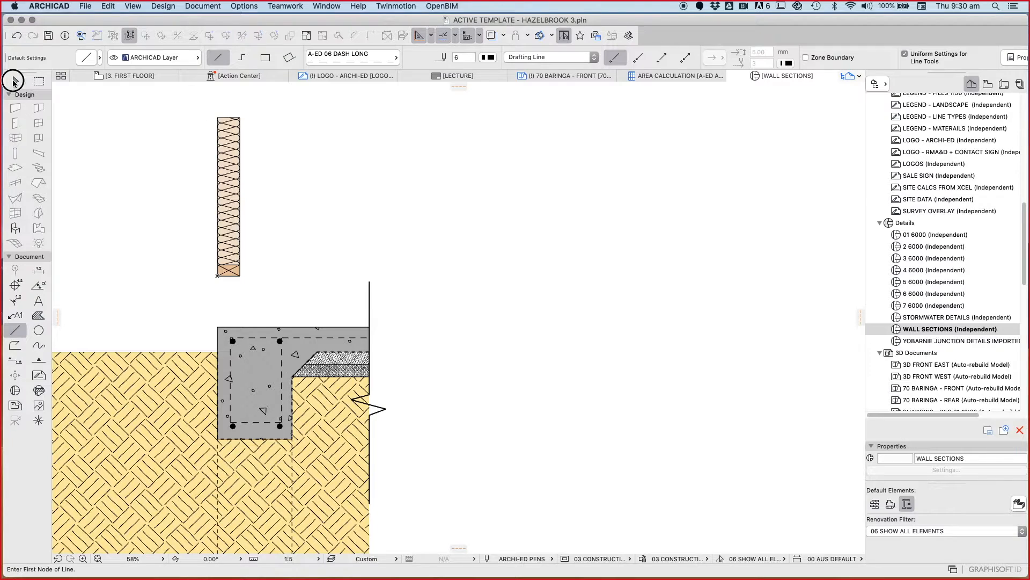
Step: Marquee-select the timber stud wall elements and drag them down onto the concrete slab edge
click(14, 80)
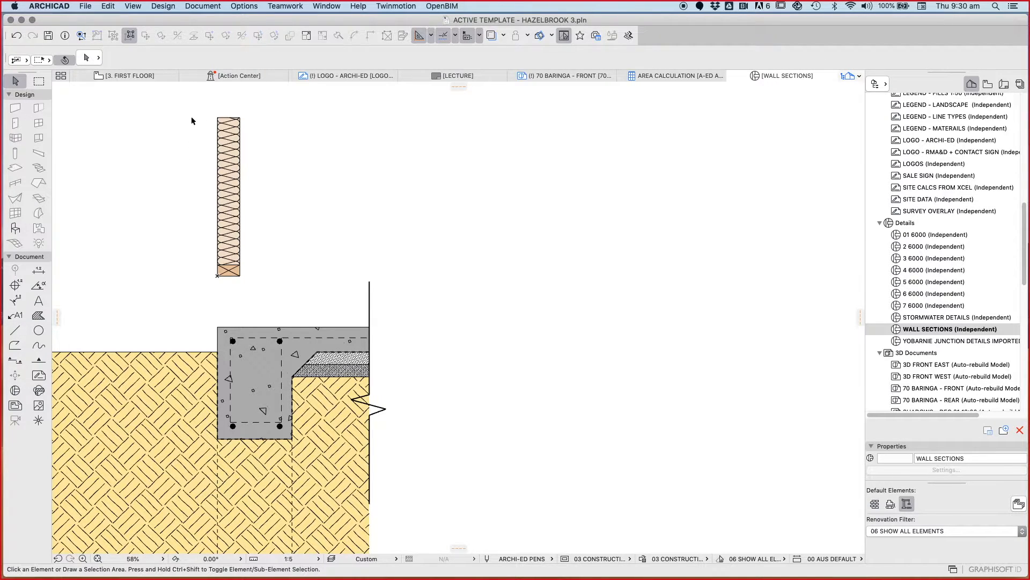
mouse_move(194, 109)
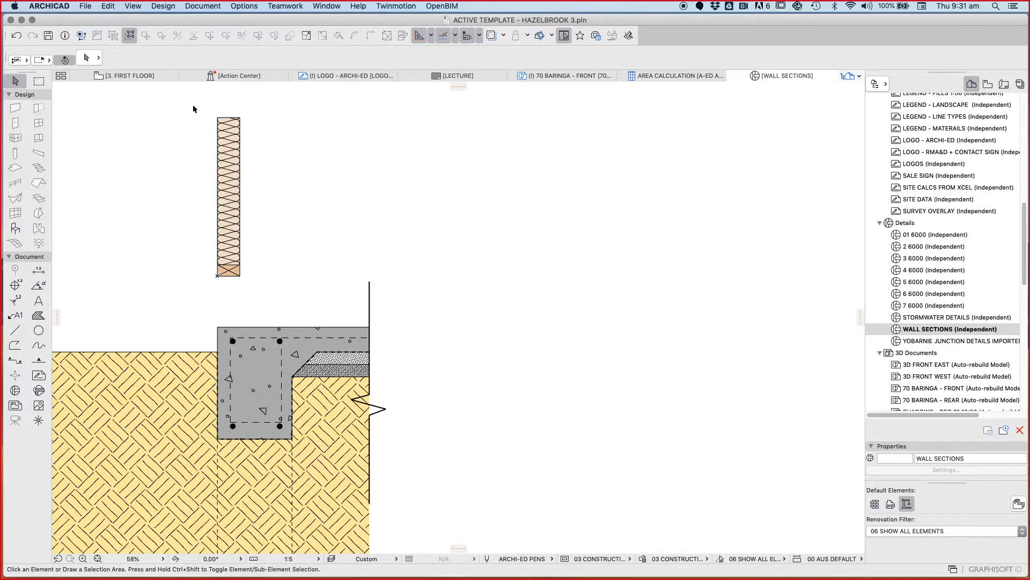
mouse_move(185, 116)
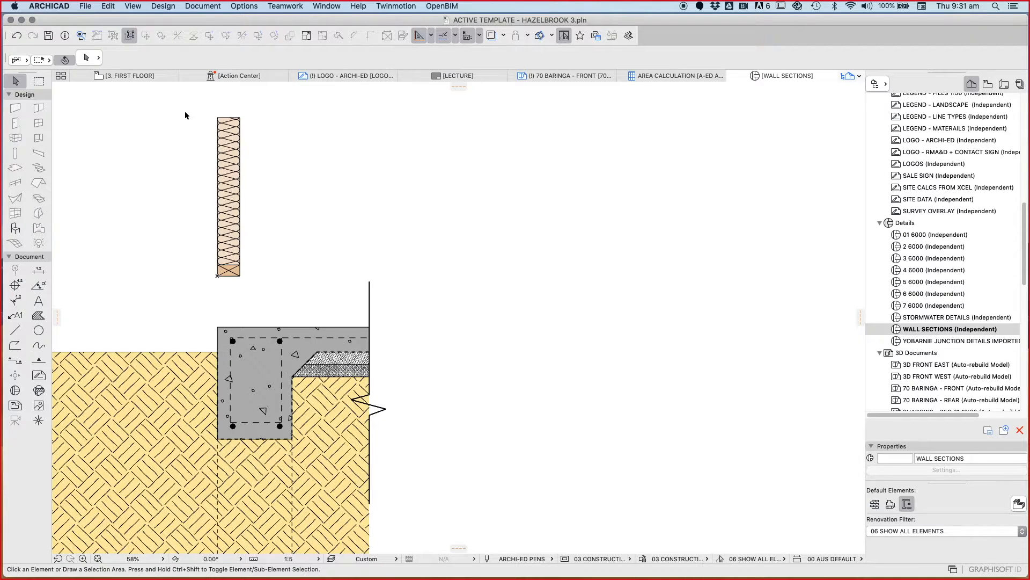
mouse_move(199, 107)
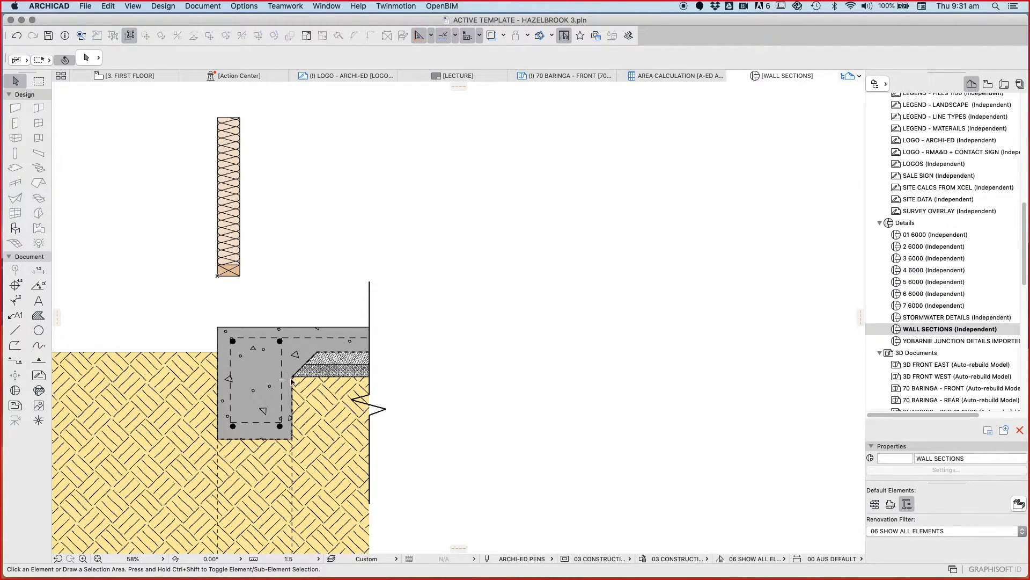
mouse_move(268, 418)
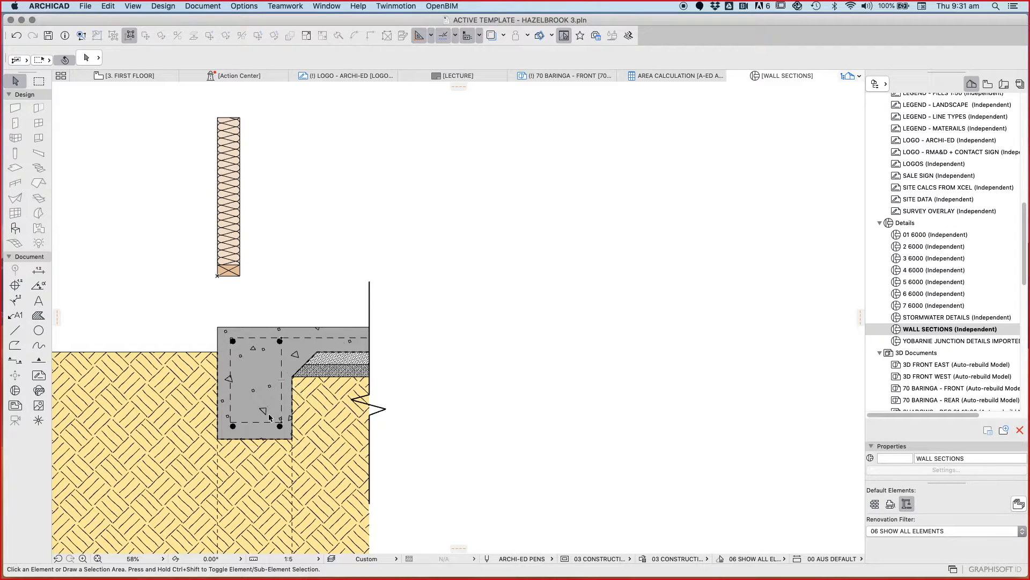
mouse_move(292, 426)
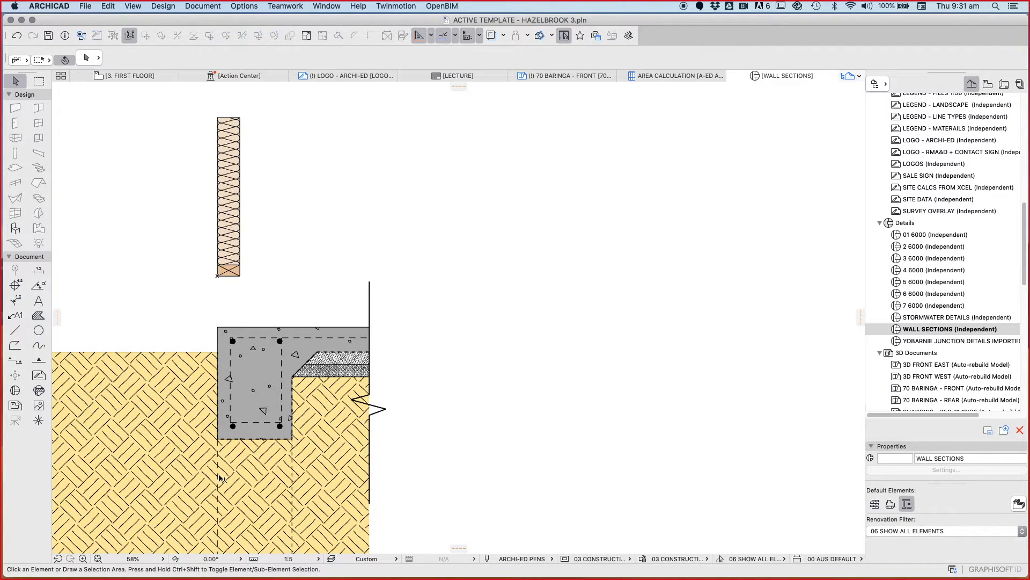
click(14, 330)
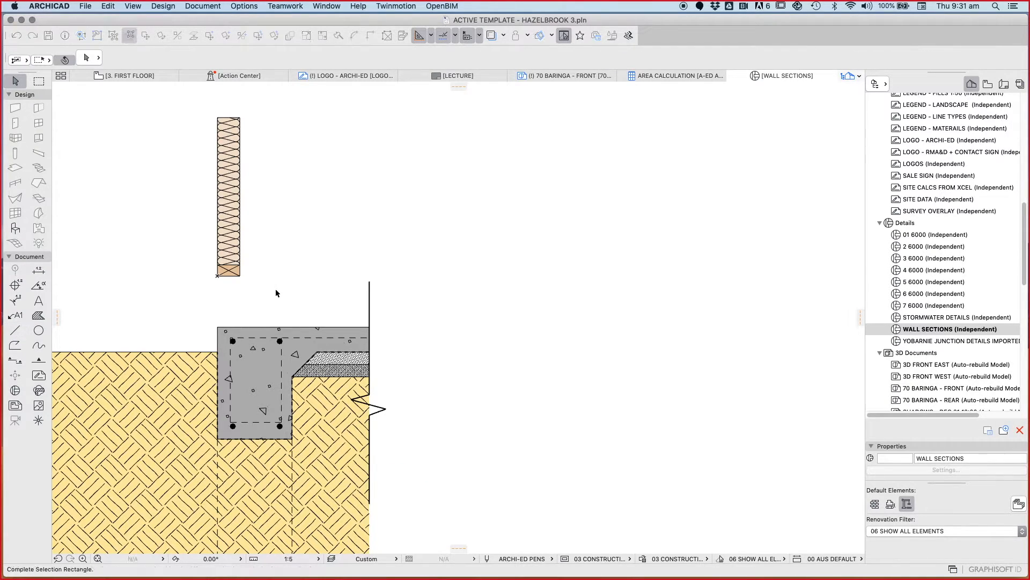
right_click(227, 195)
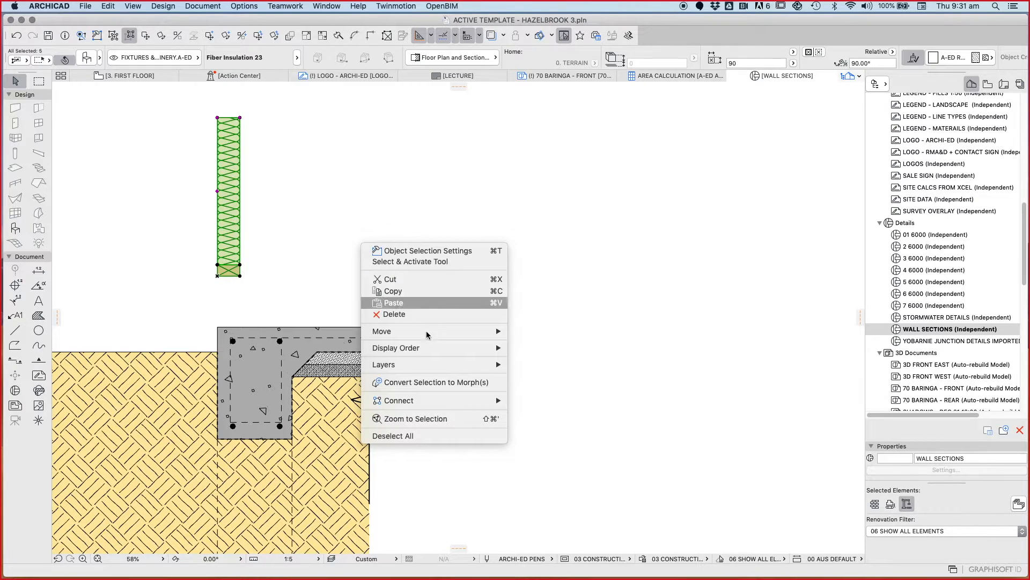
click(382, 330)
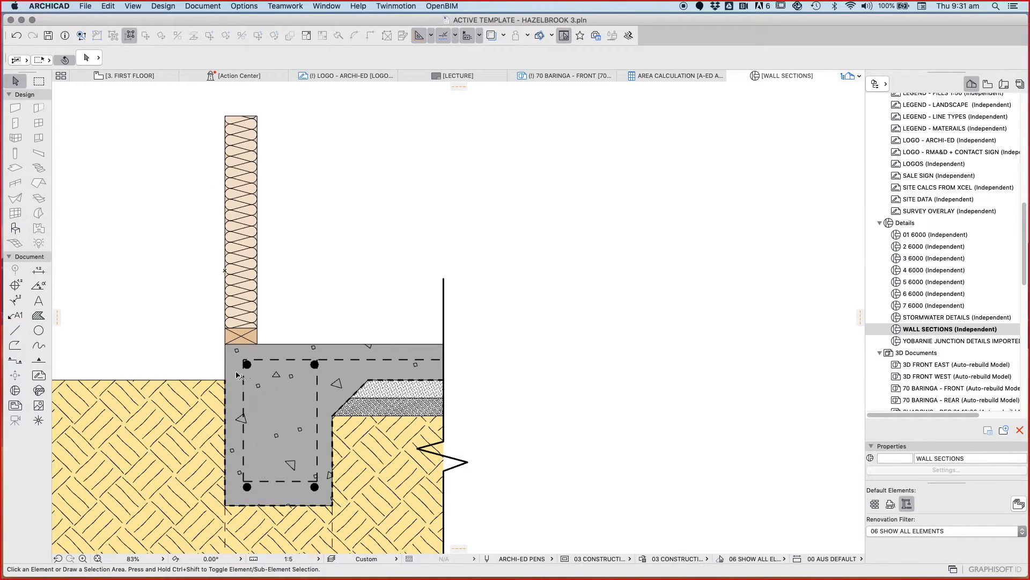
mouse_move(248, 340)
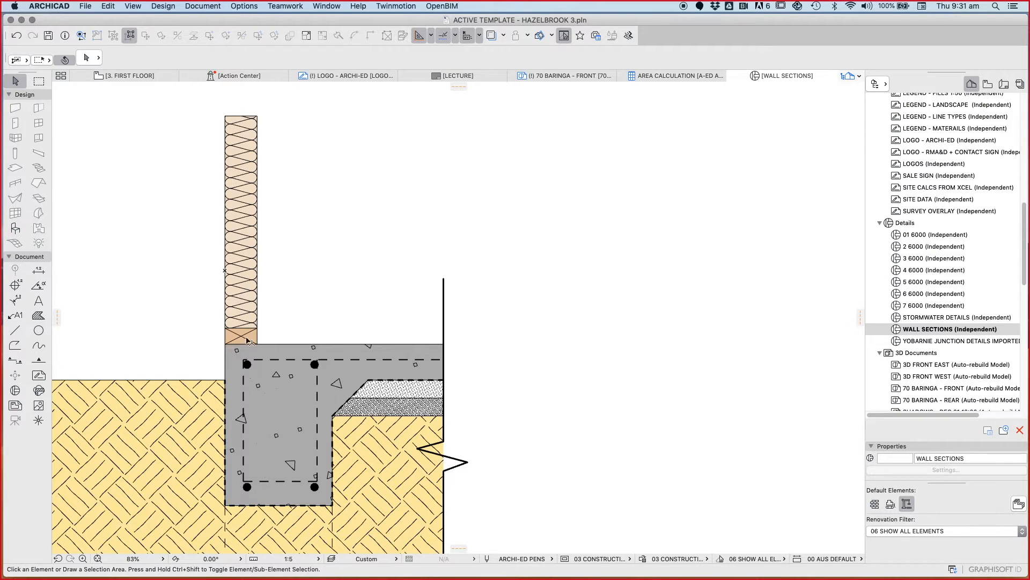
mouse_move(229, 365)
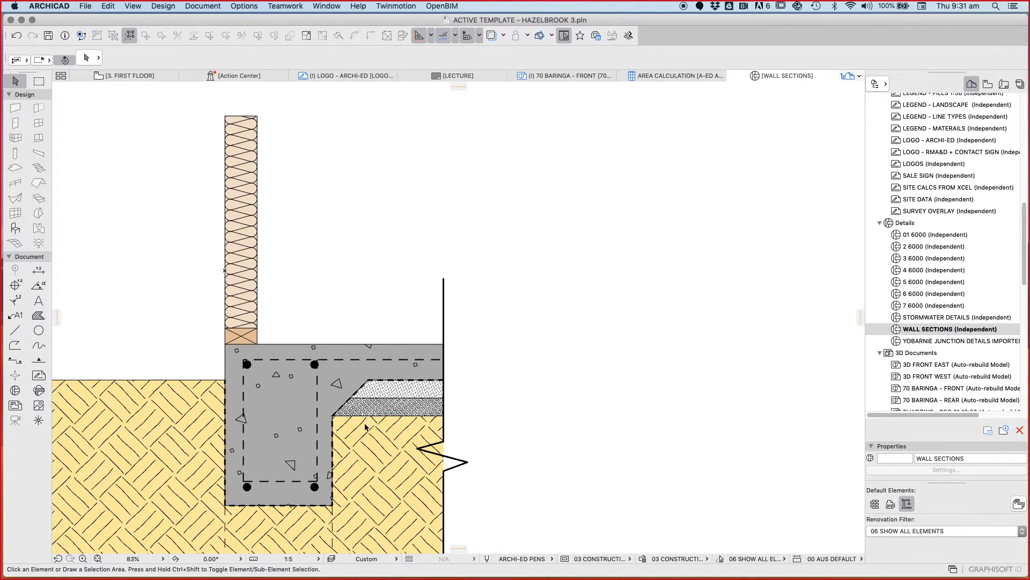
mouse_move(329, 375)
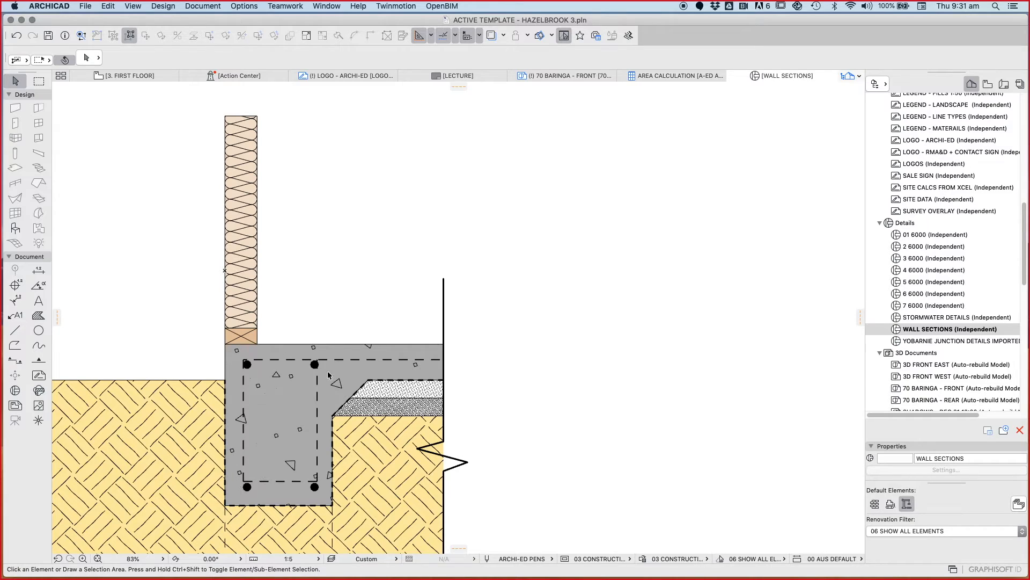
mouse_move(259, 347)
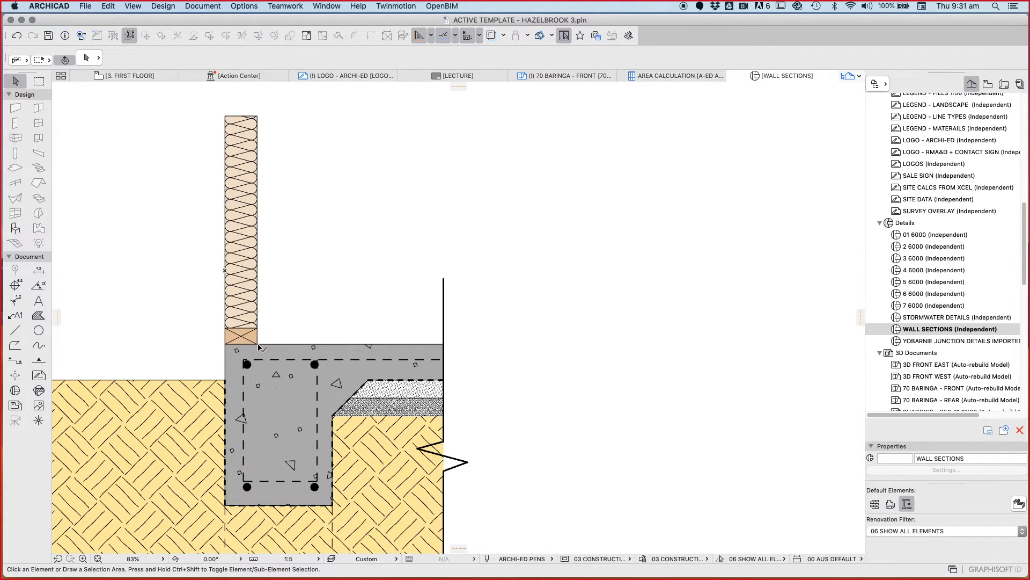
mouse_move(295, 392)
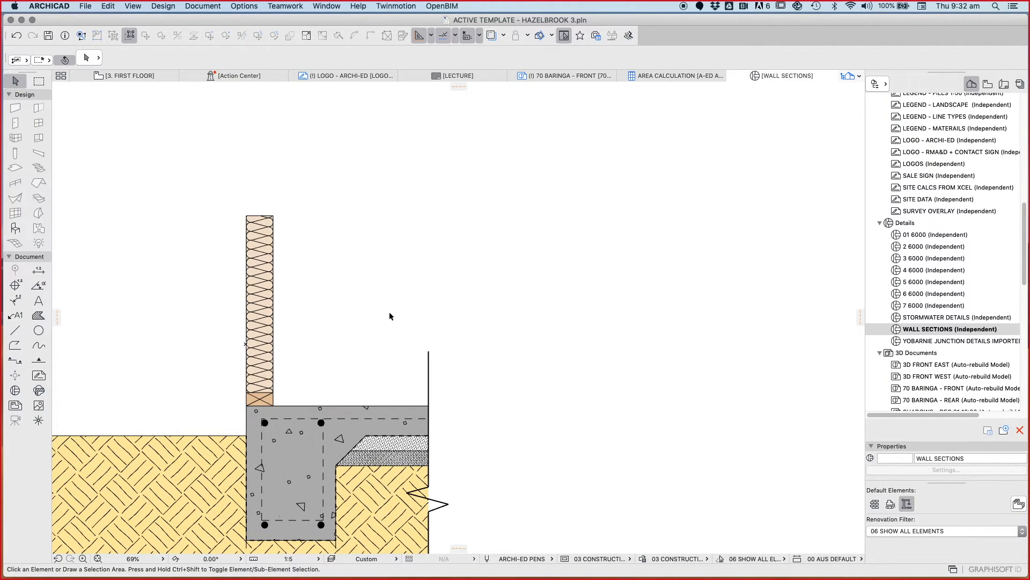
mouse_move(340, 323)
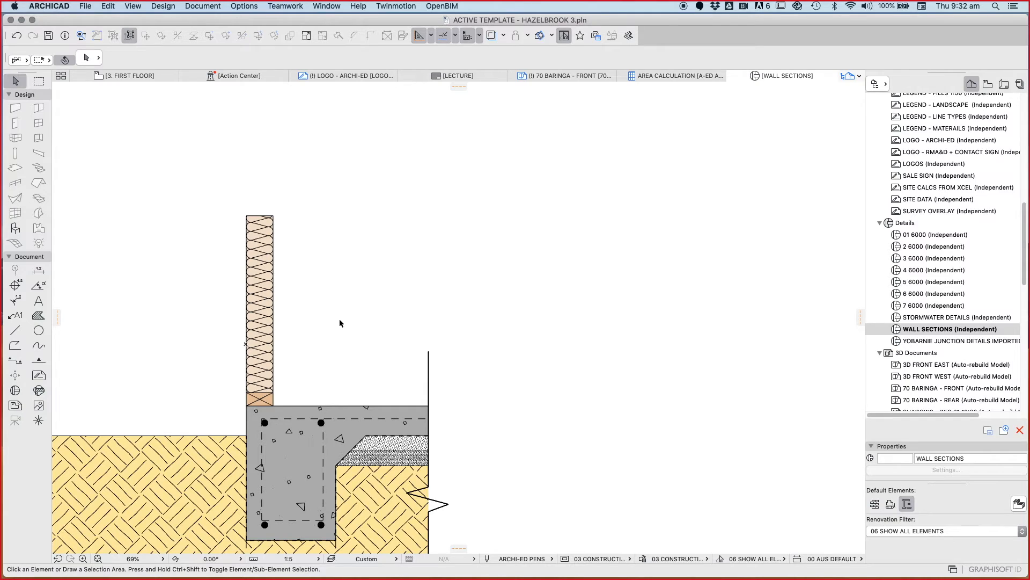
mouse_move(266, 256)
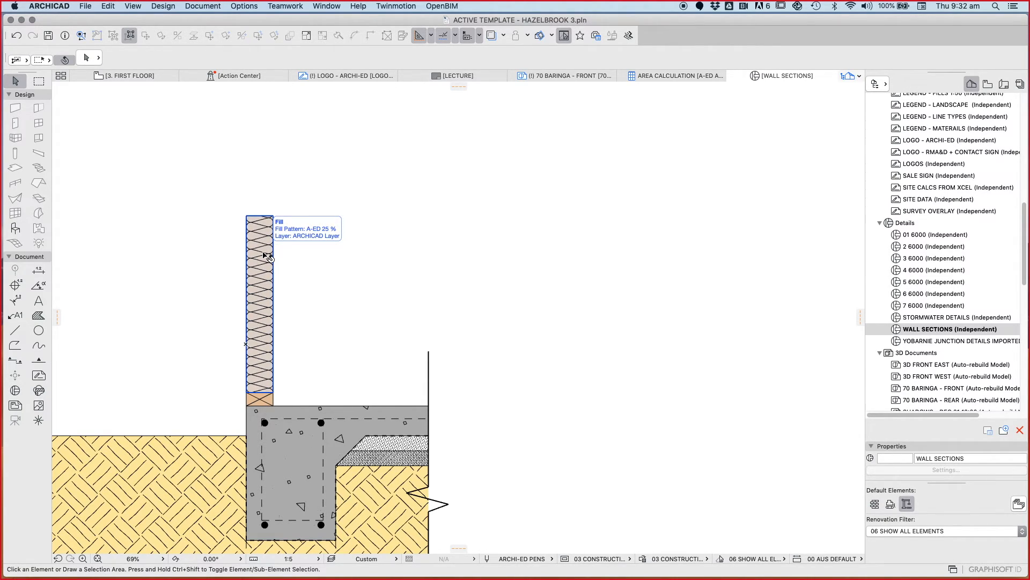
mouse_move(269, 276)
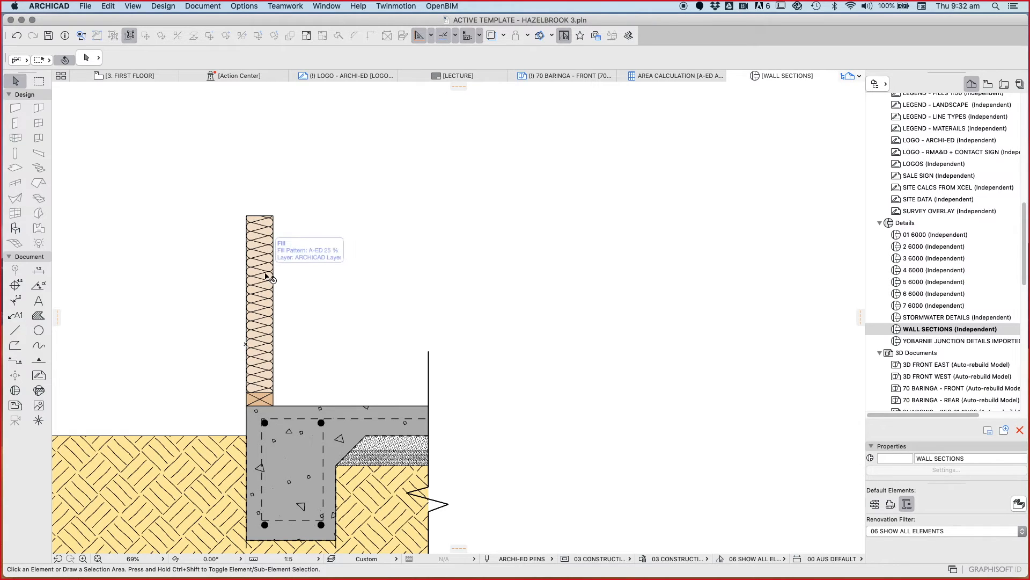
mouse_move(270, 405)
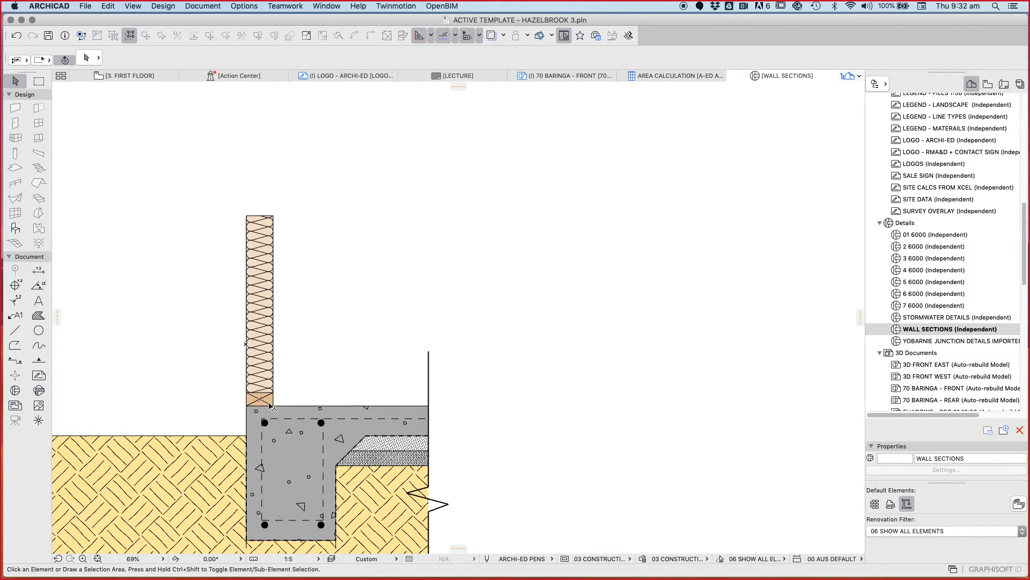
mouse_move(260, 413)
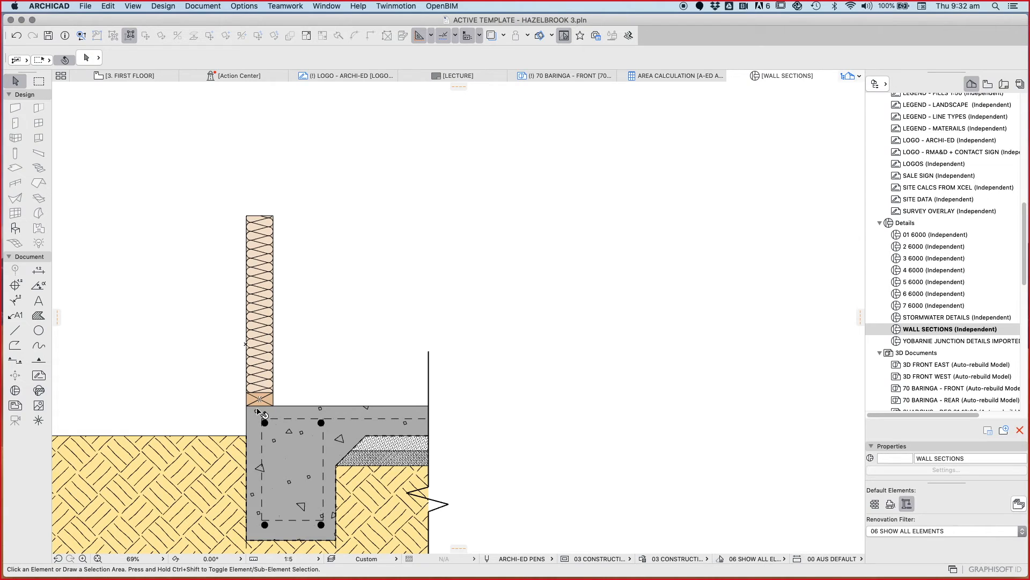
mouse_move(262, 405)
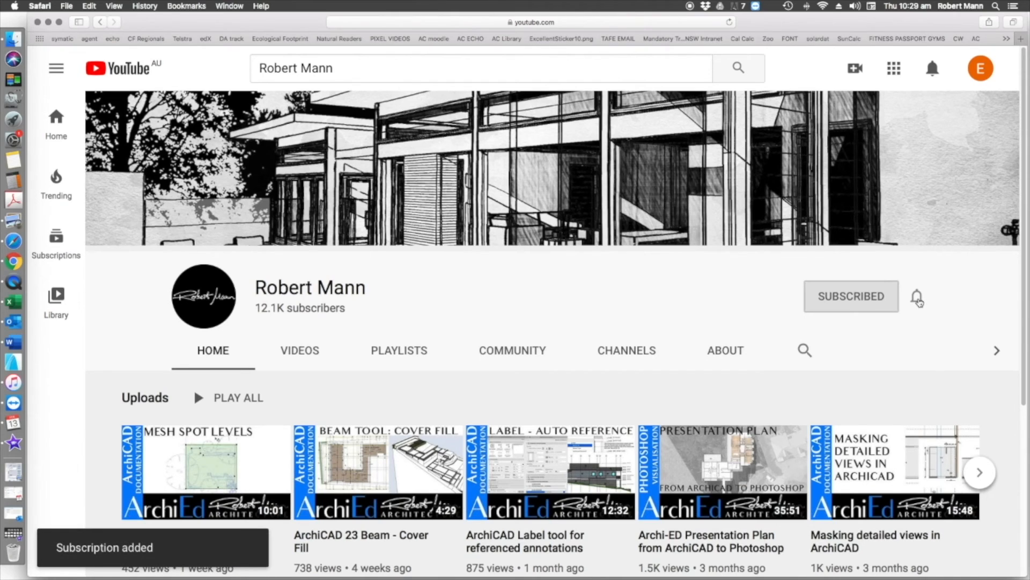
Step: Turn on notifications for the subscribed architecture tutorial channel in the browser
click(918, 296)
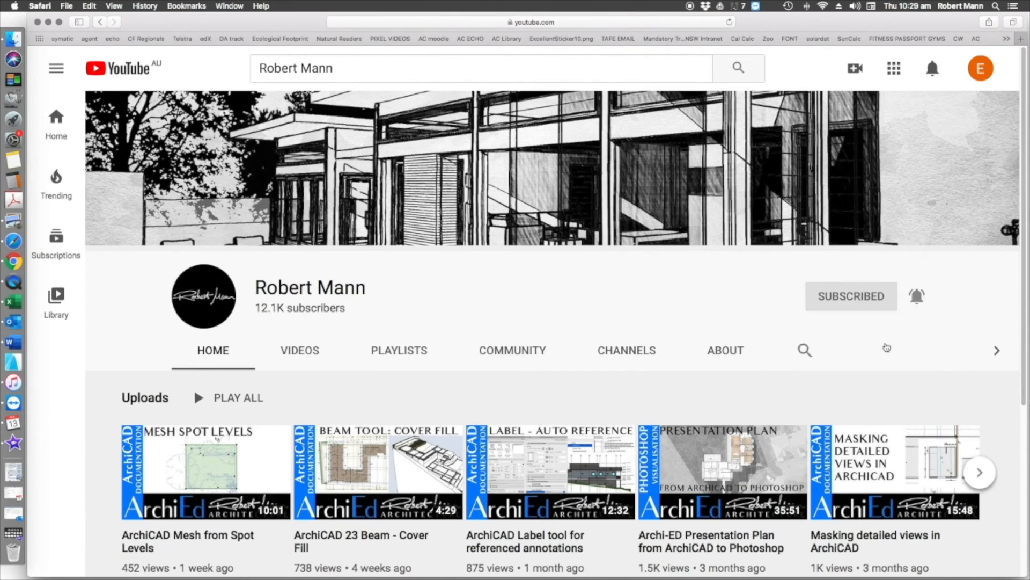